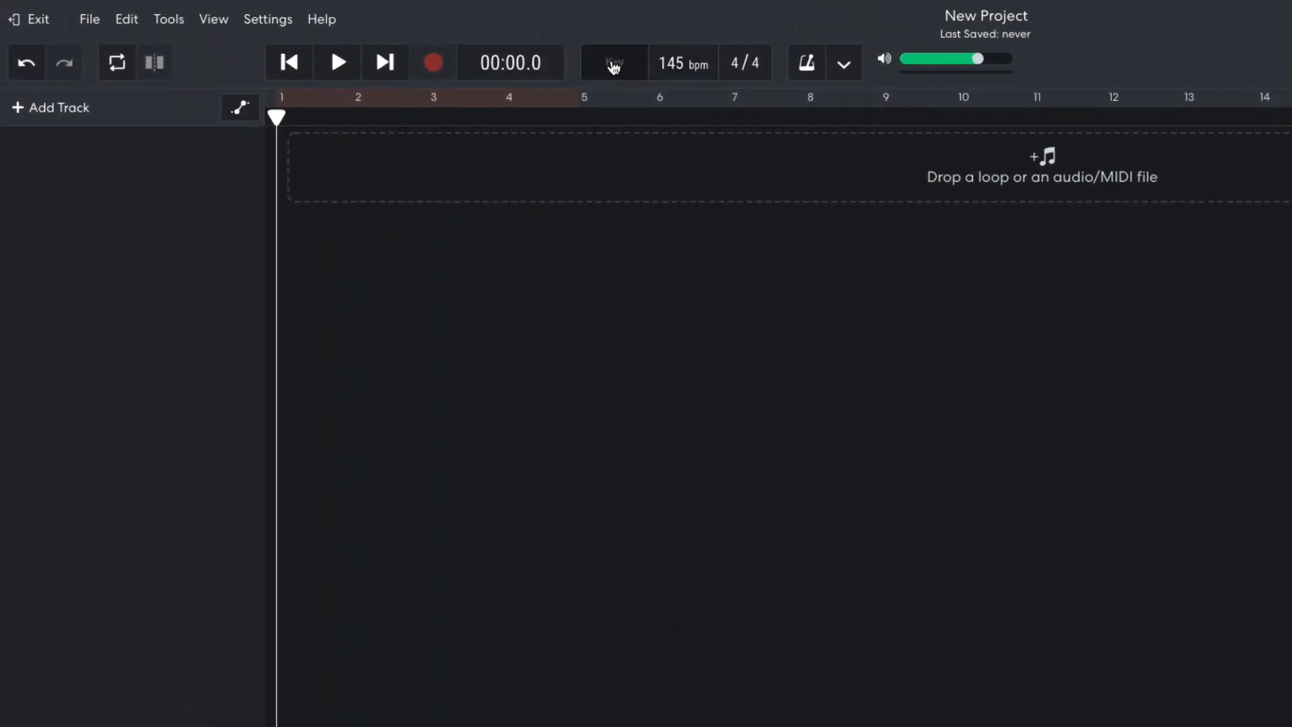
Choose B minor from the project key list
click(614, 61)
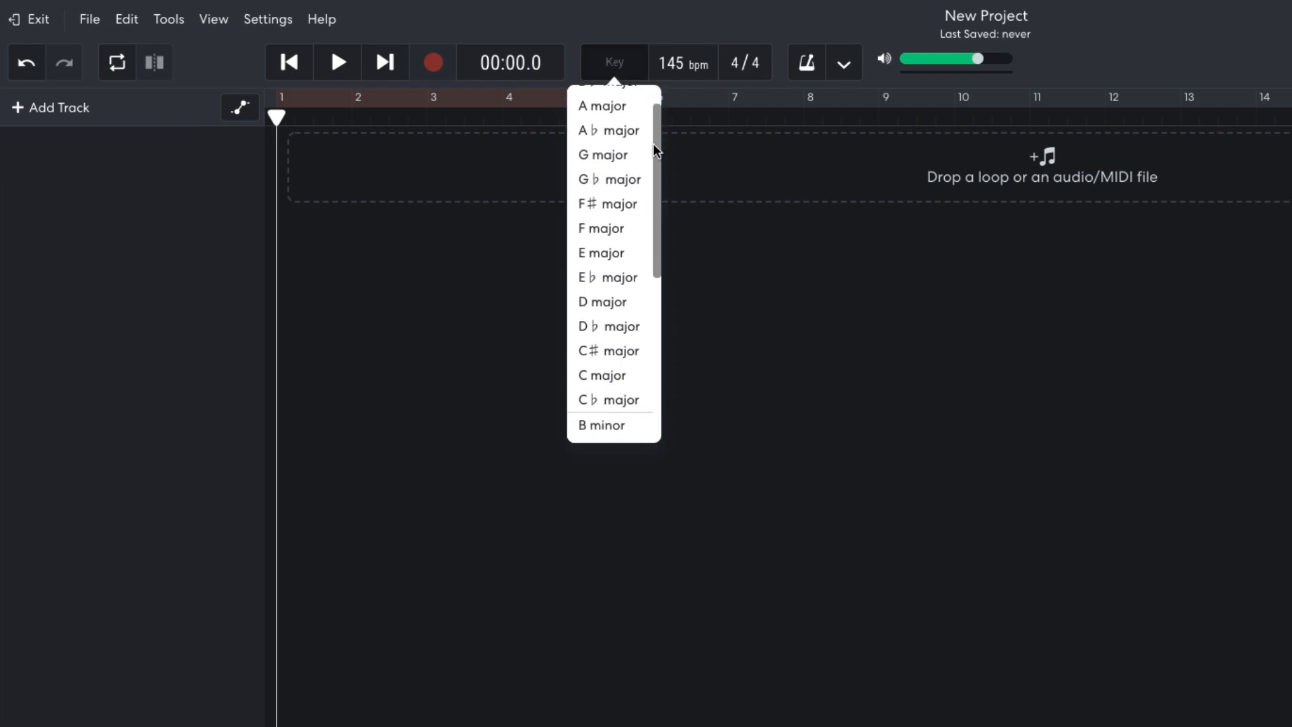
scroll(down, 3)
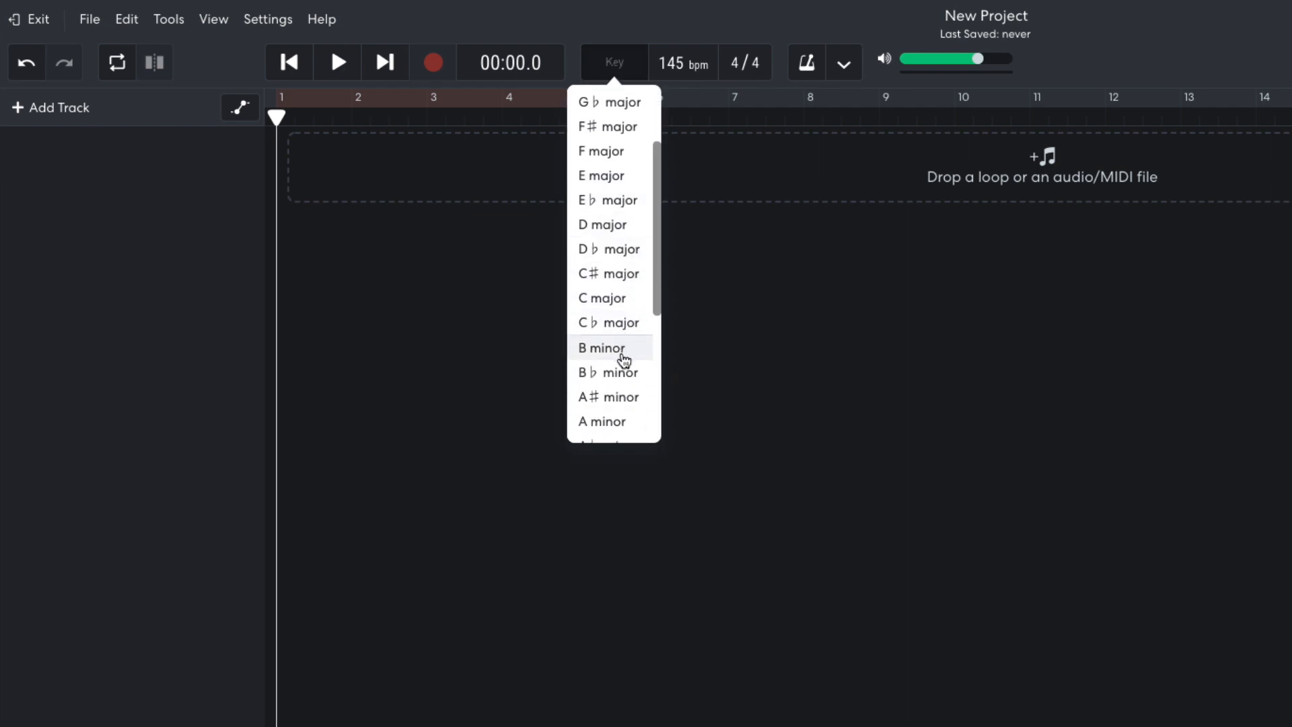
click(611, 347)
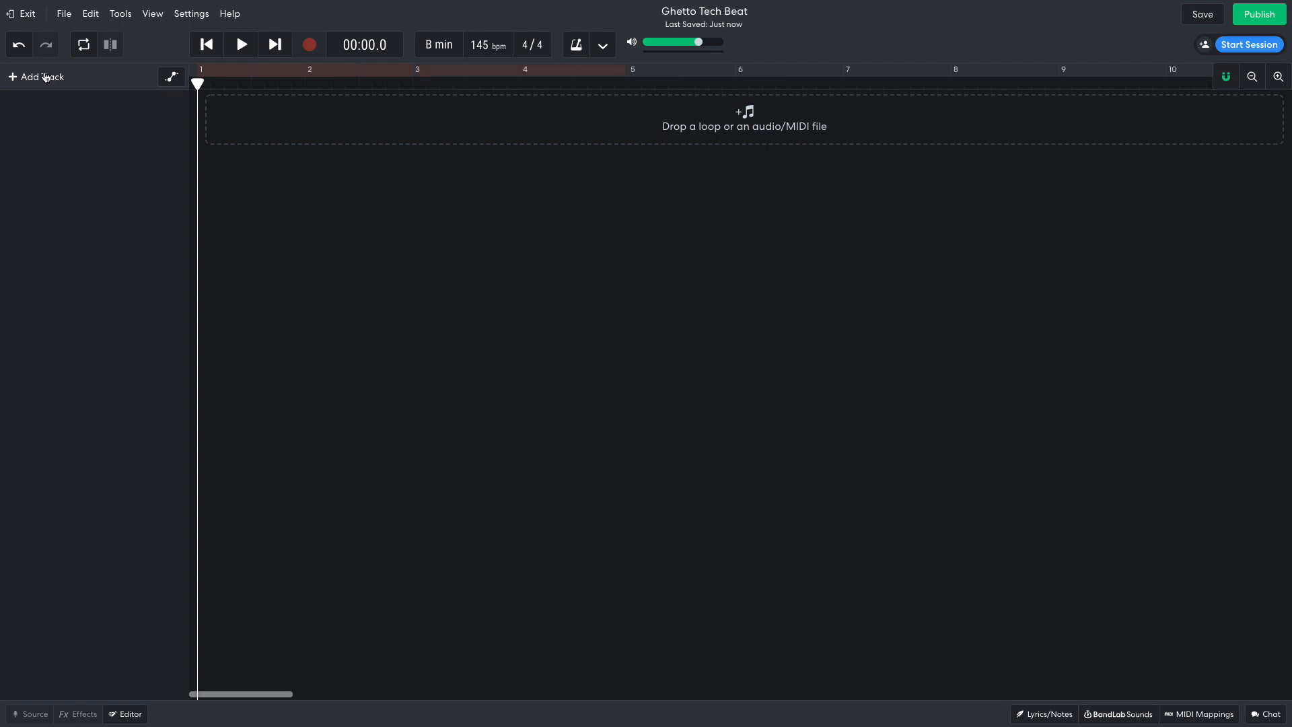
Add an Ultraphat 808 instrument track, create an empty region and place a clap note
click(36, 77)
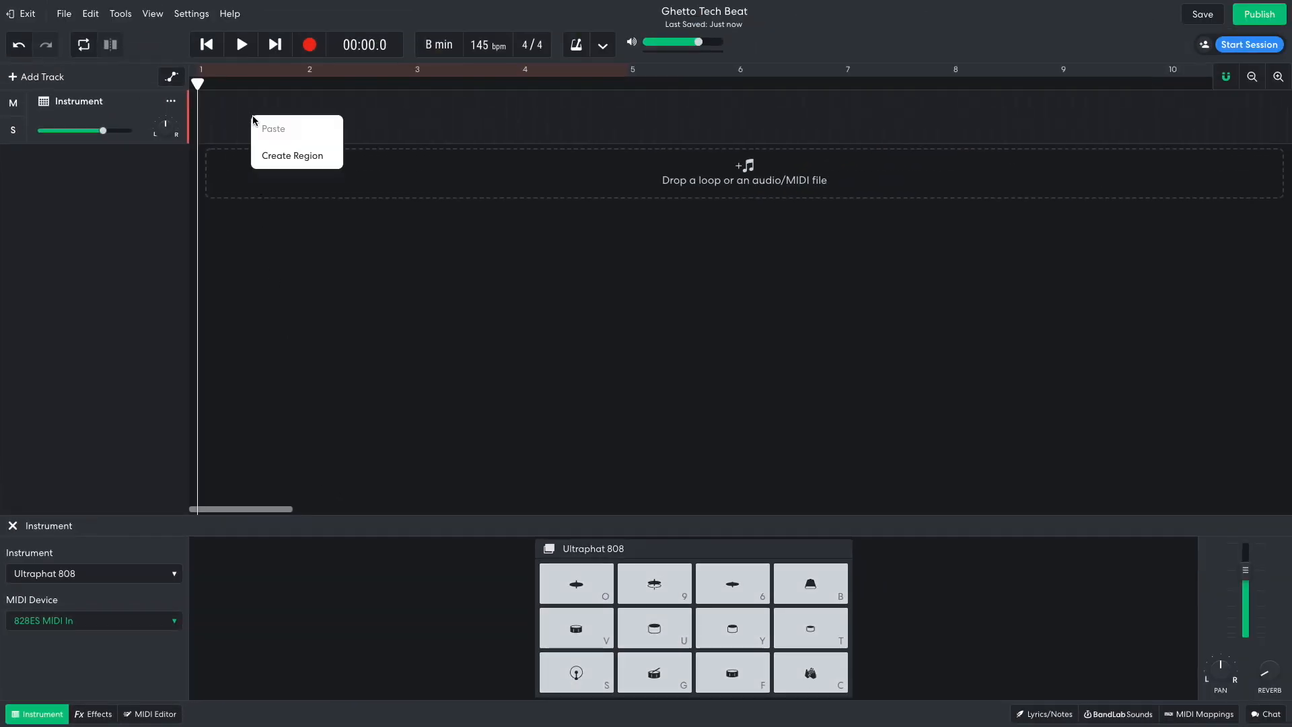
click(294, 156)
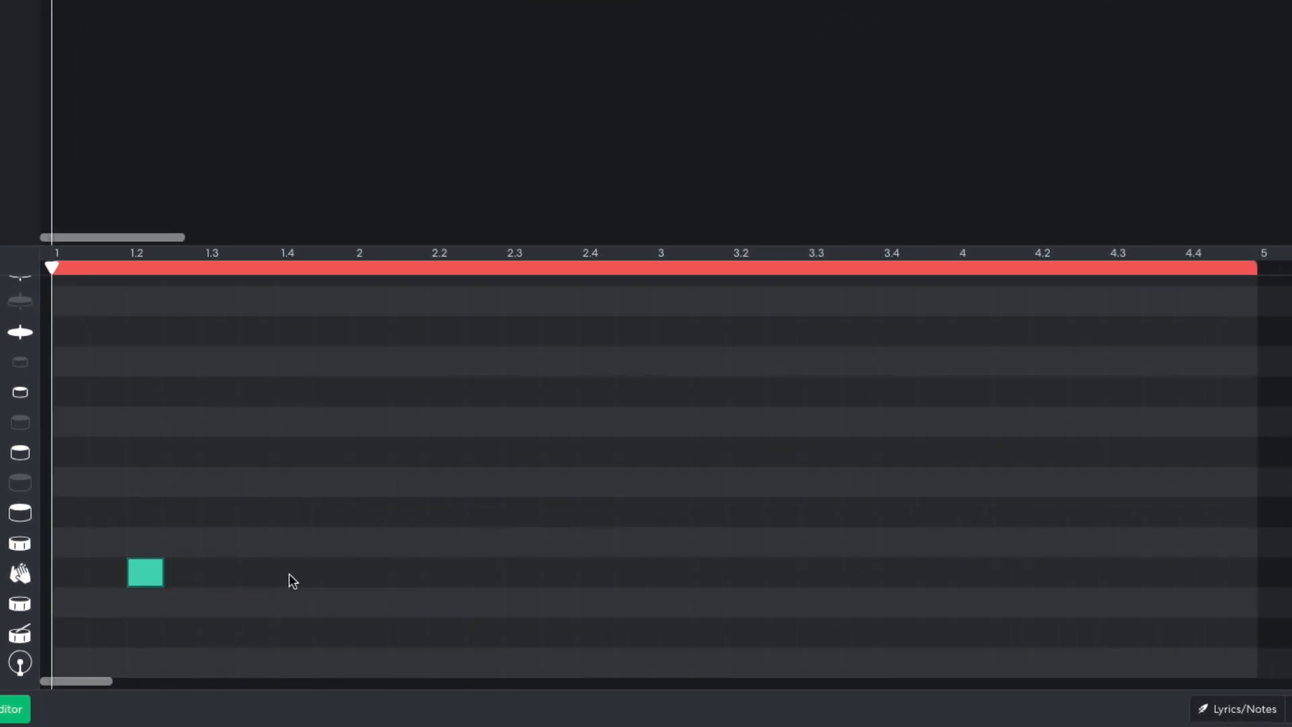
click(296, 573)
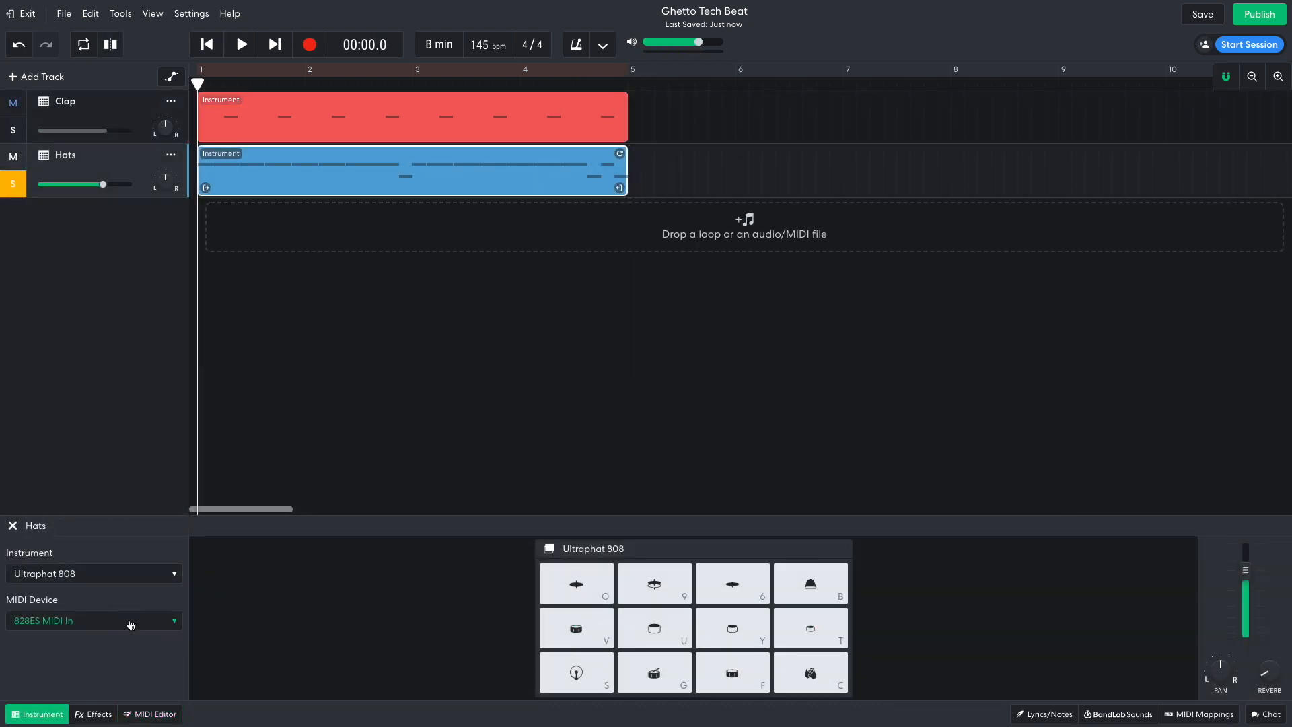
Show the Hats pattern in the note editor and play back the clap and hats groove from the start
click(143, 714)
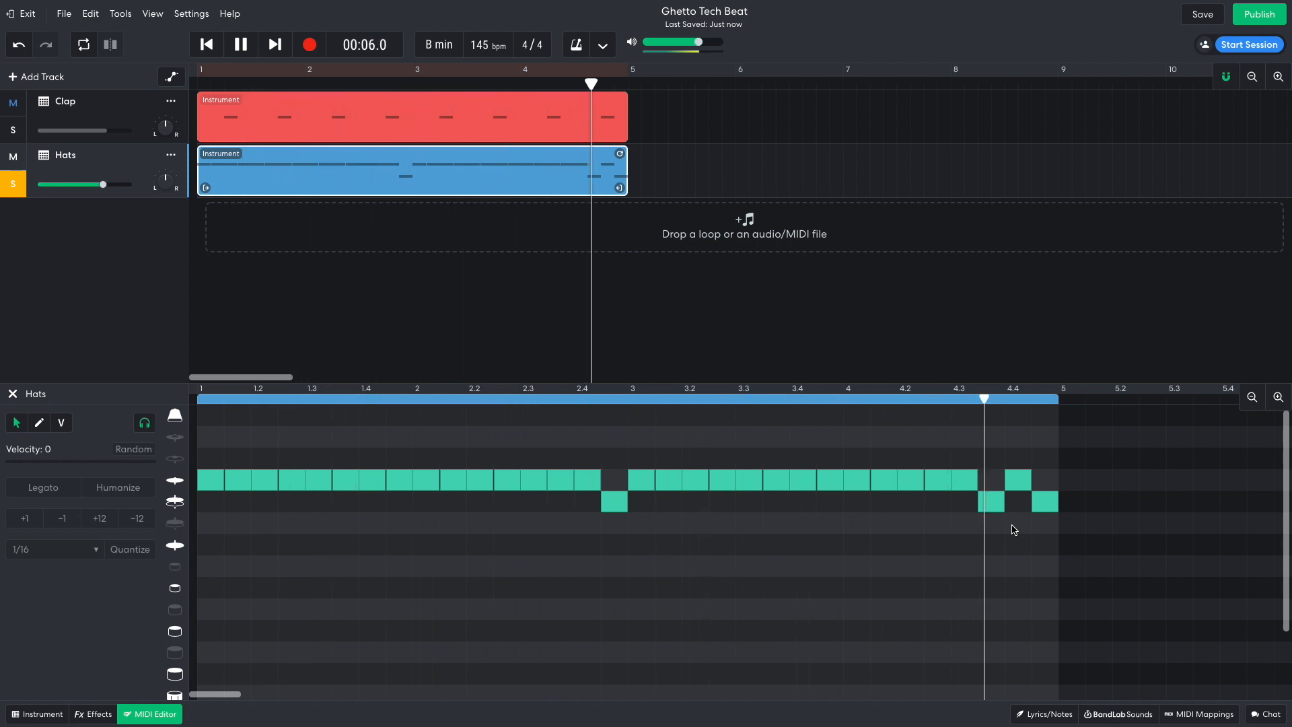
click(240, 44)
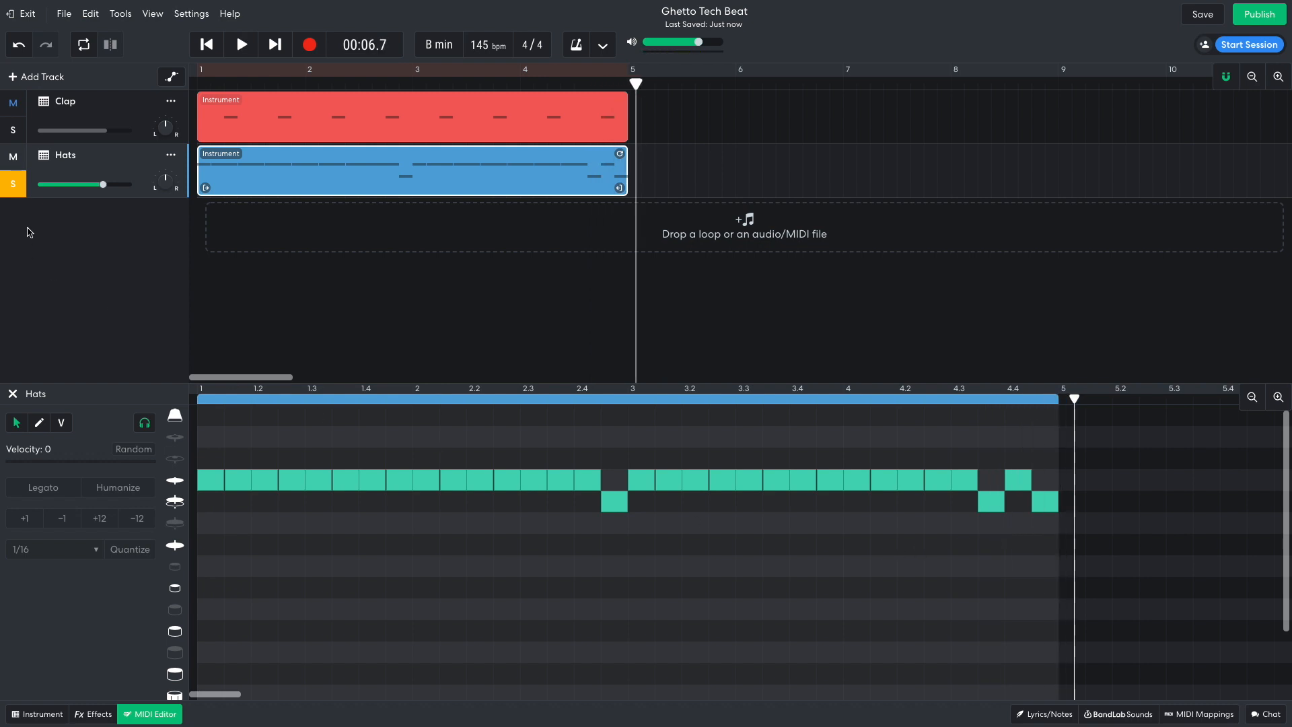
click(241, 45)
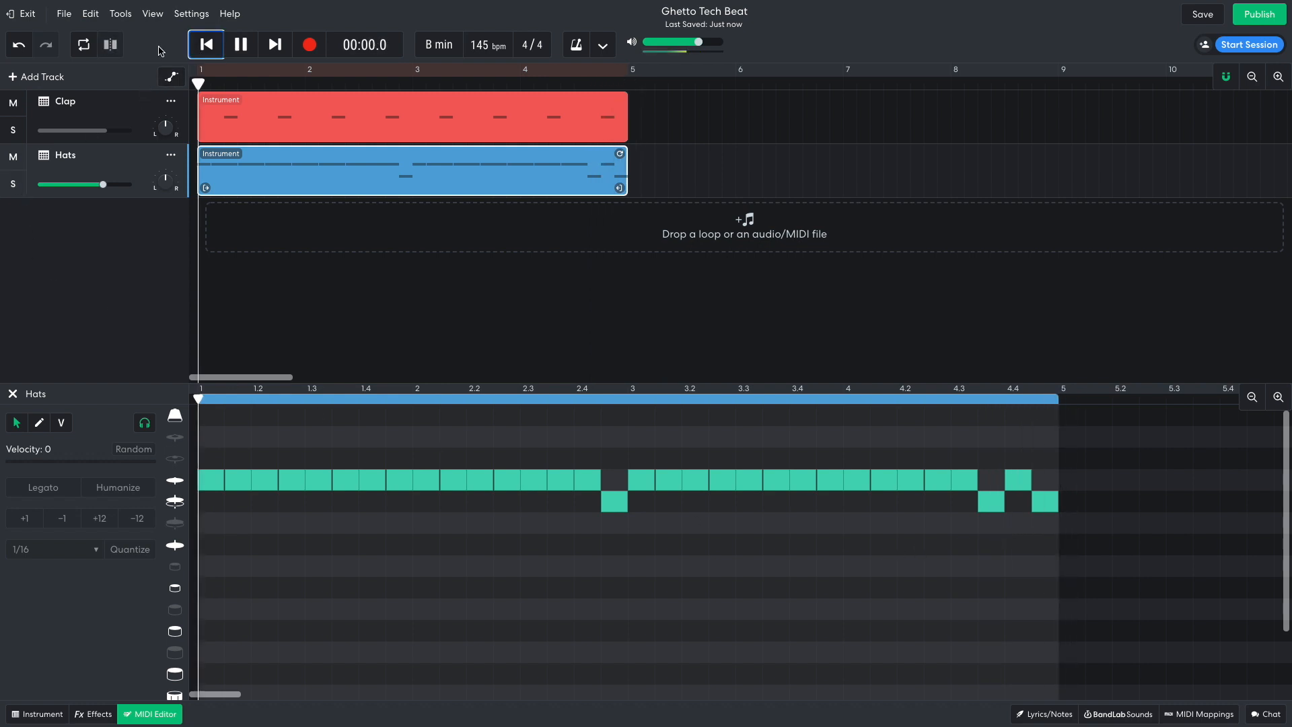
click(239, 44)
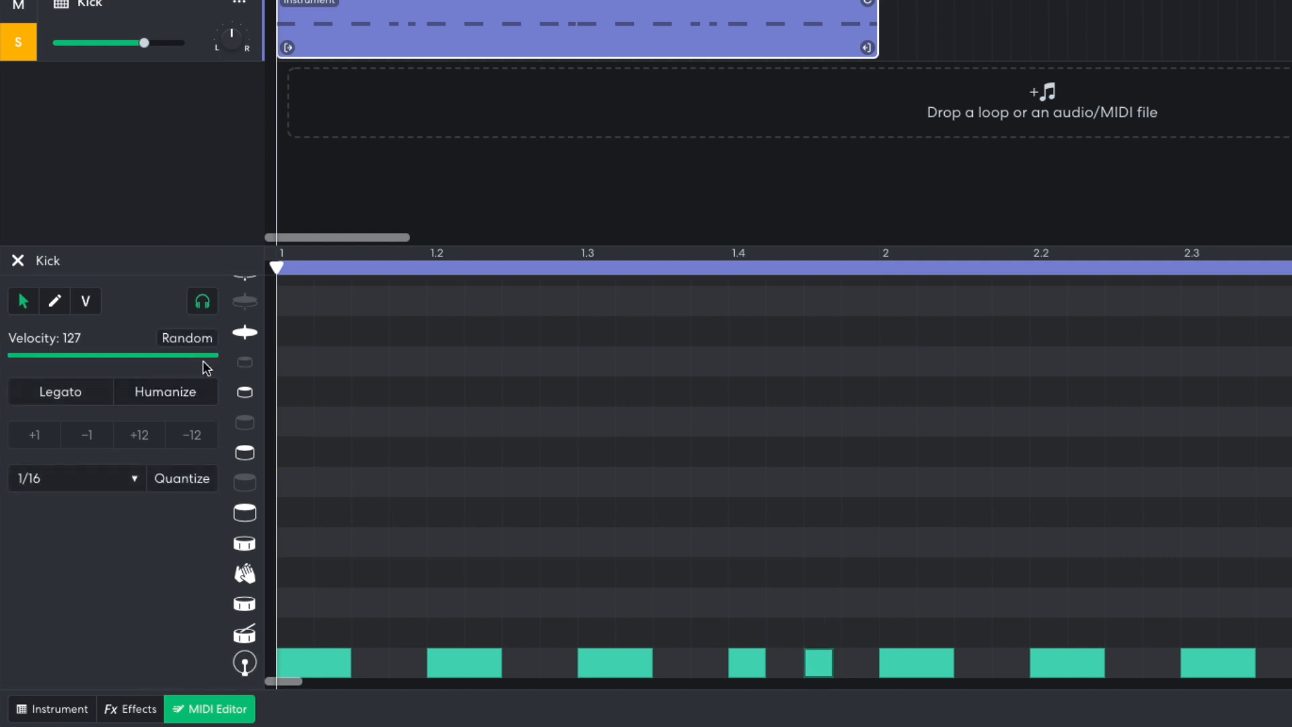
Lower the kick note velocity to 109 and play the beat back with the new kick
drag(206, 354, 175, 382)
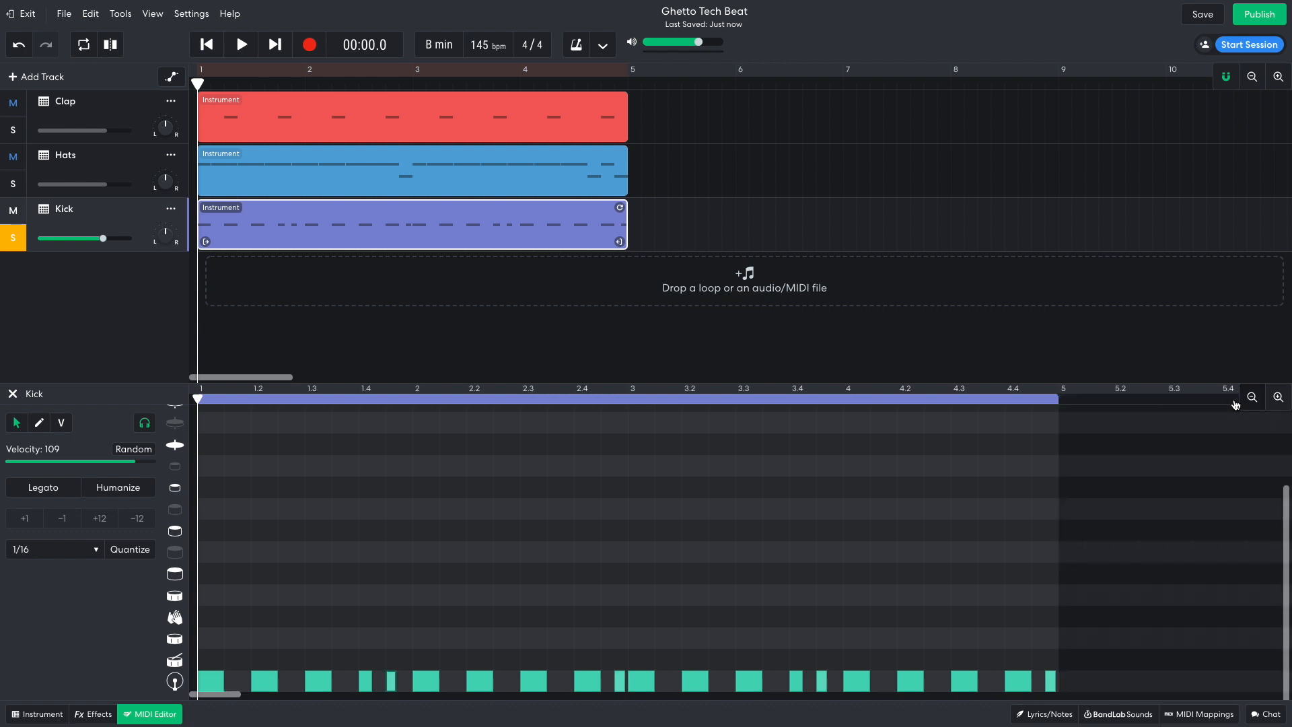
click(240, 45)
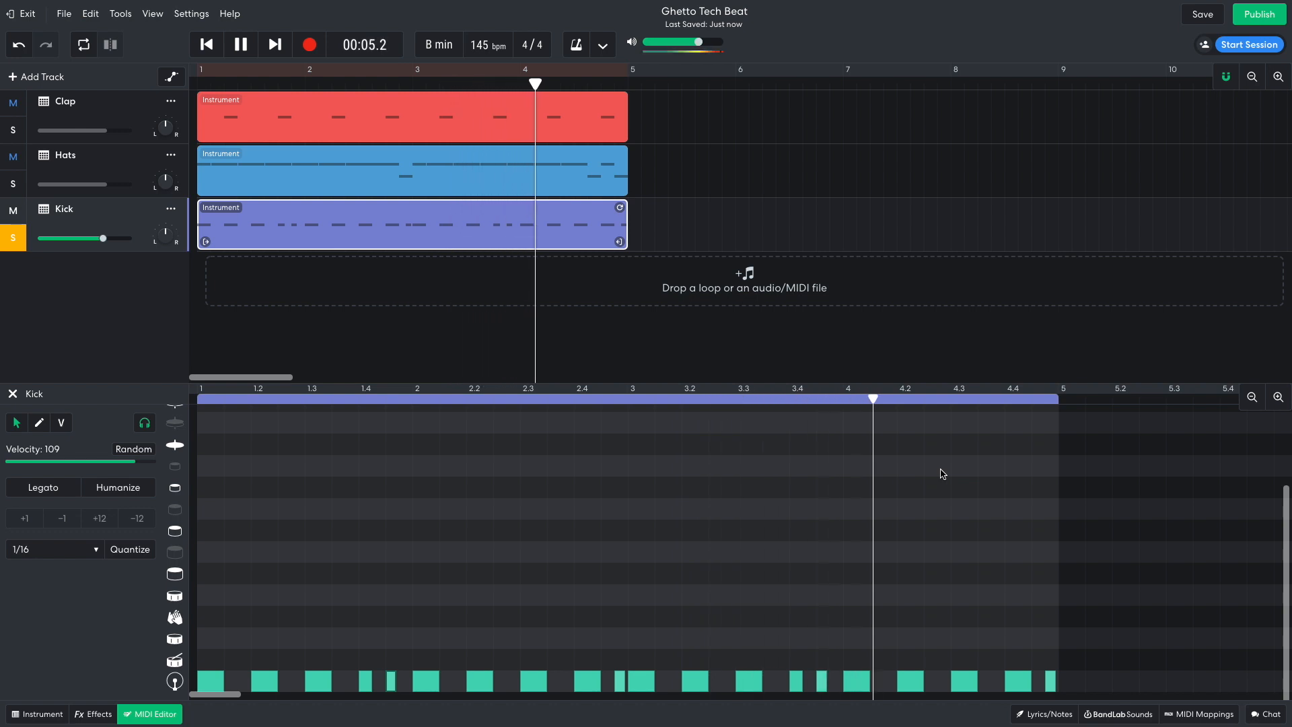
click(240, 45)
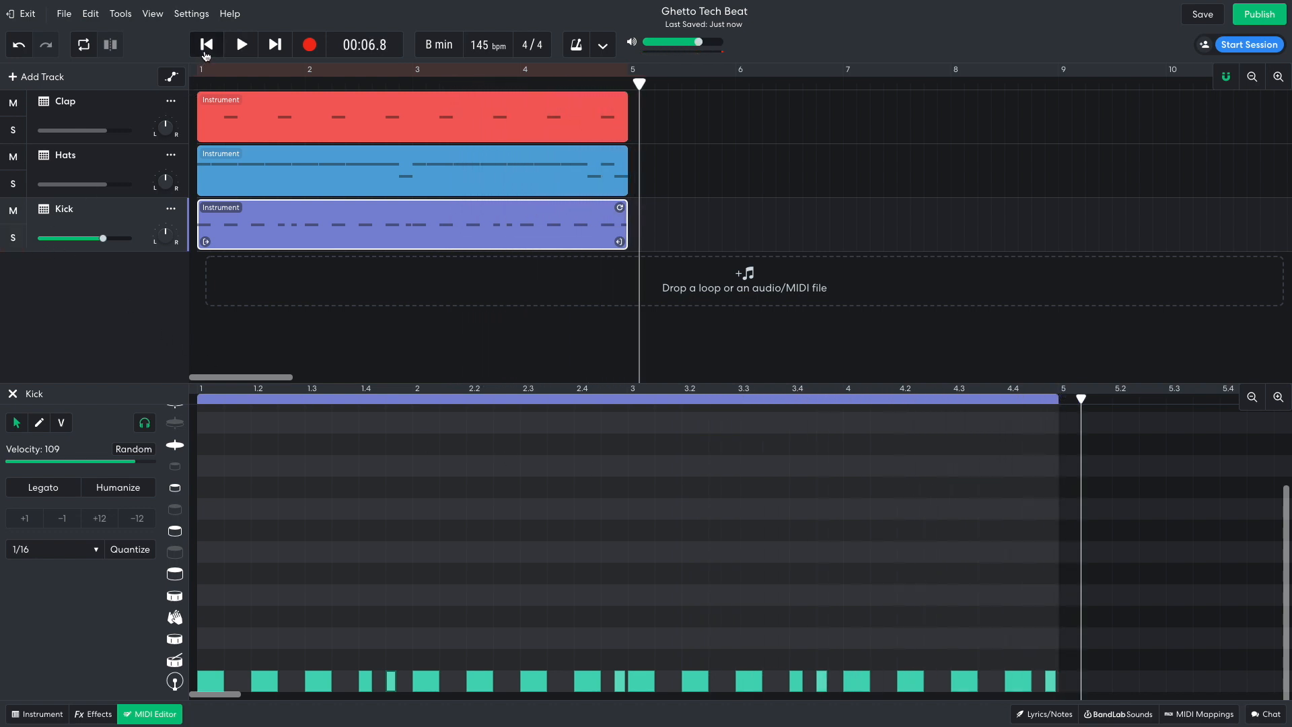
click(240, 44)
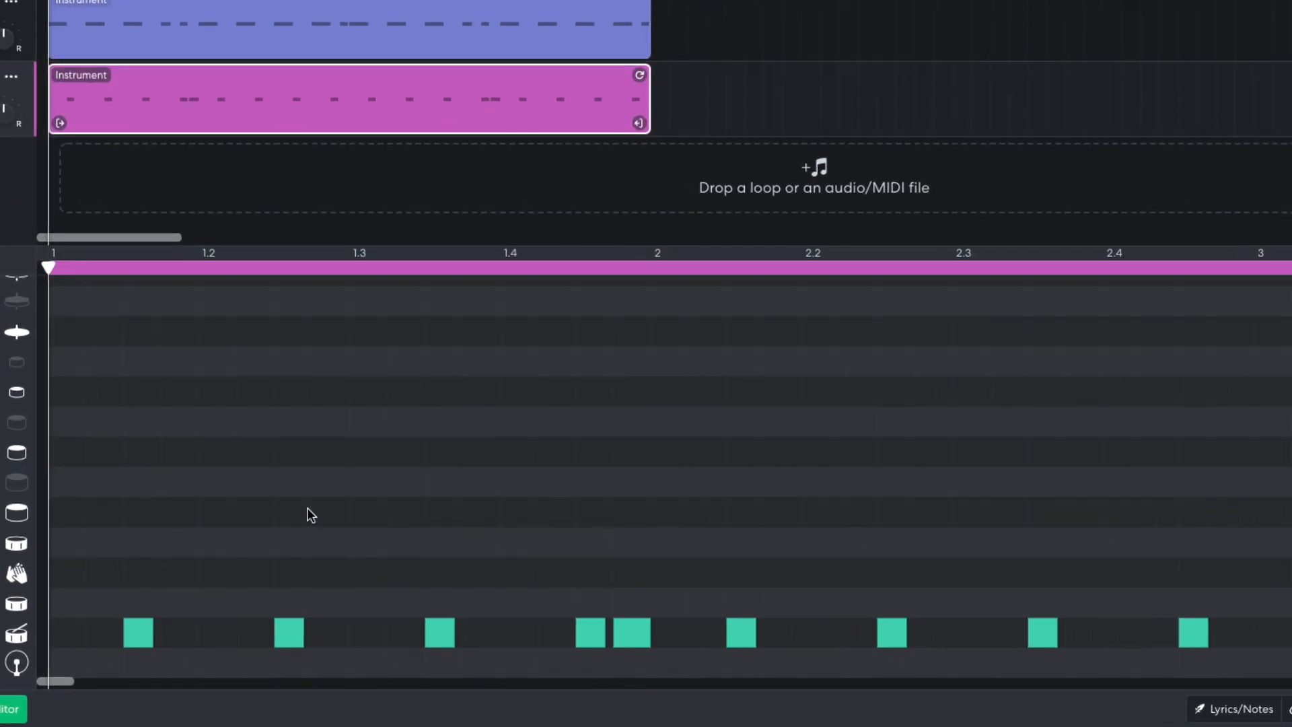
mouse_move(635, 609)
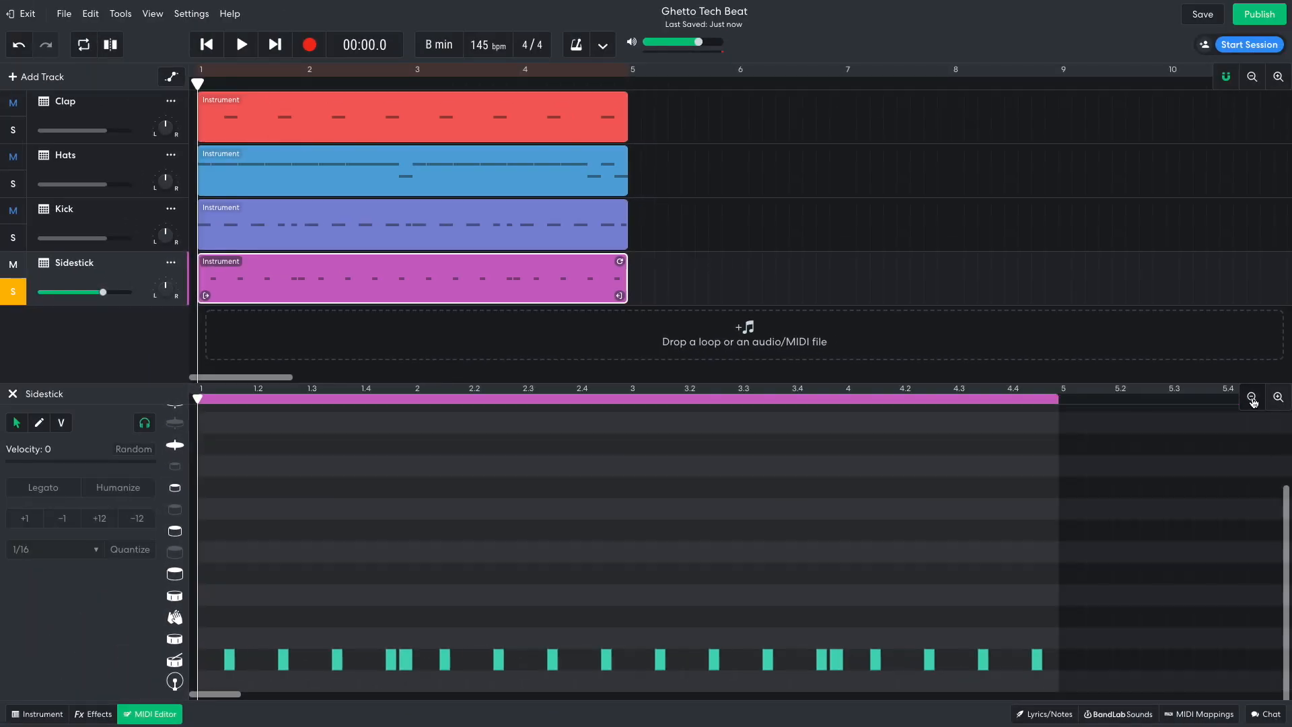
Play the beat back with the sidestick added, then return to the song start
click(240, 45)
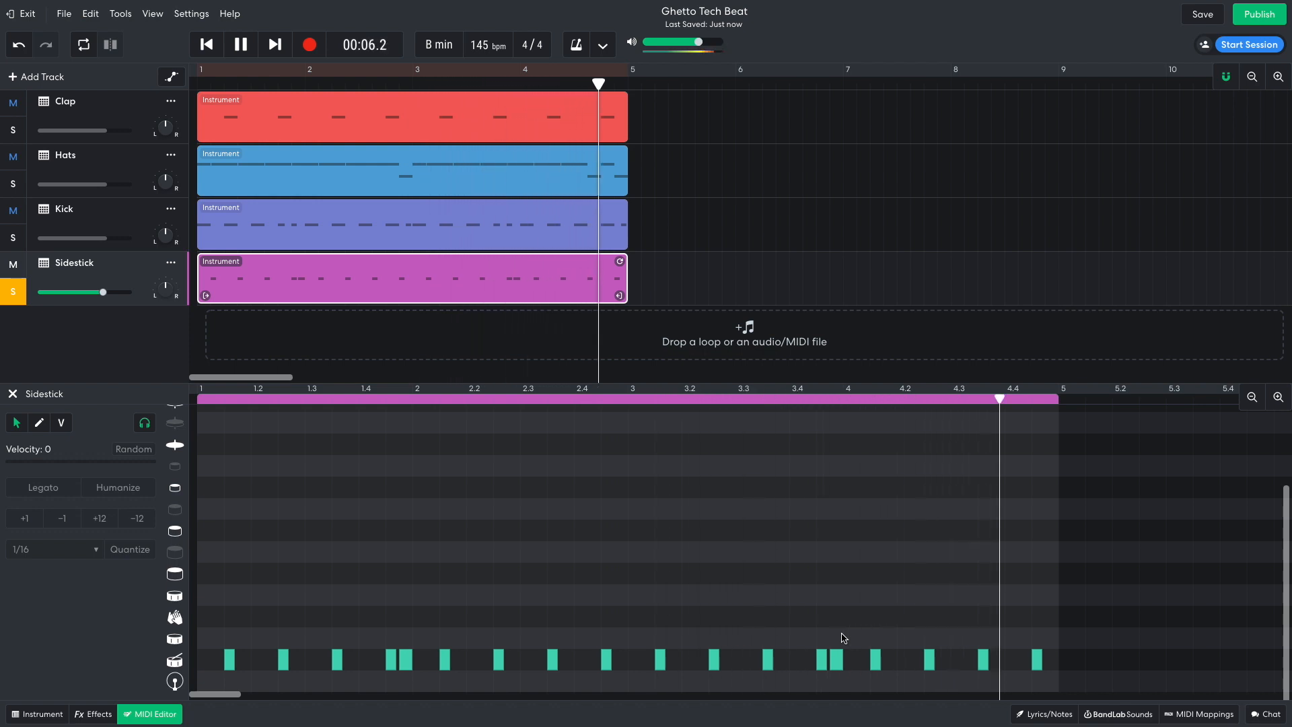
click(240, 45)
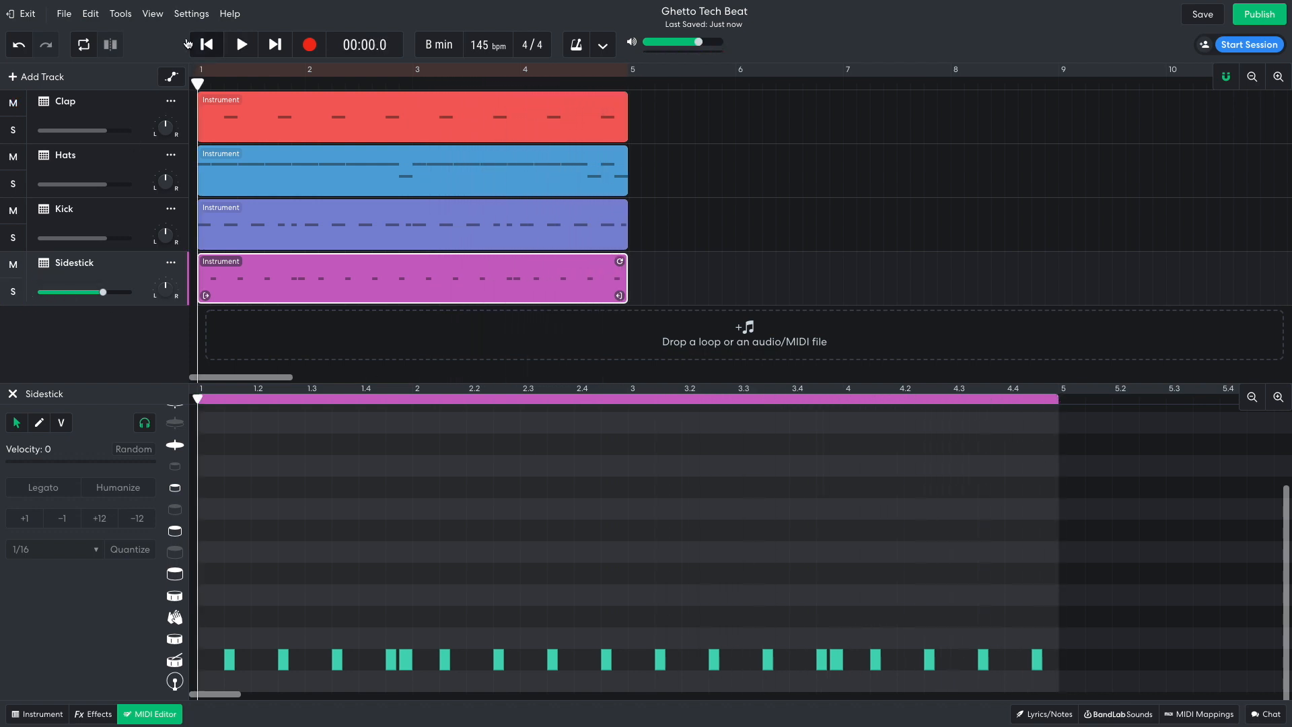
click(240, 44)
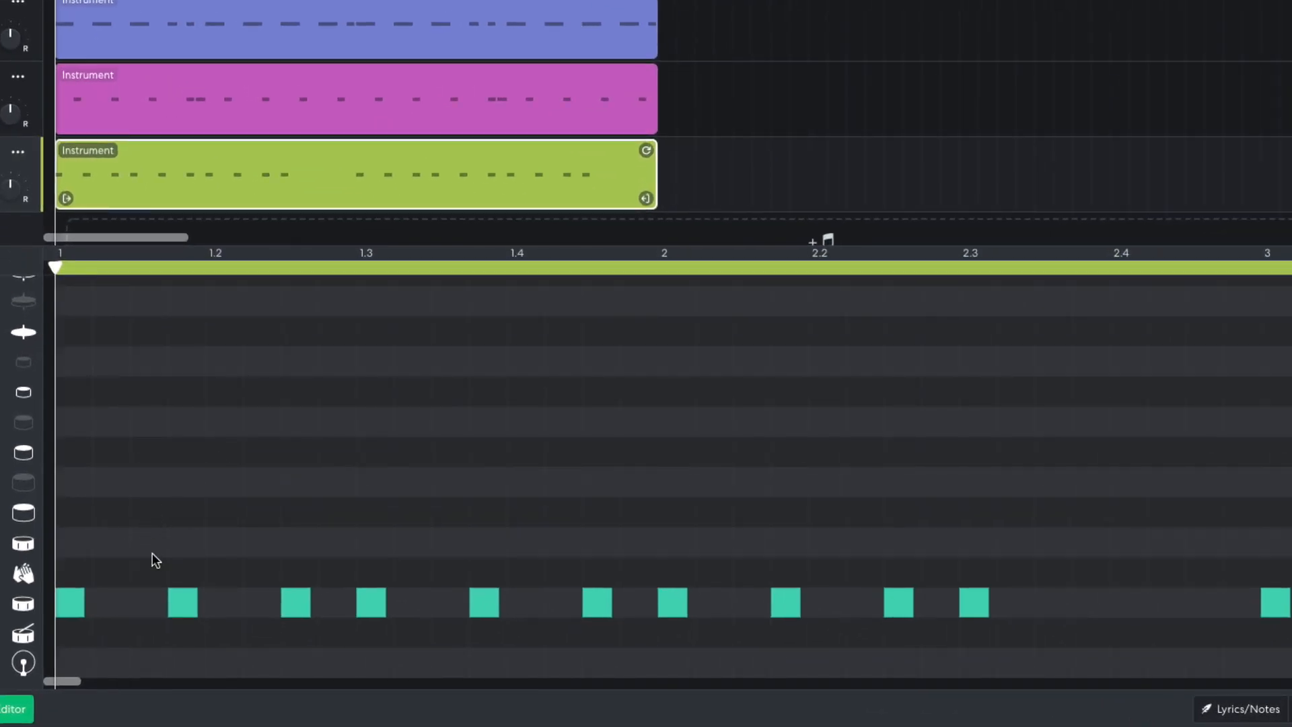
mouse_move(379, 554)
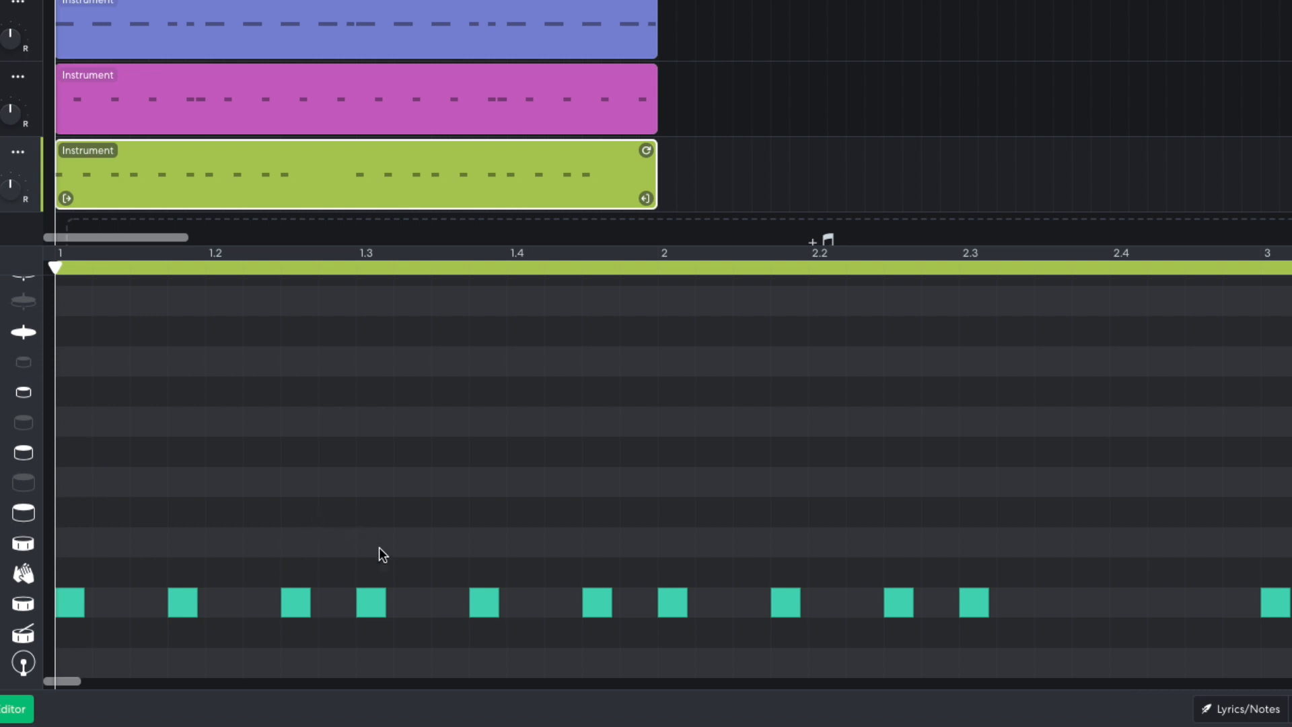
mouse_move(926, 439)
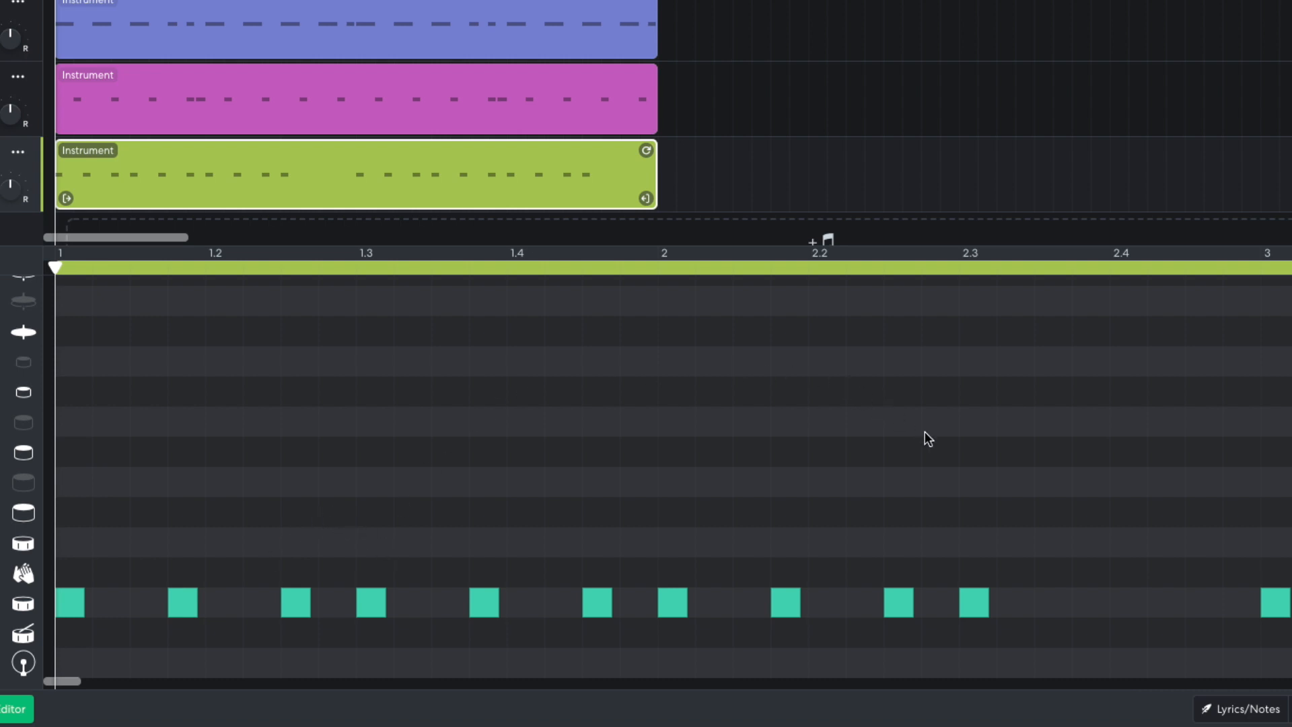
mouse_move(994, 549)
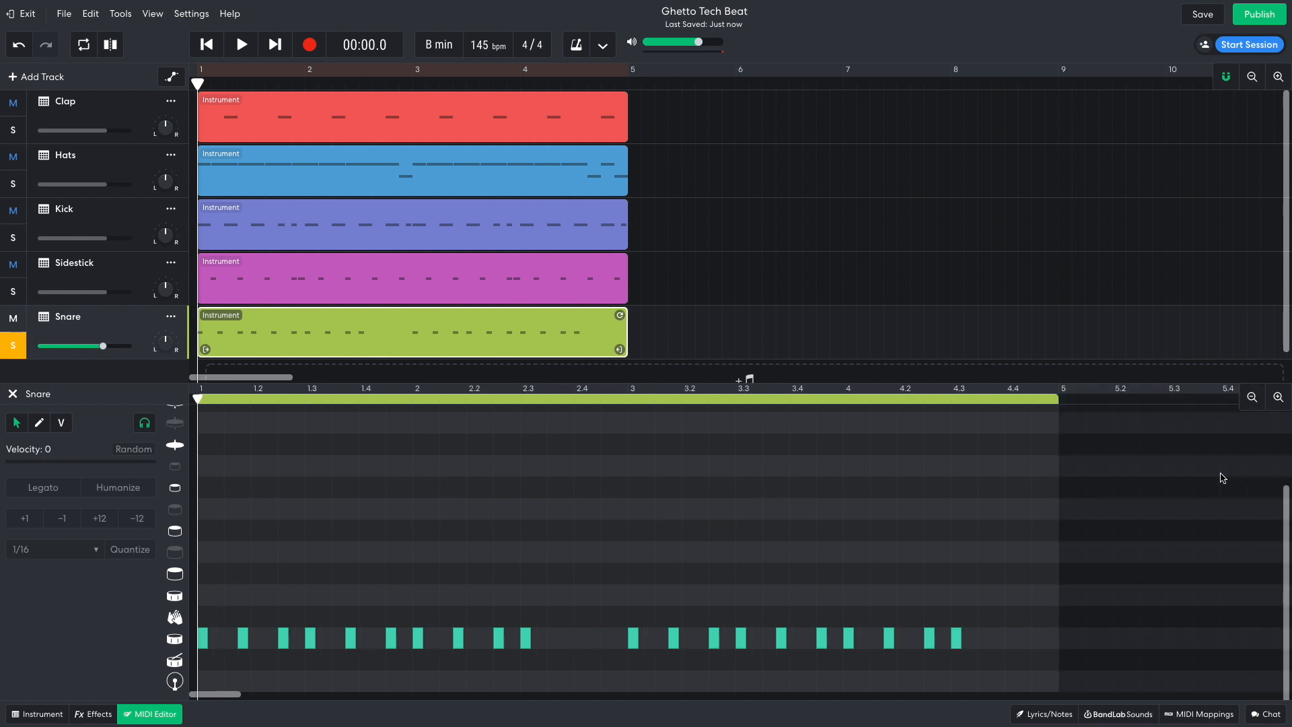
Play the beat with the snare added, unsolo the Snare track and stop playback
click(240, 45)
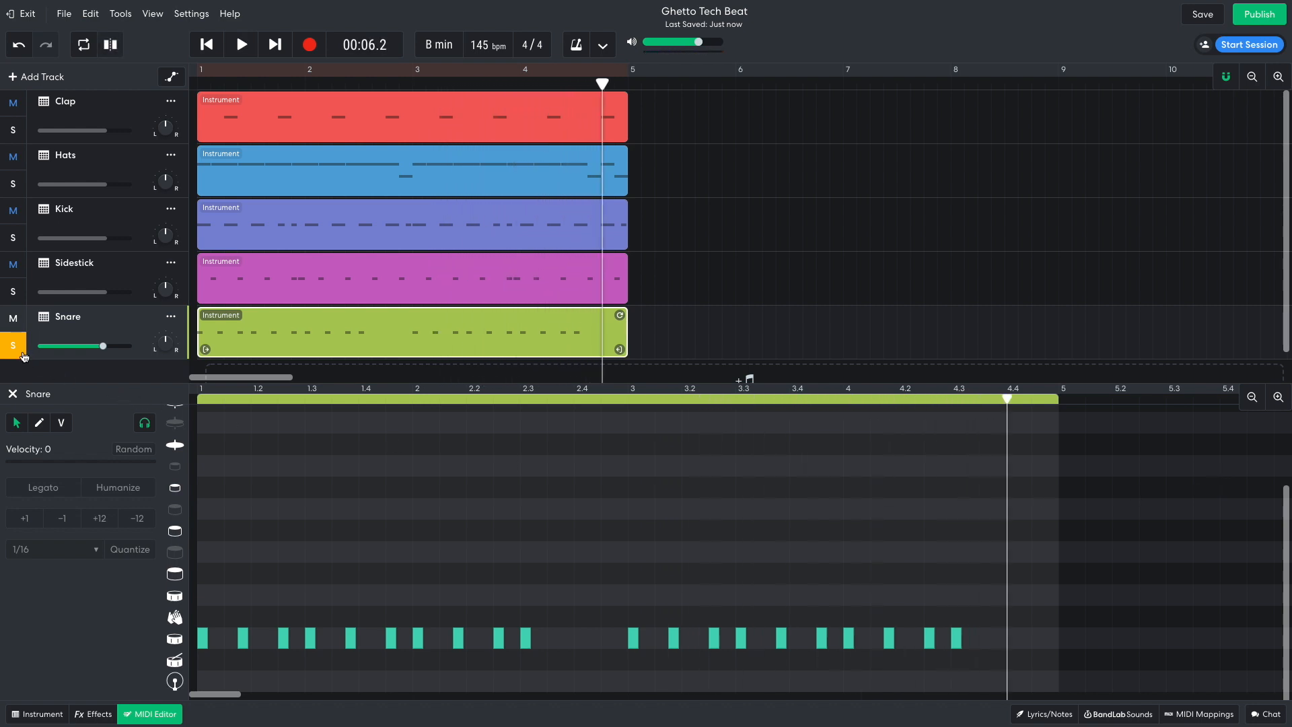
click(205, 45)
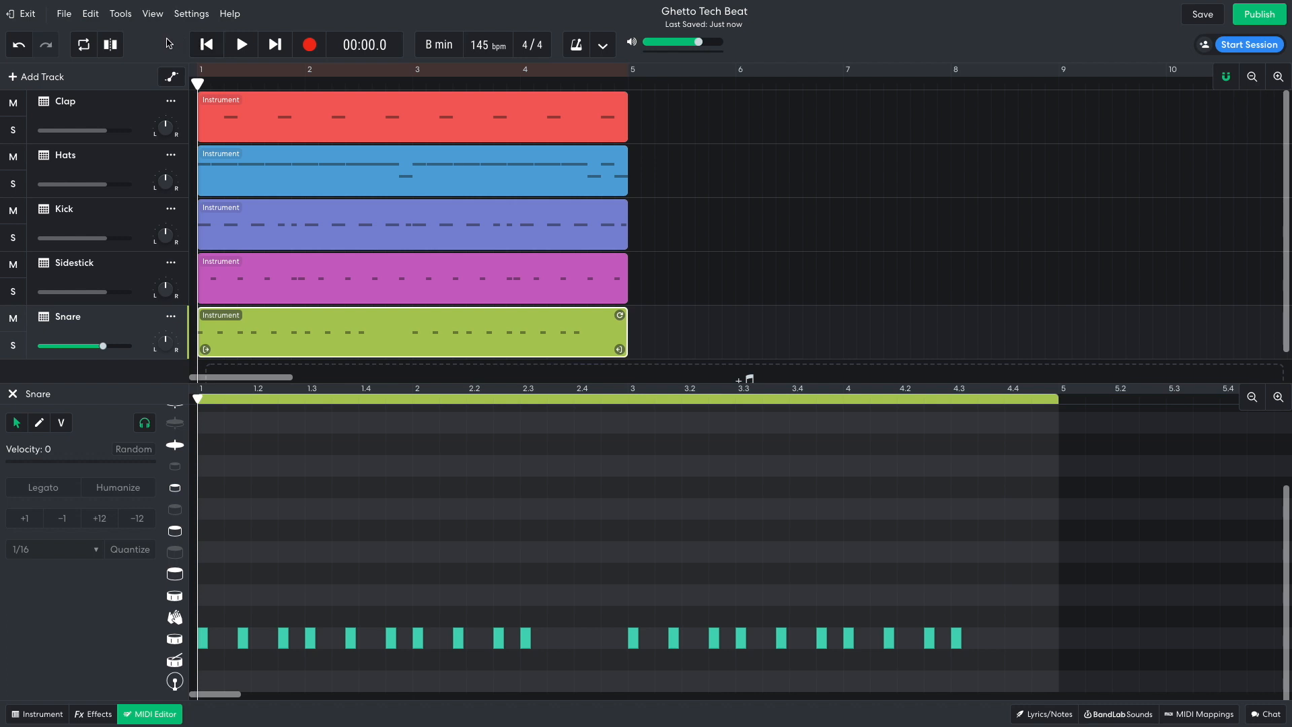
click(239, 45)
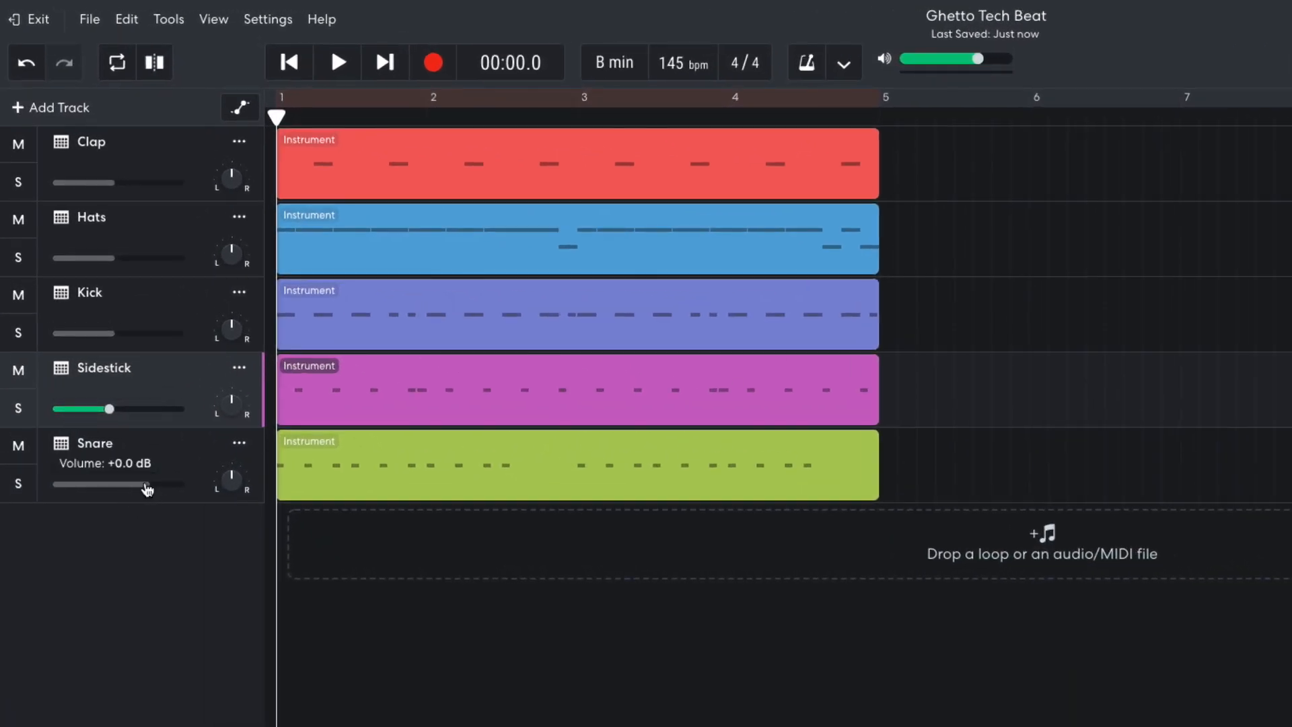
Lower the Snare track's volume slider
drag(147, 484, 90, 485)
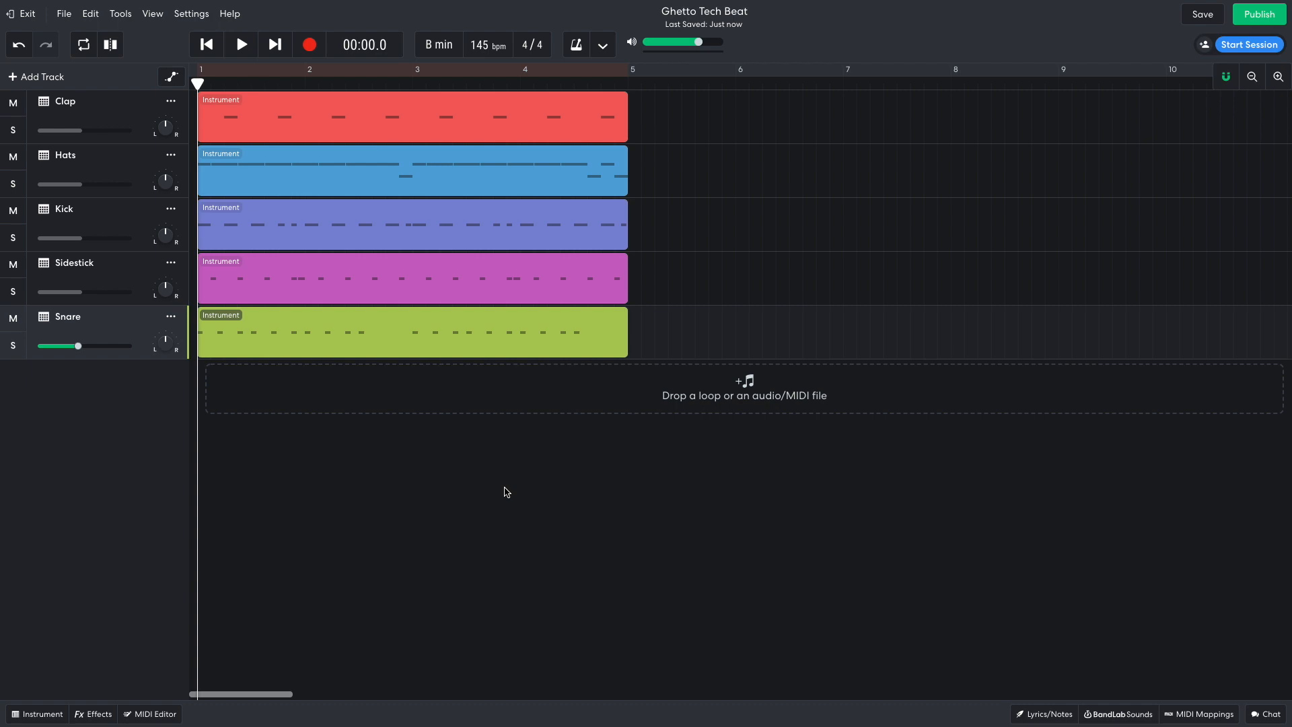
mouse_move(1015, 617)
text(open hat)
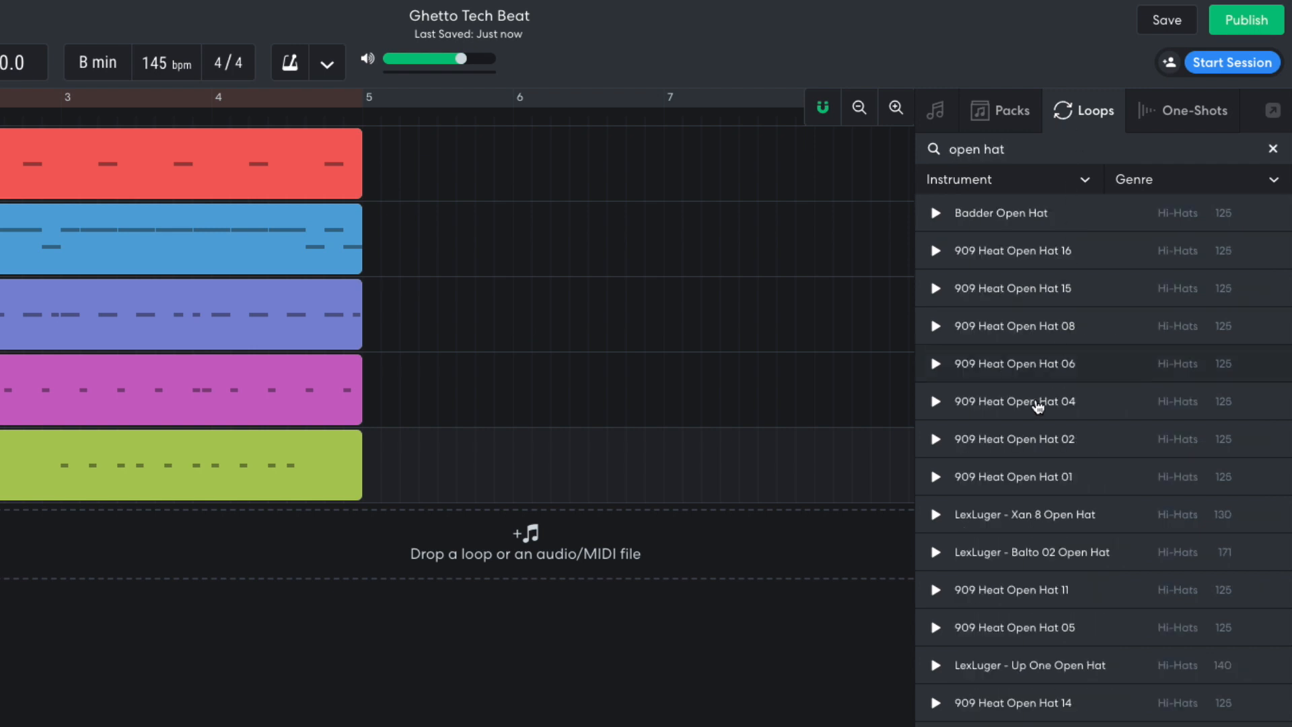
Preview the 909 Heat Open Hat loop from the loop browser results, then stop it
click(934, 627)
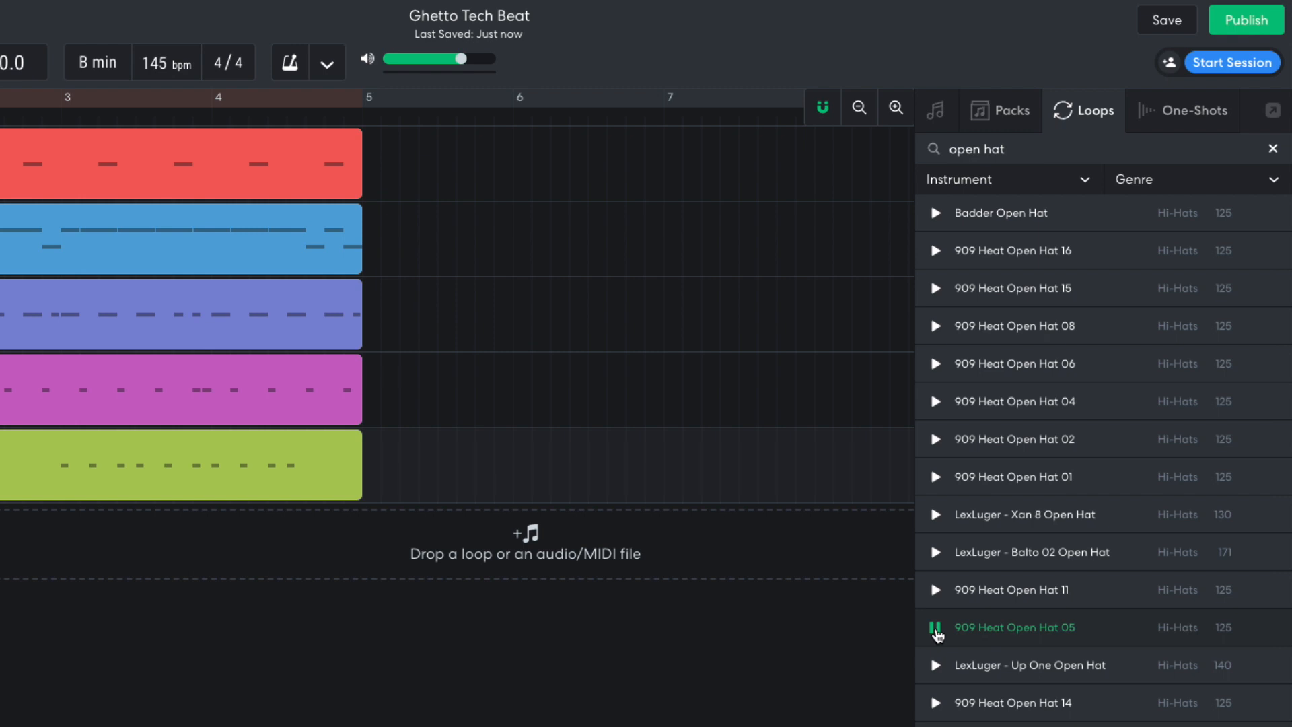
click(936, 627)
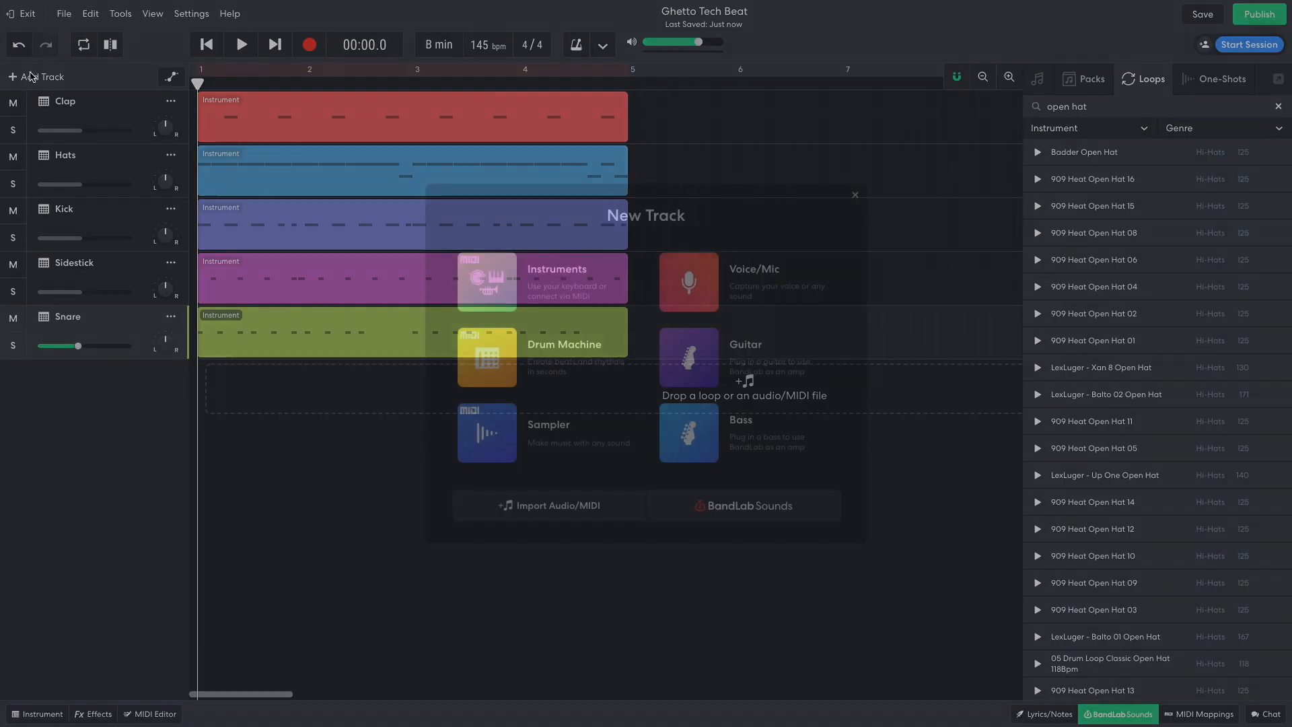
Create a Sampler track for the open hat and play back its four-bar pattern
click(486, 432)
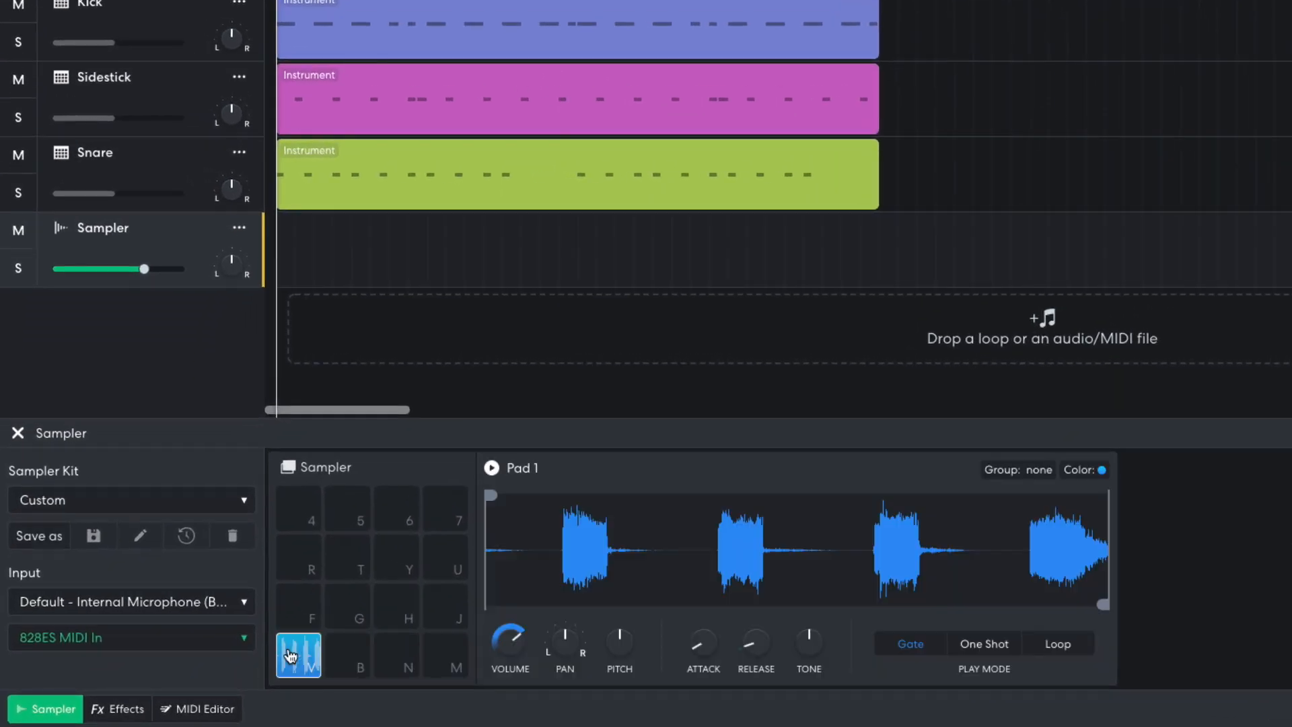
mouse_move(493, 498)
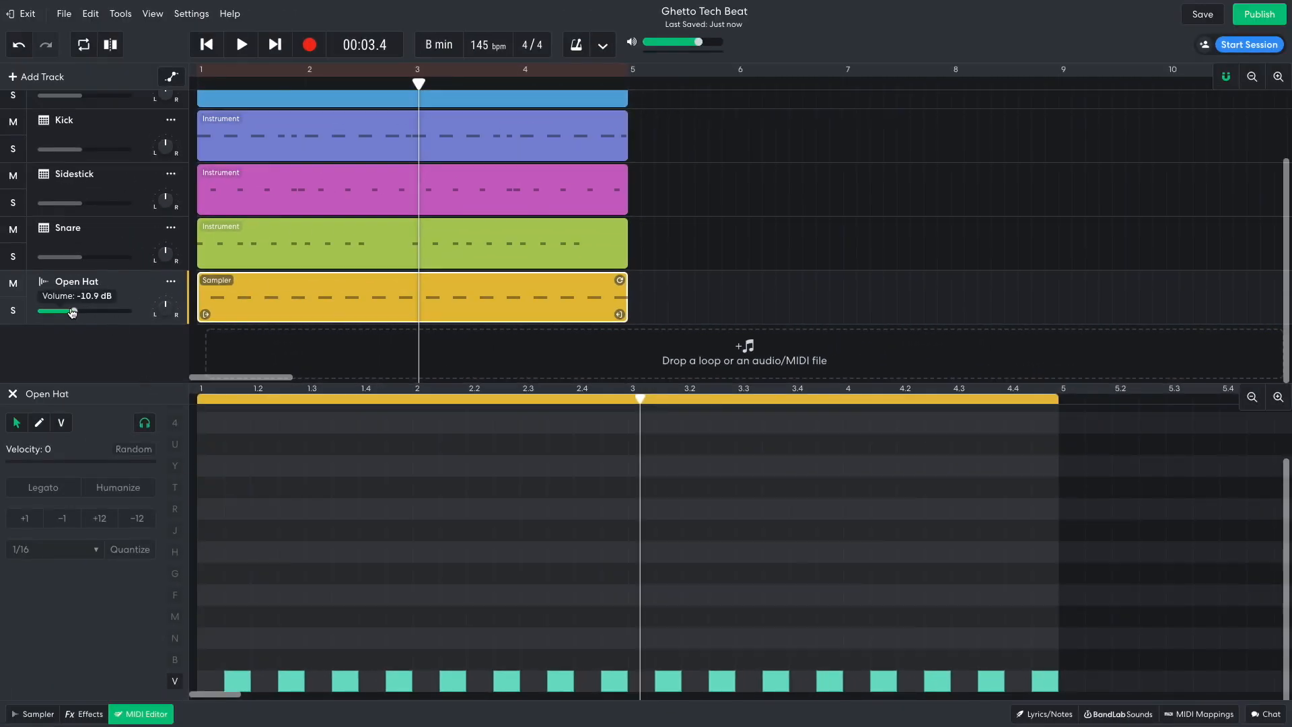
mouse_move(74, 344)
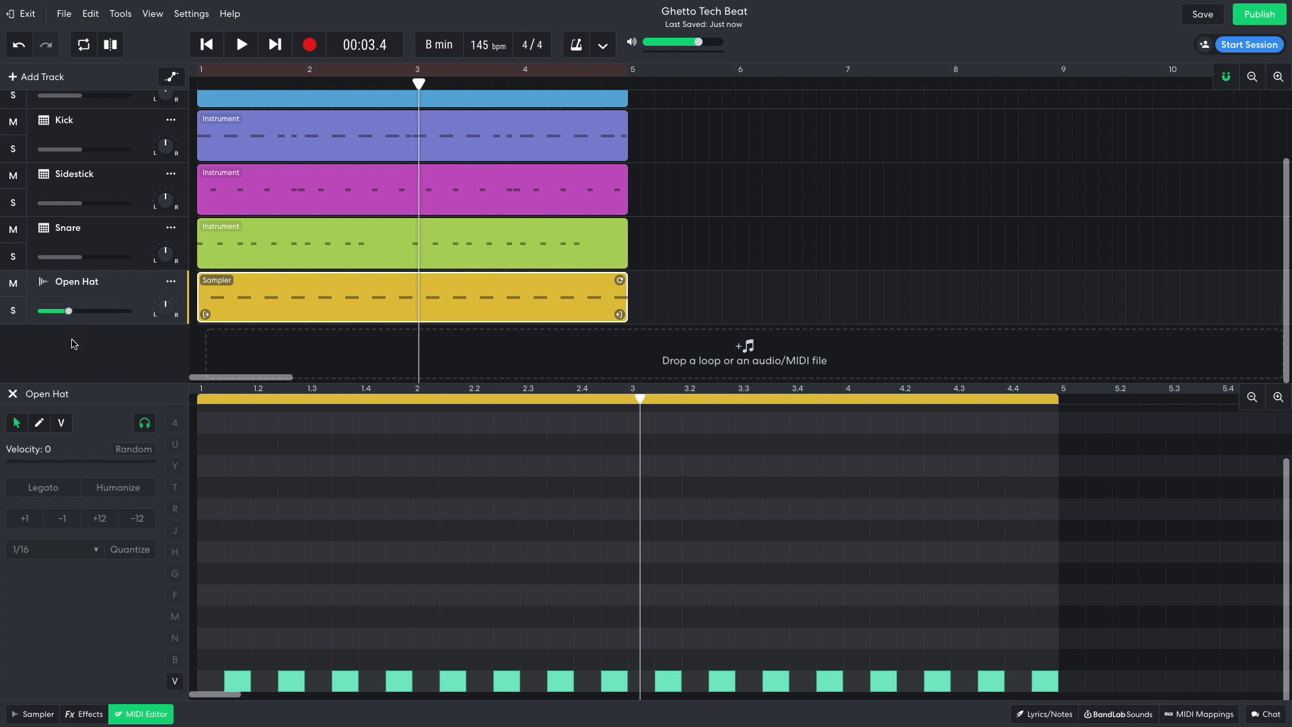
click(240, 44)
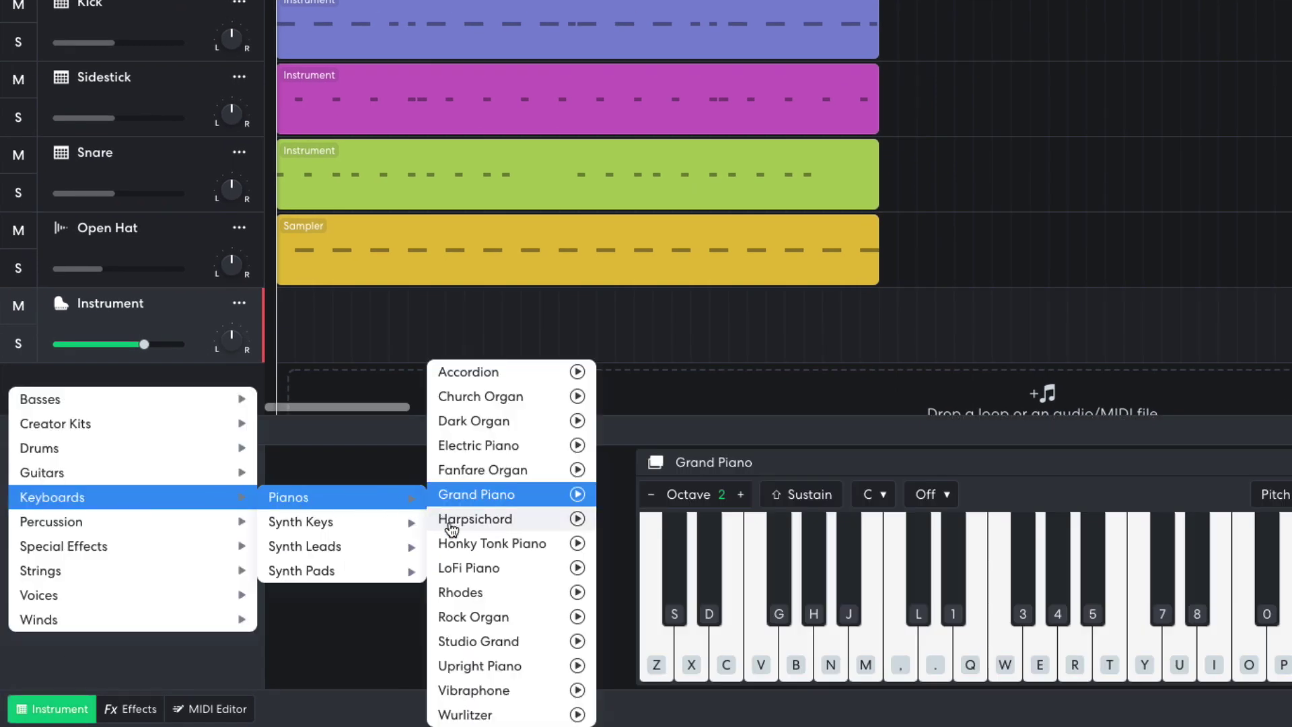
Set the instrument track to Wurlitzer and lower its volume to about -12.9 dB
click(466, 713)
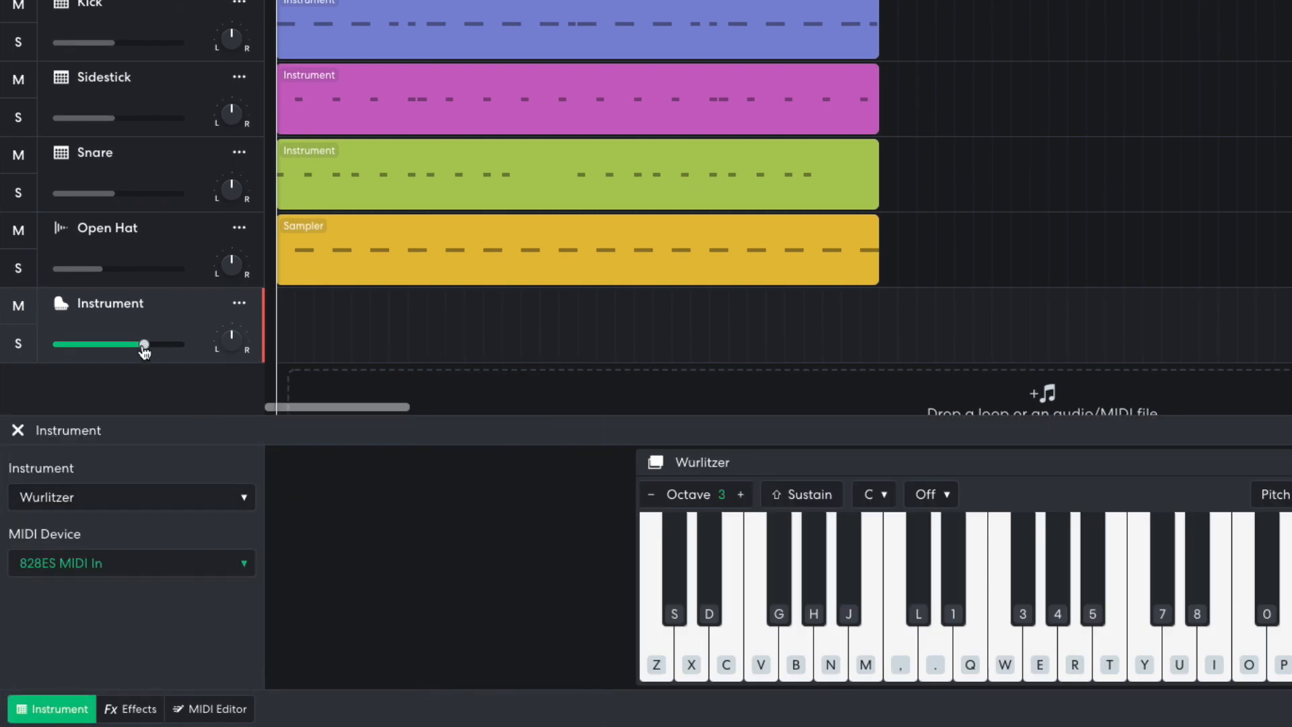
drag(143, 344, 97, 346)
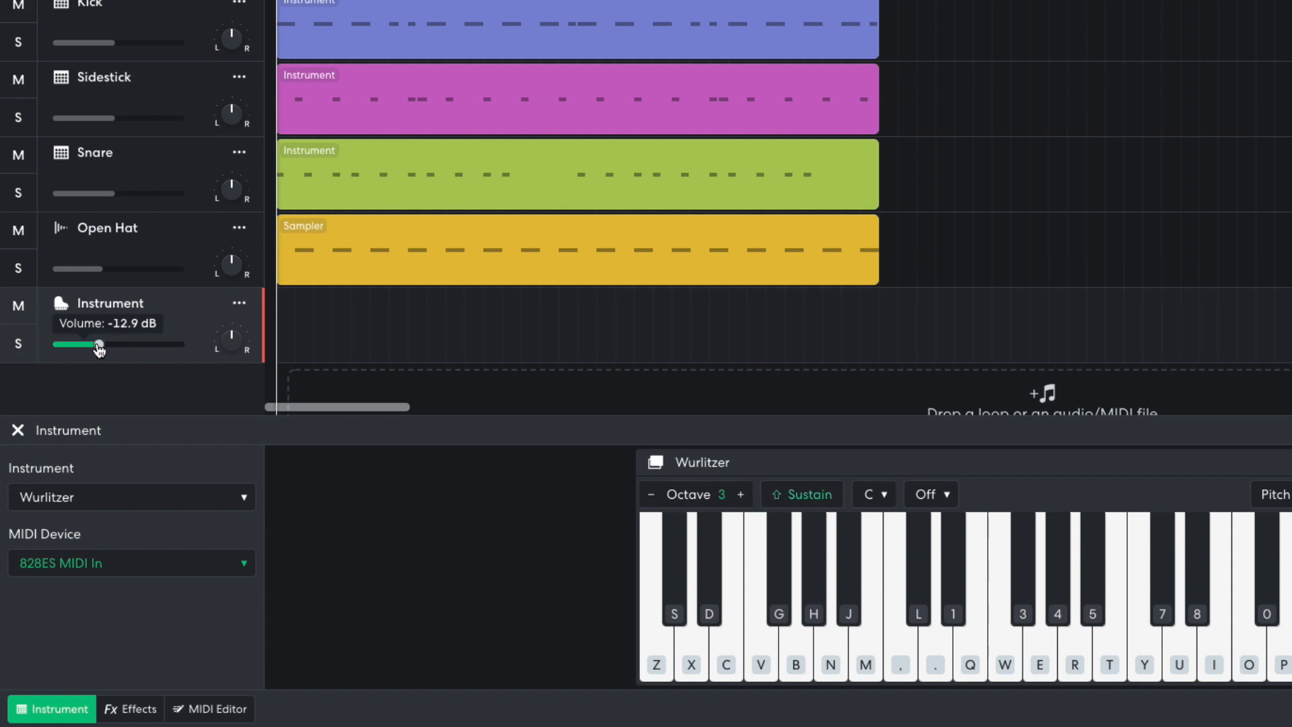
mouse_move(88, 368)
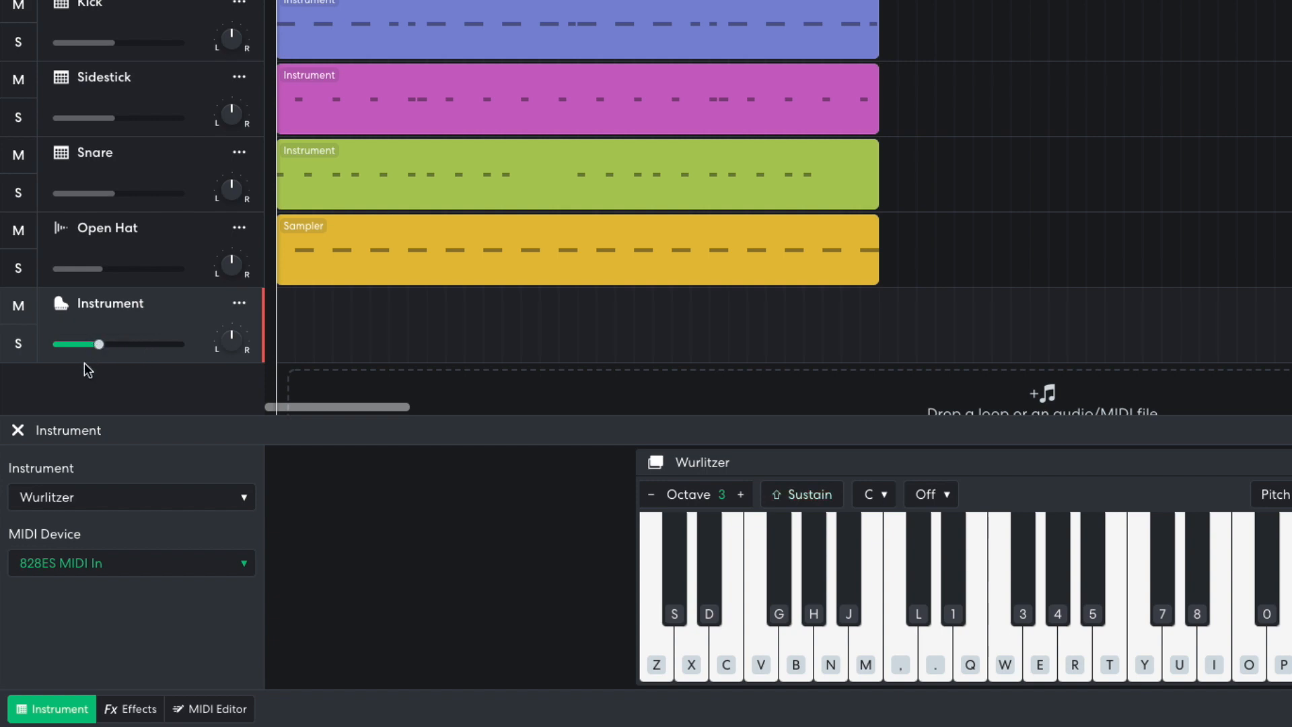
click(210, 709)
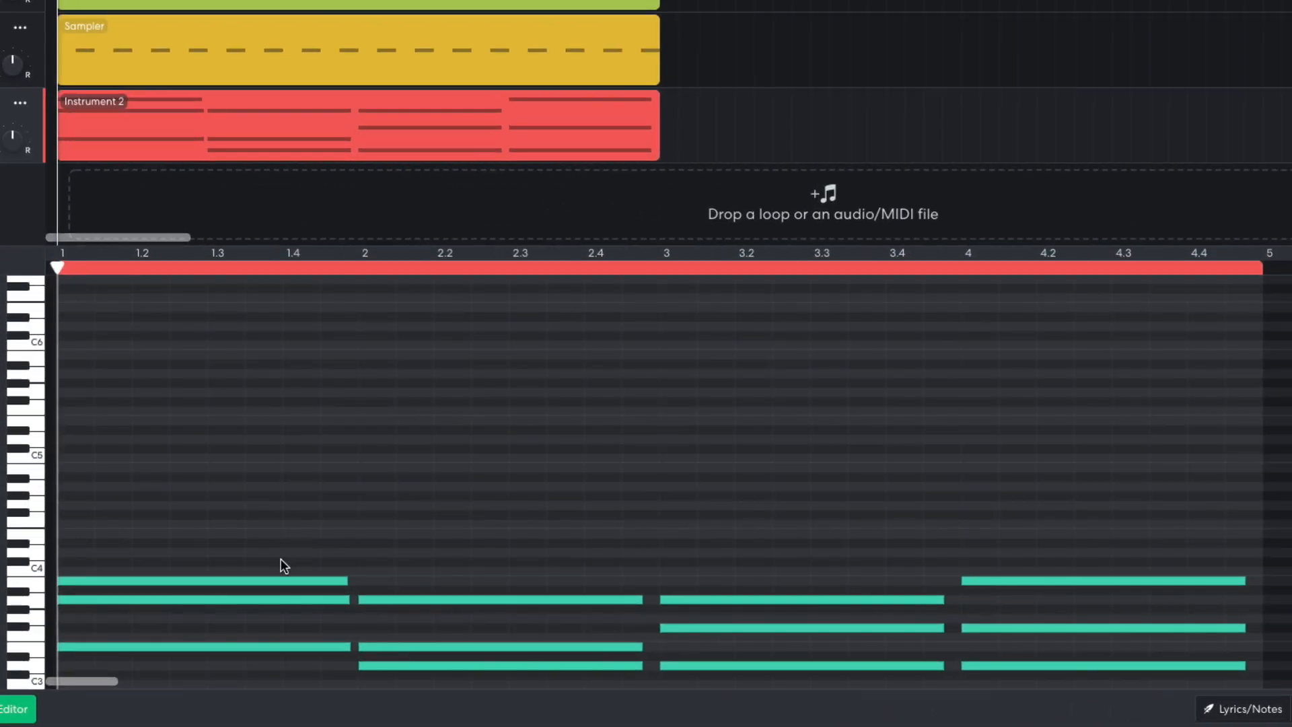
mouse_move(490, 582)
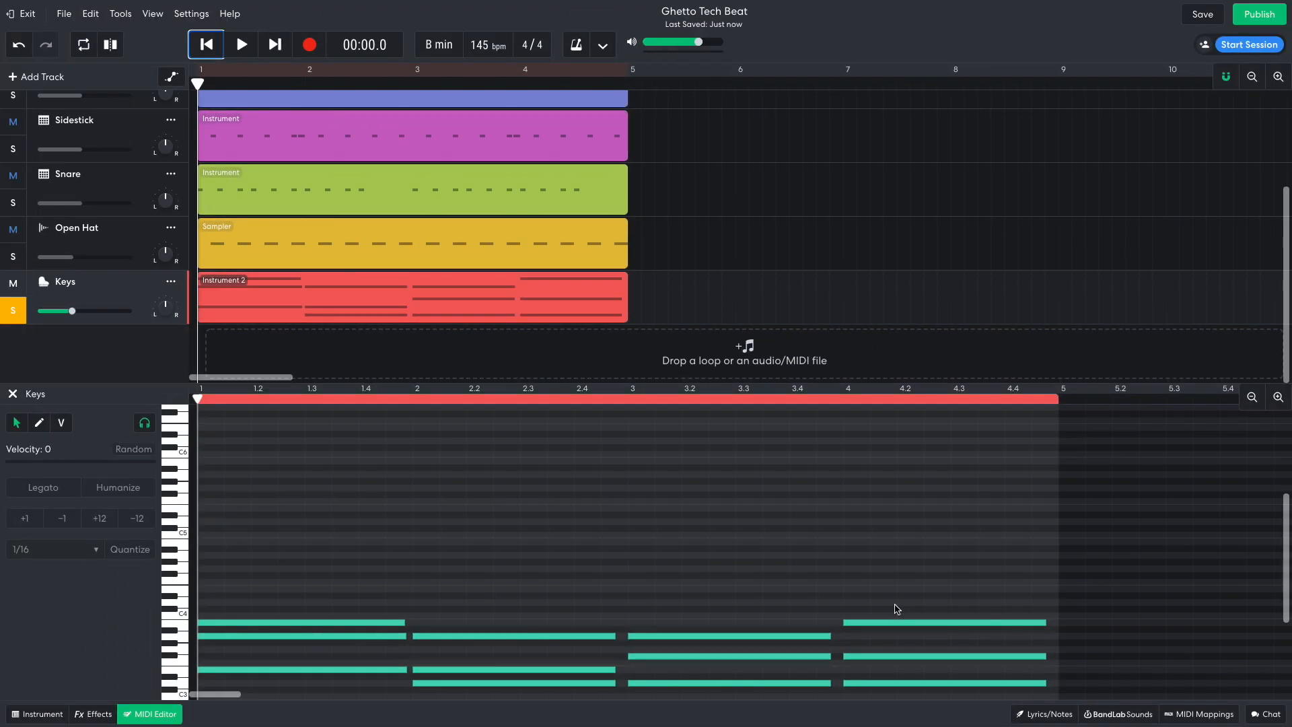
Play back the soloed Keys chords to check them, then stop
click(241, 44)
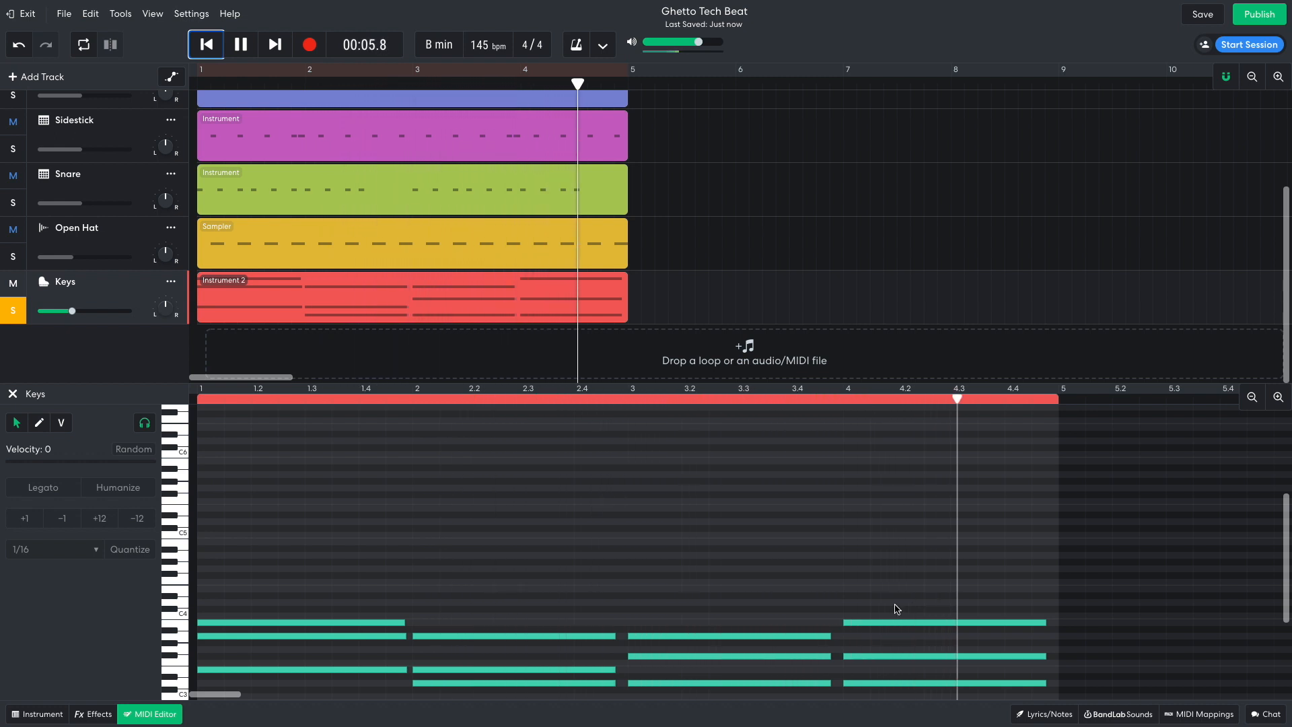
click(240, 44)
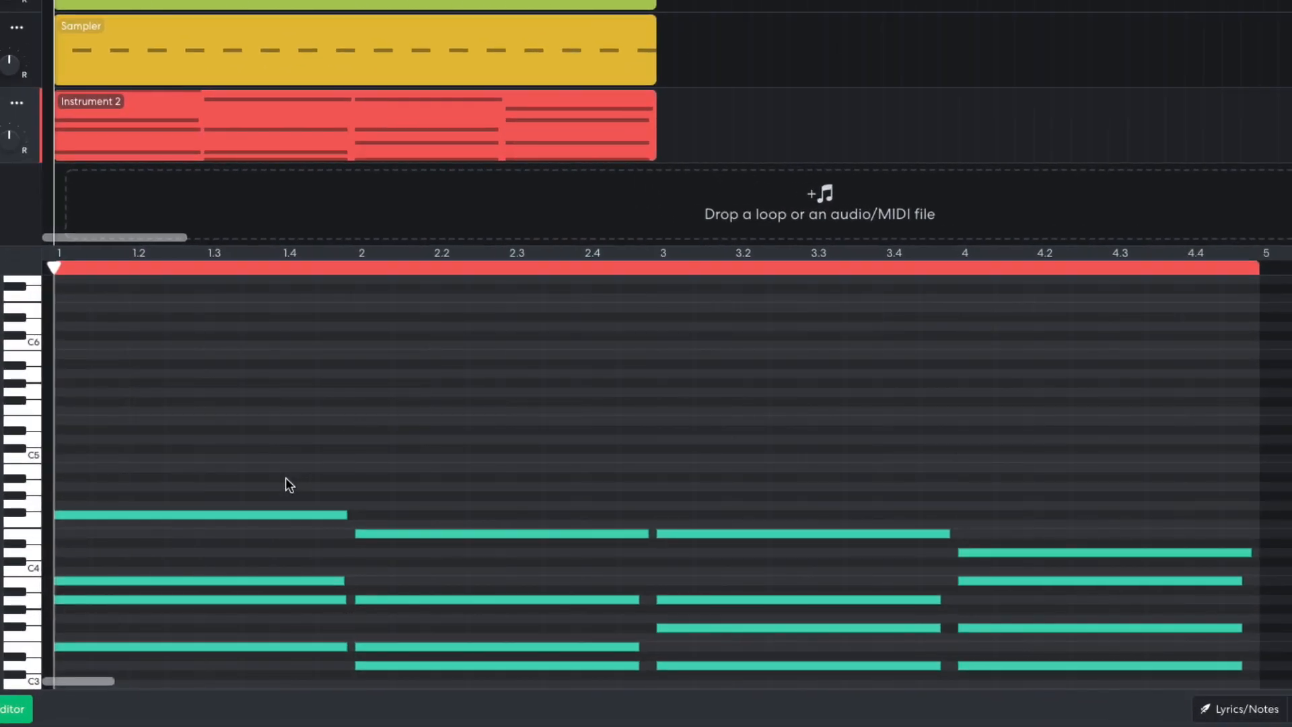
mouse_move(488, 514)
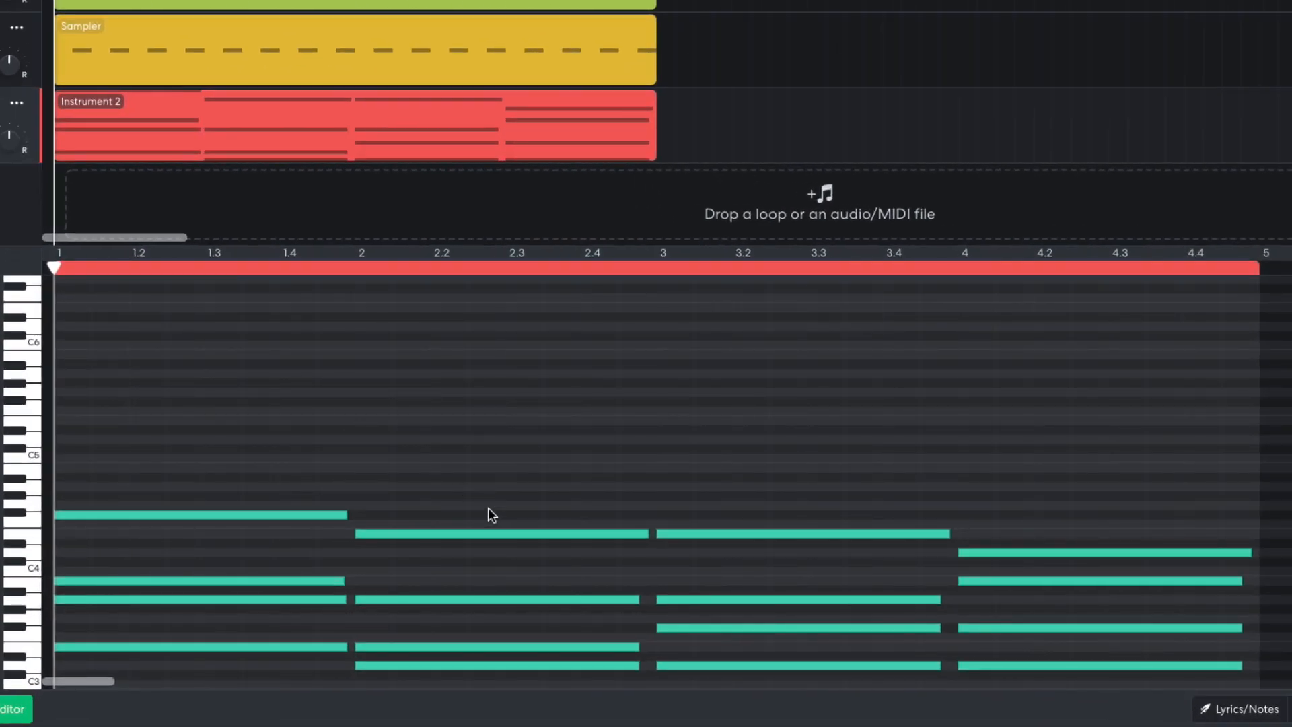
mouse_move(770, 504)
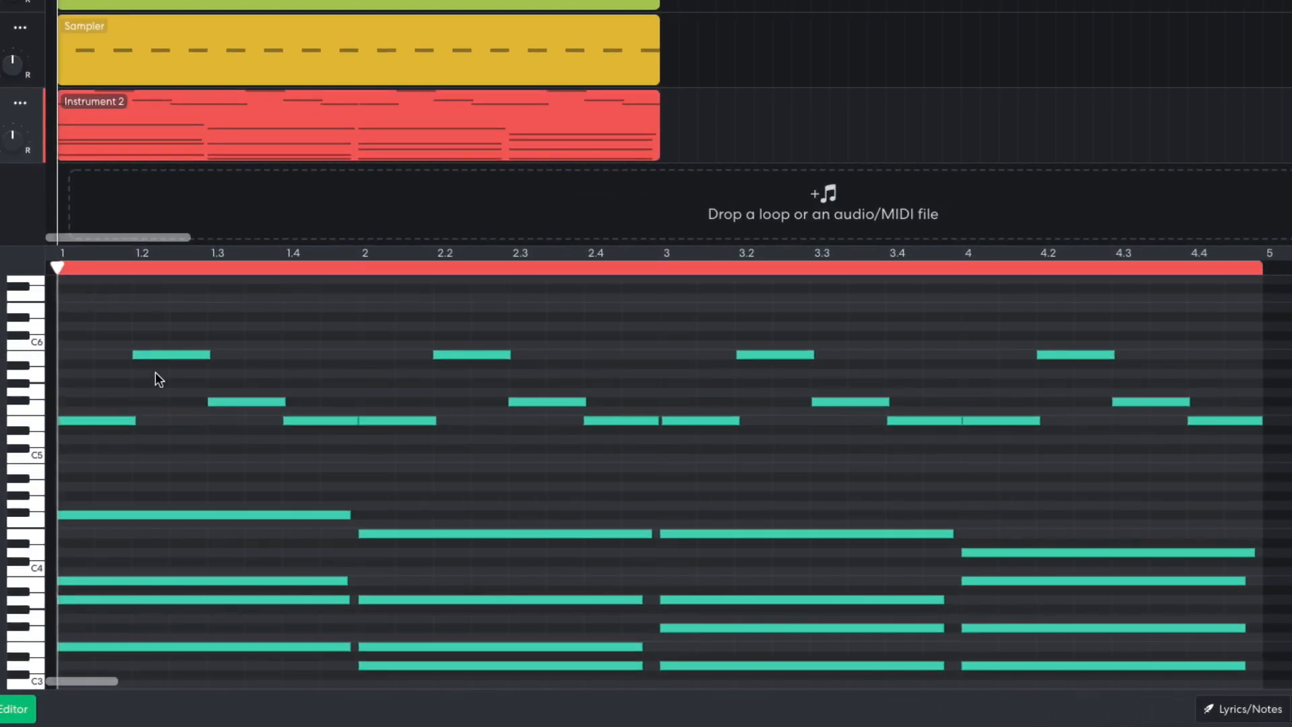
mouse_move(301, 449)
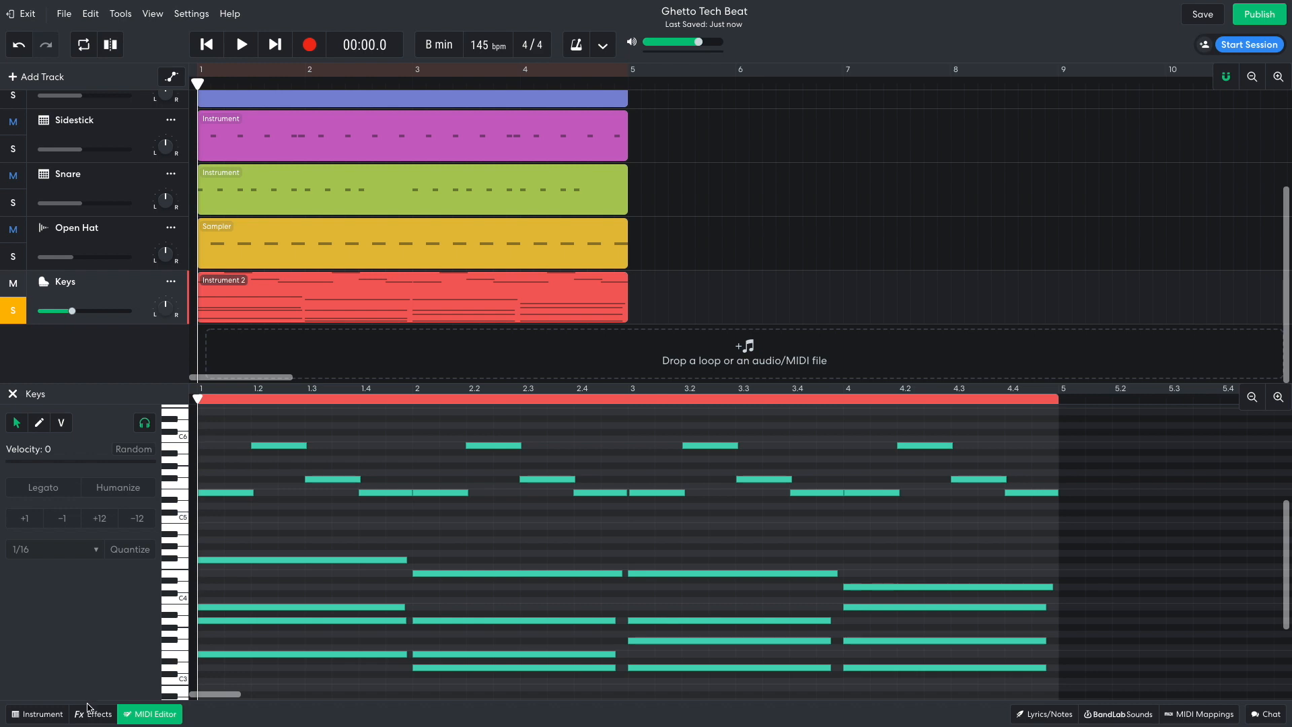
Add Chorus Ensemble and a lowpass Multi Filter to the Keys track's effects
click(89, 714)
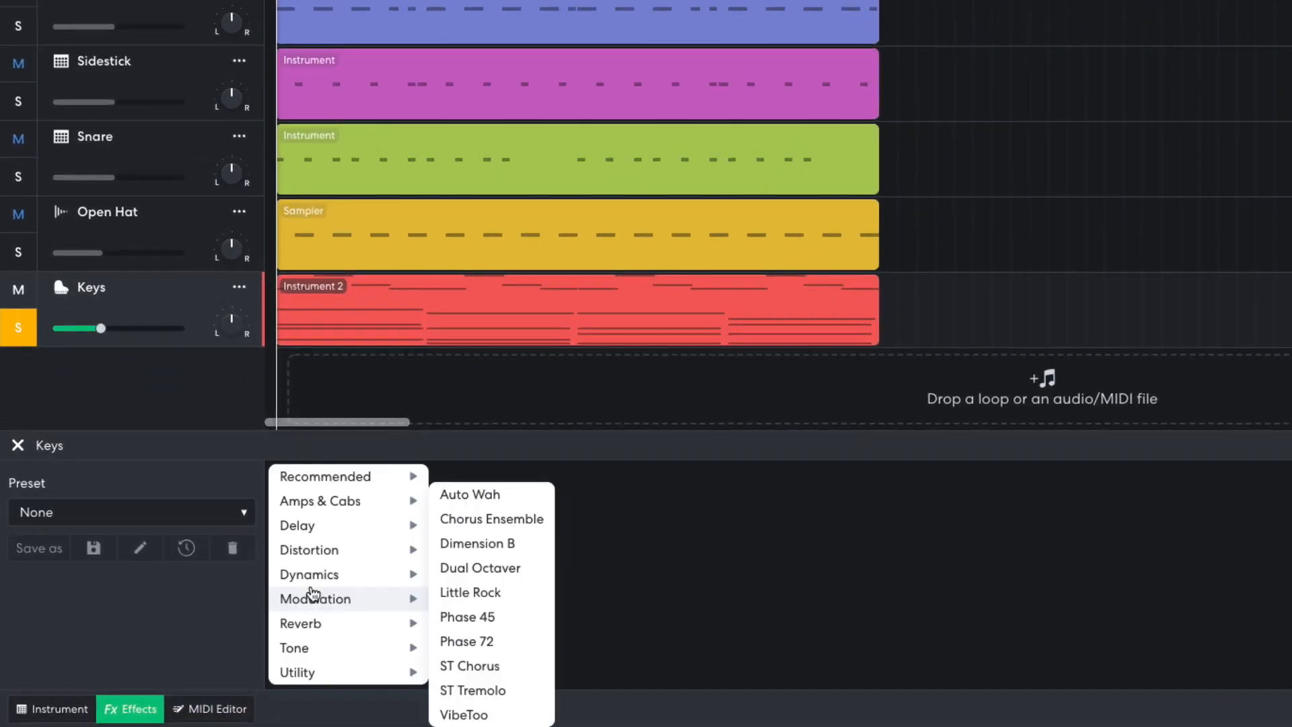
click(492, 520)
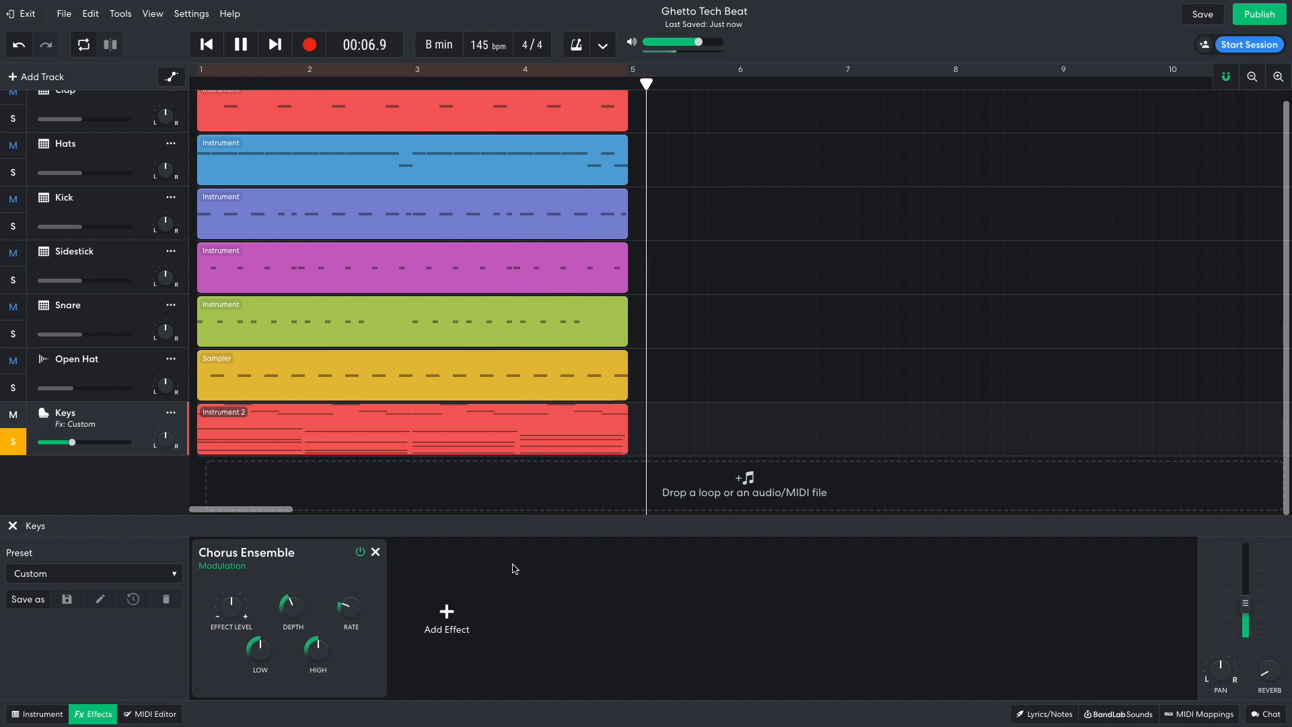
click(445, 619)
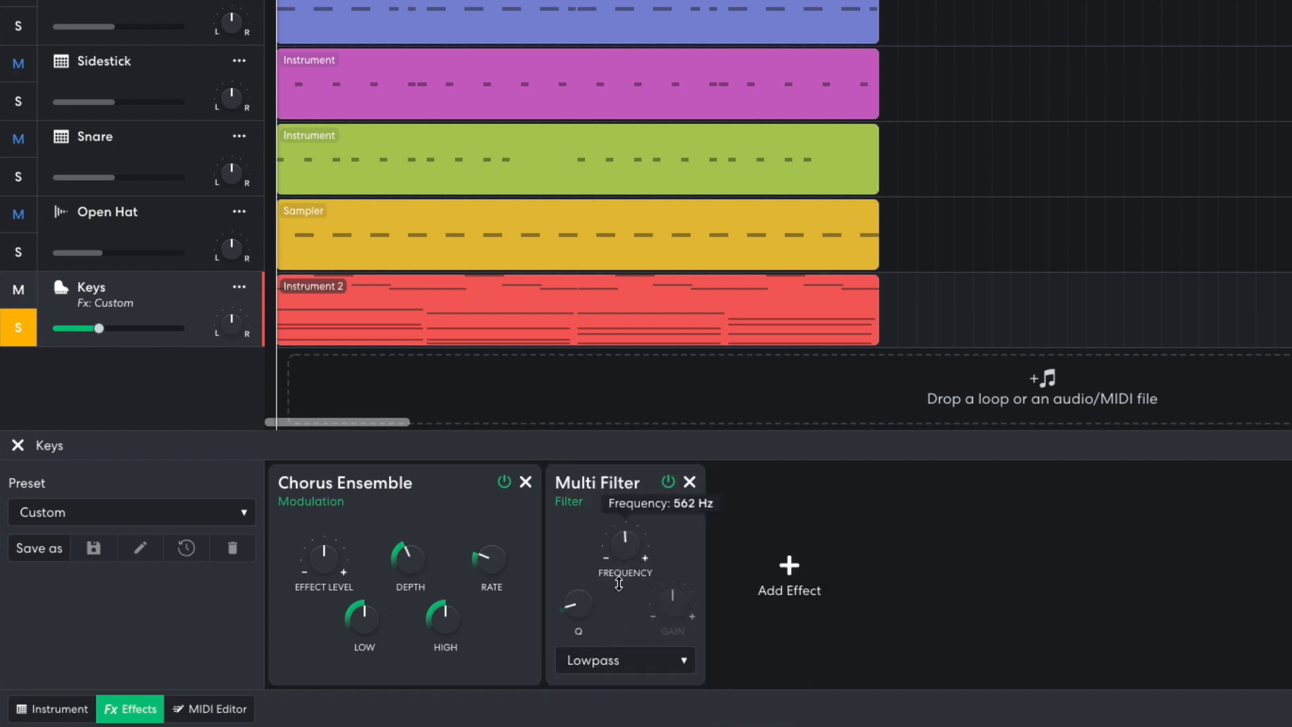
mouse_move(634, 591)
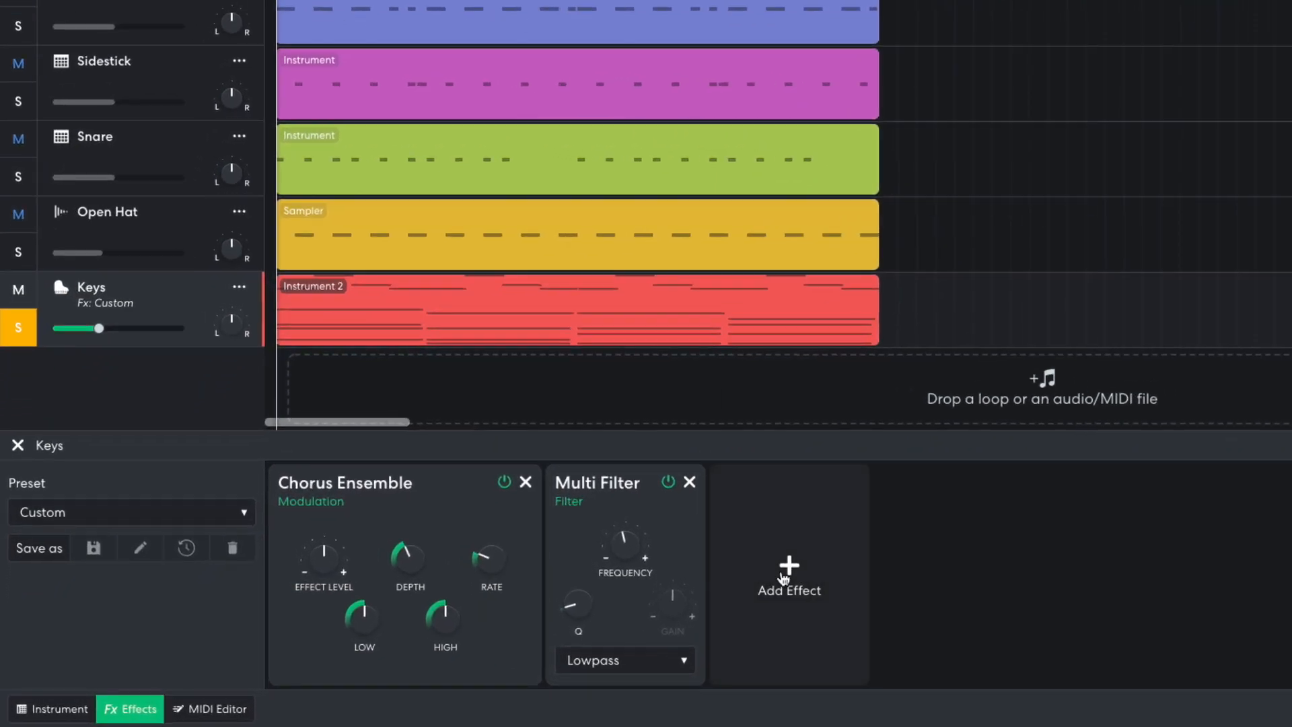
Add Studio Reverb and an EQ3-M with the Low band cut to -15.2 dB
click(788, 570)
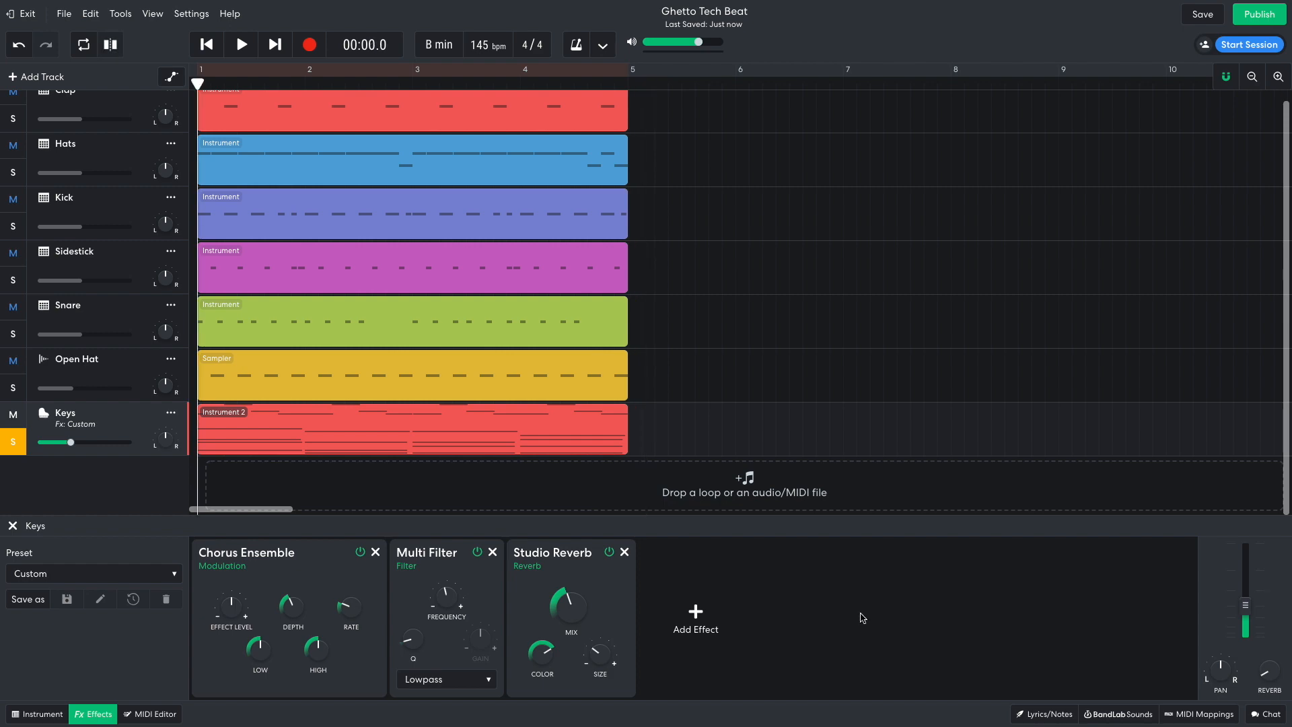
click(694, 616)
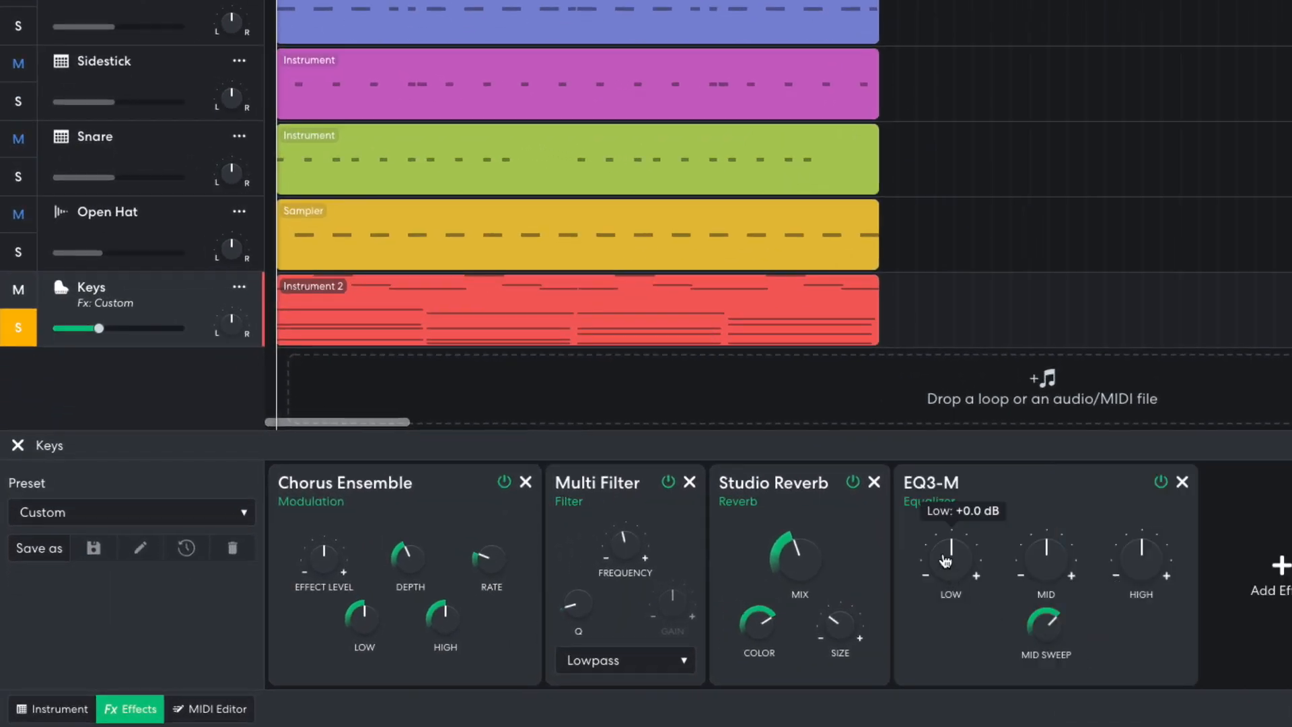
drag(948, 560, 928, 626)
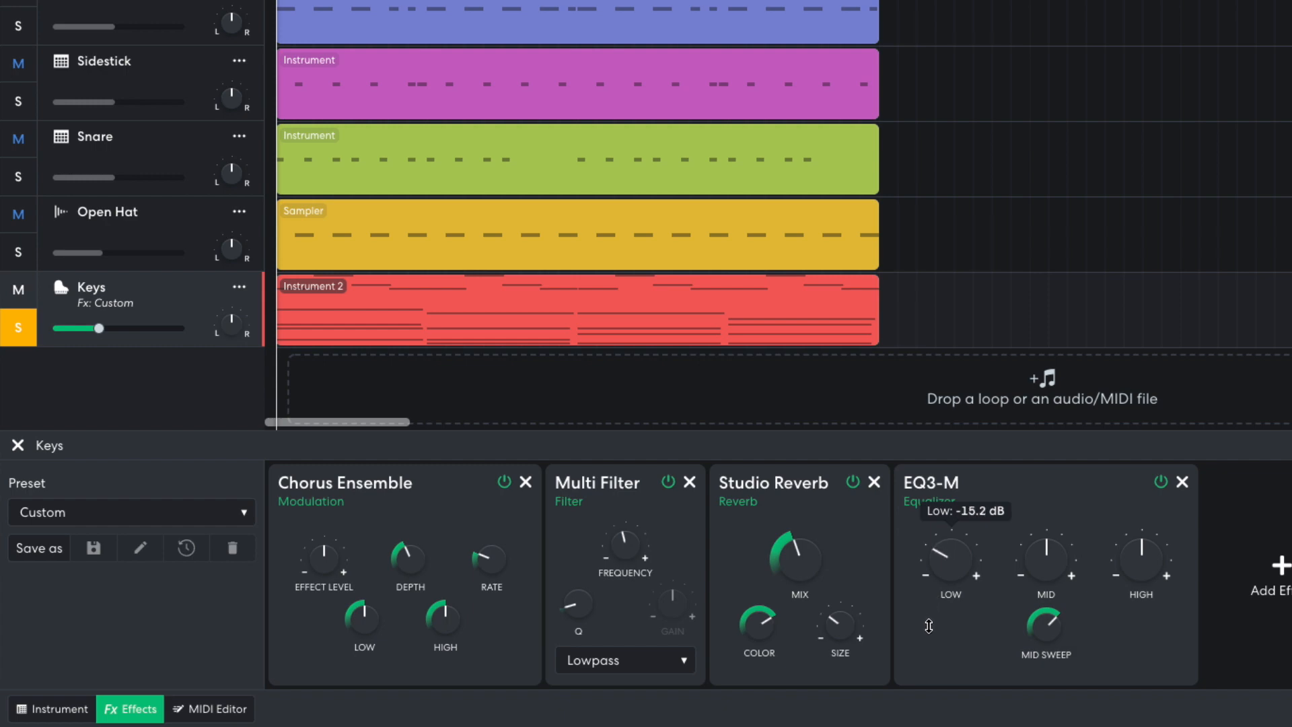
mouse_move(113, 349)
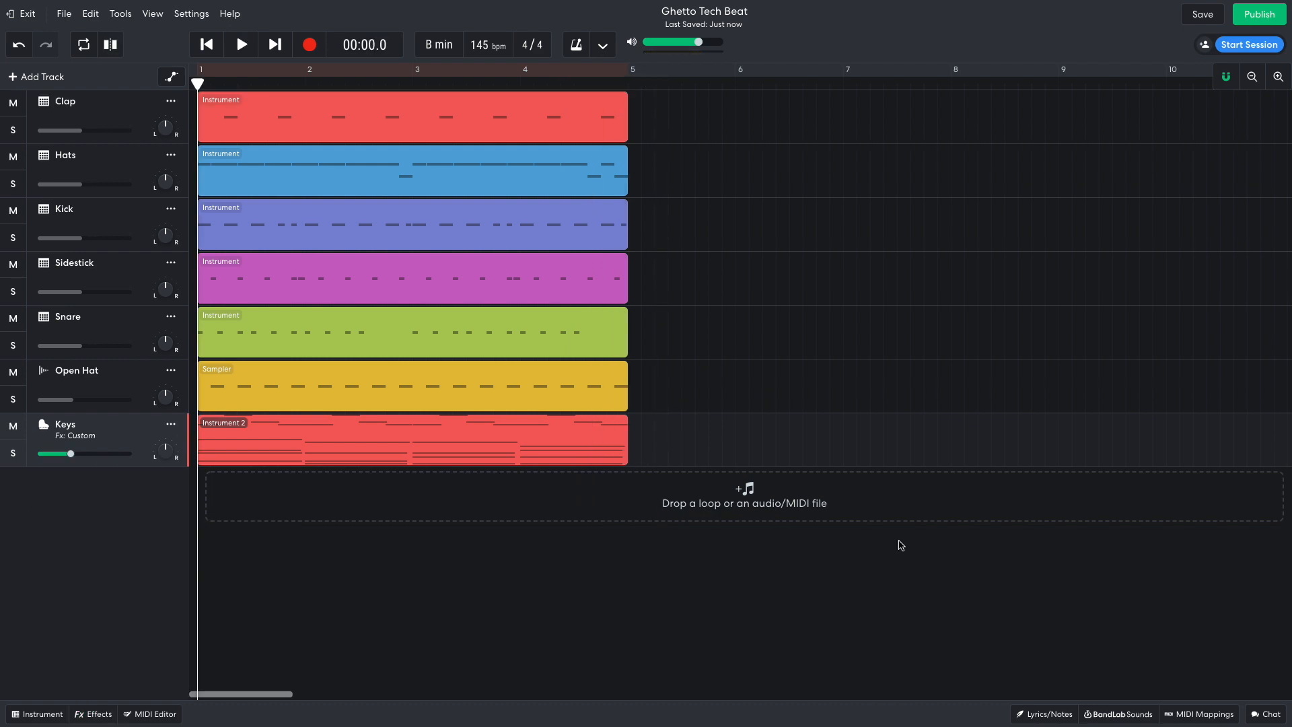
Browse the loop library filtered to Hip Hop / Trap voice loops
click(1117, 714)
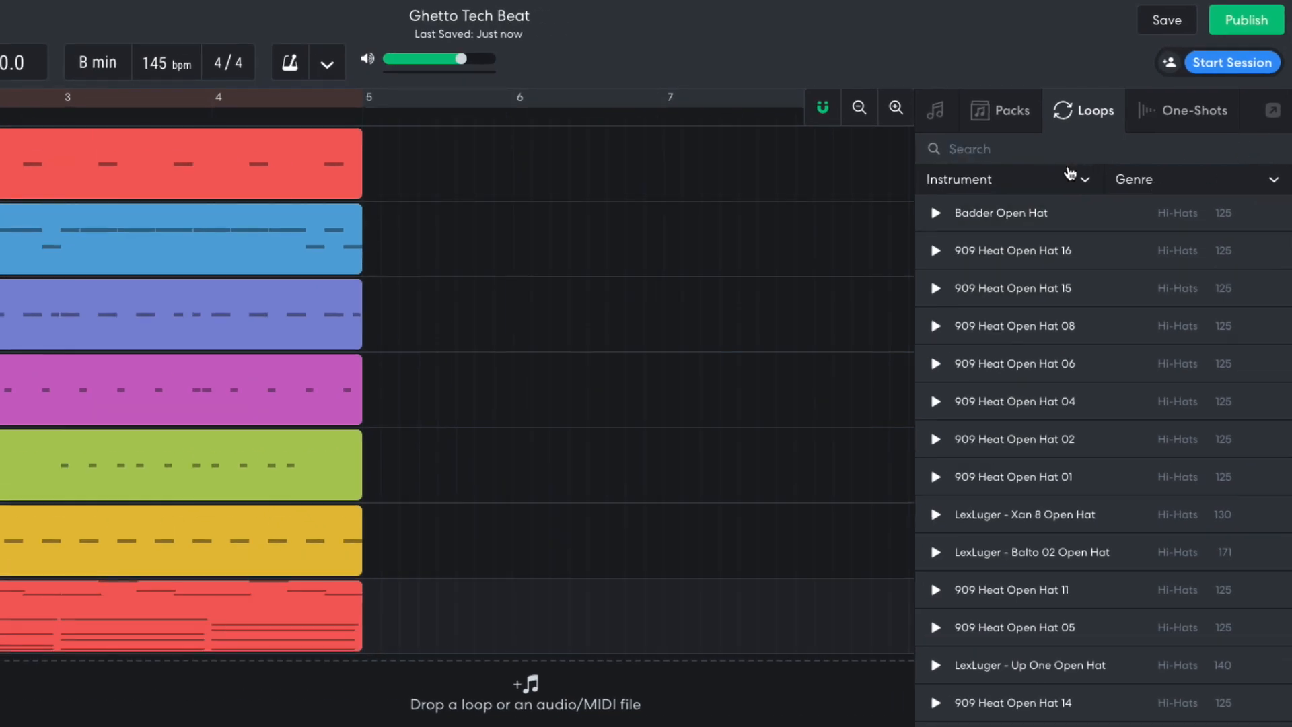
click(1008, 179)
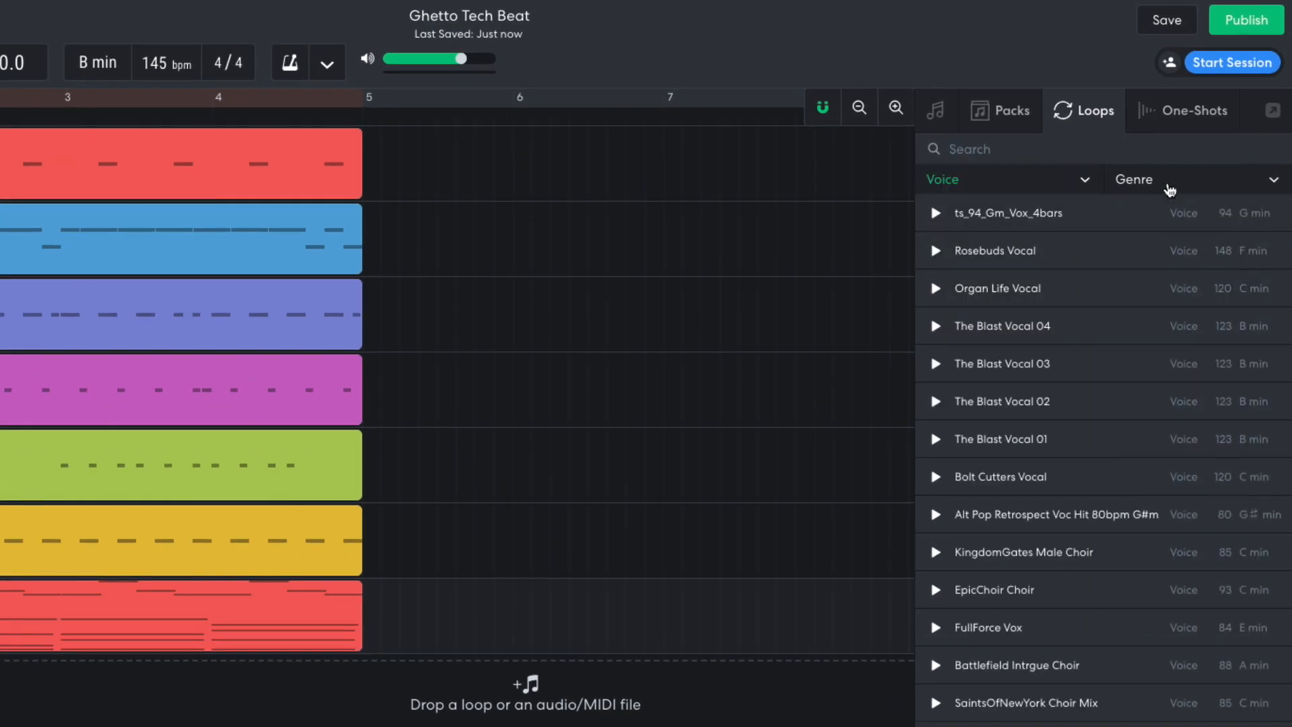
click(1197, 179)
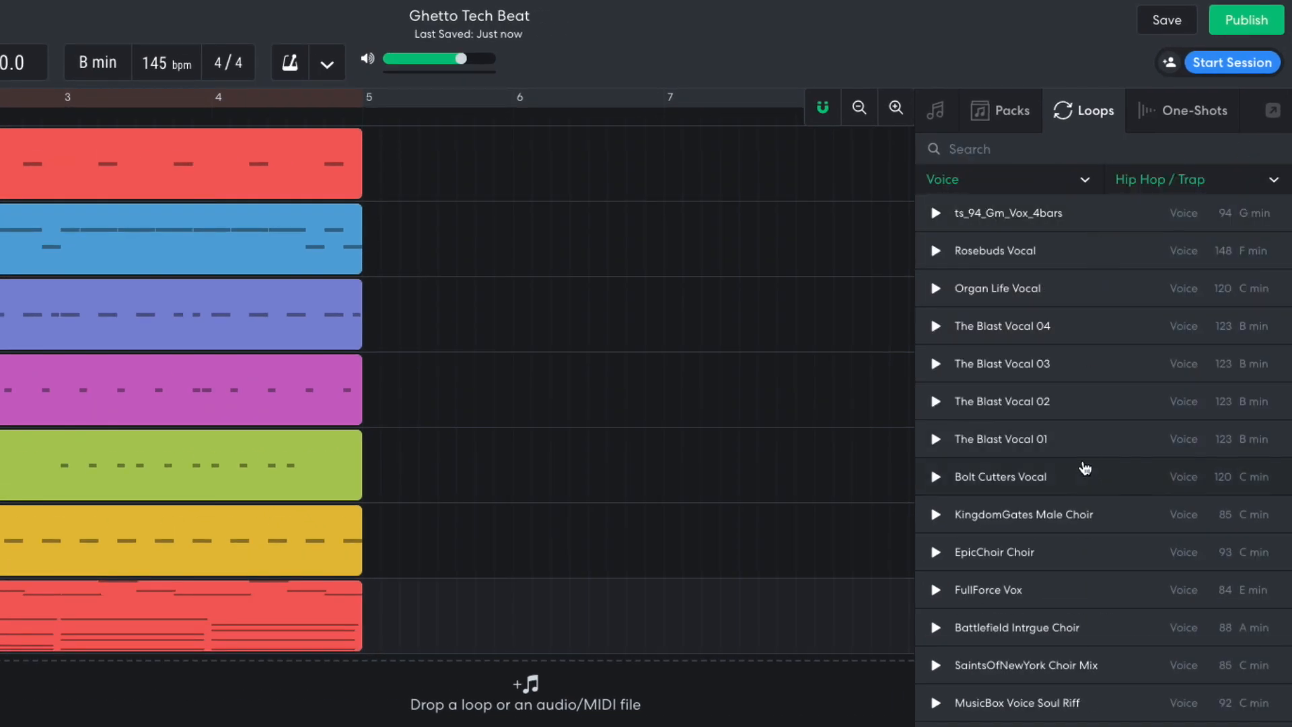
scroll(down, 3)
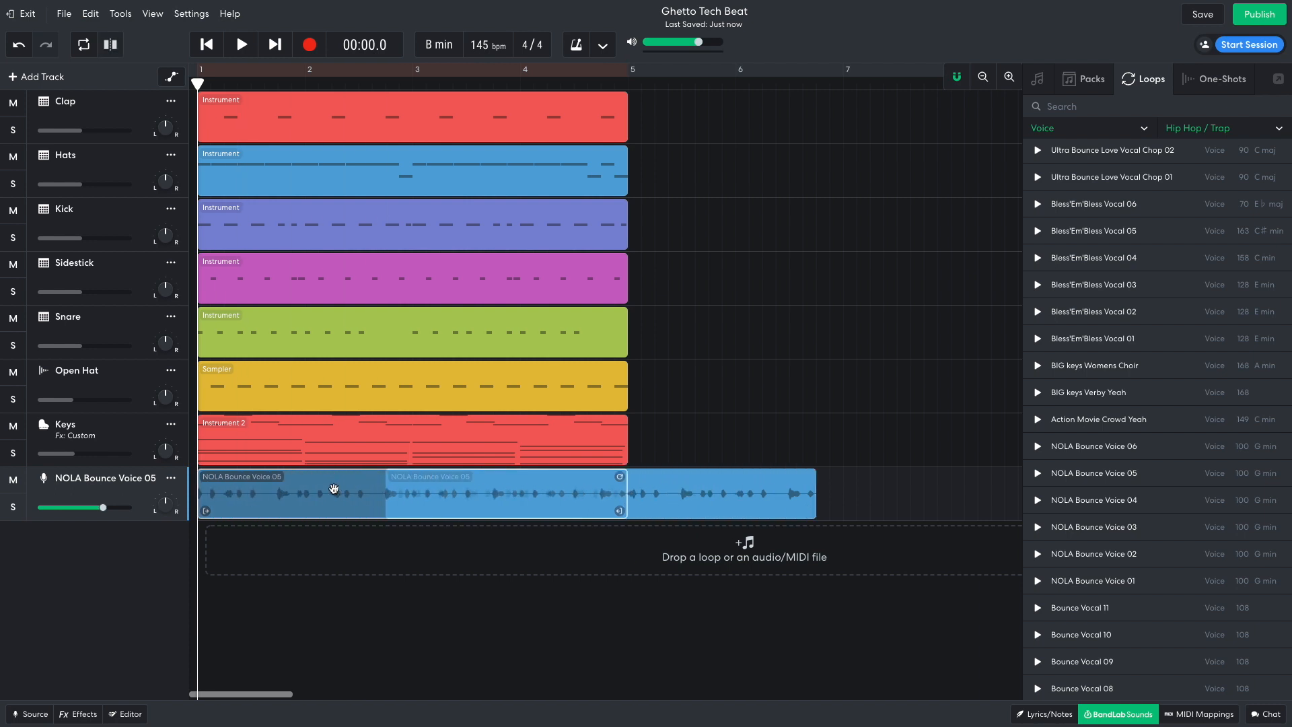
Play the beat to check the trimmed NOLA Bounce Voice 05 vocal, then stop
click(239, 45)
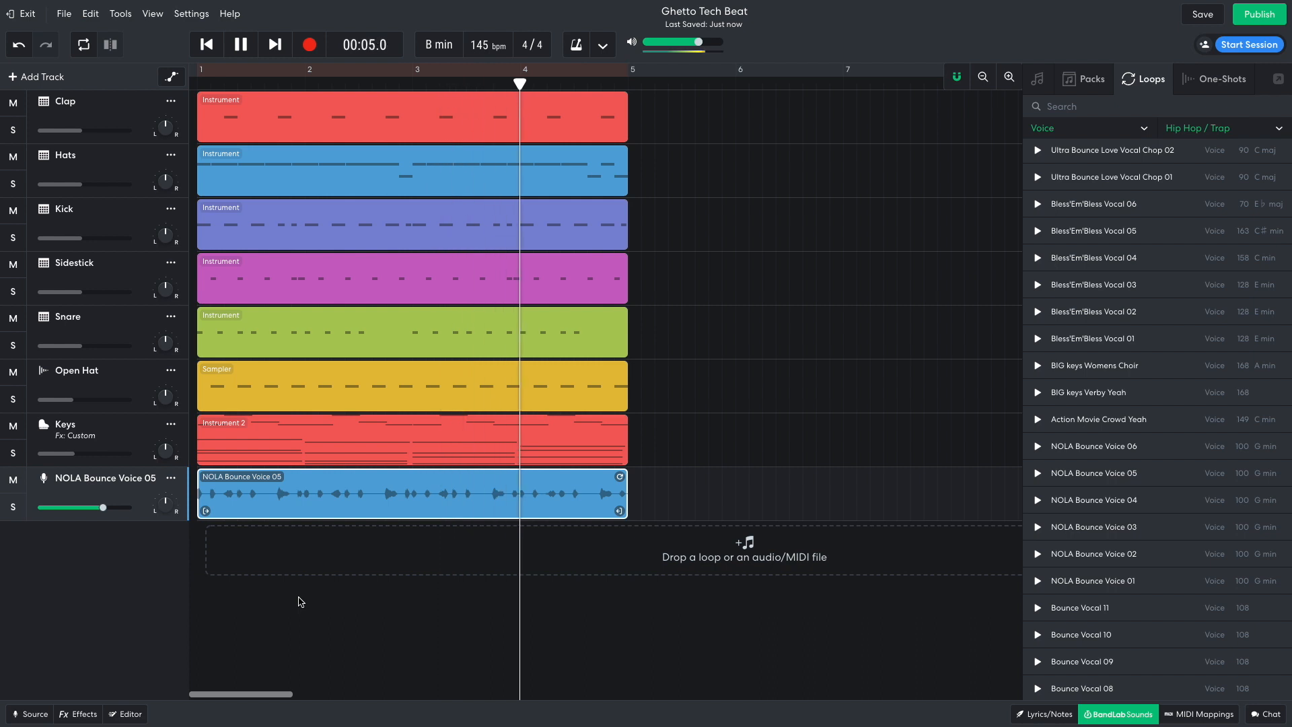
click(239, 44)
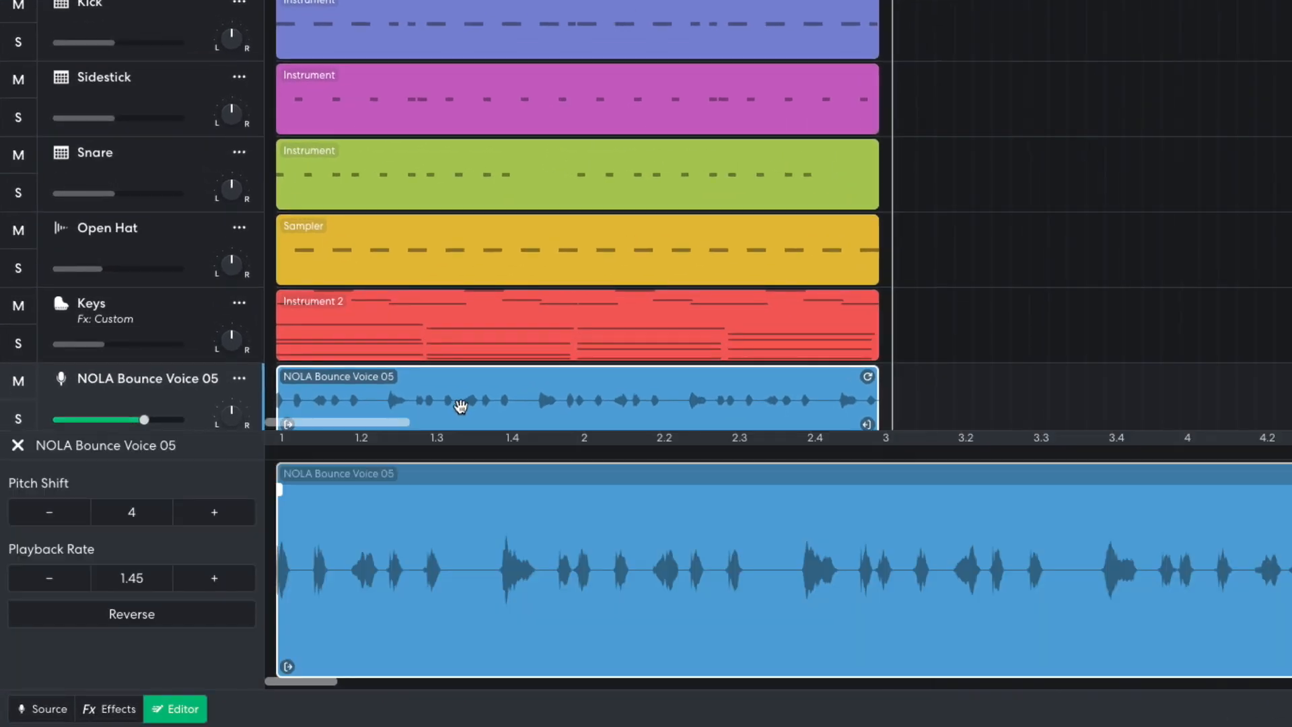
Lower the vocal loop's pitch shift to 0, turn its volume down, and listen back
click(49, 511)
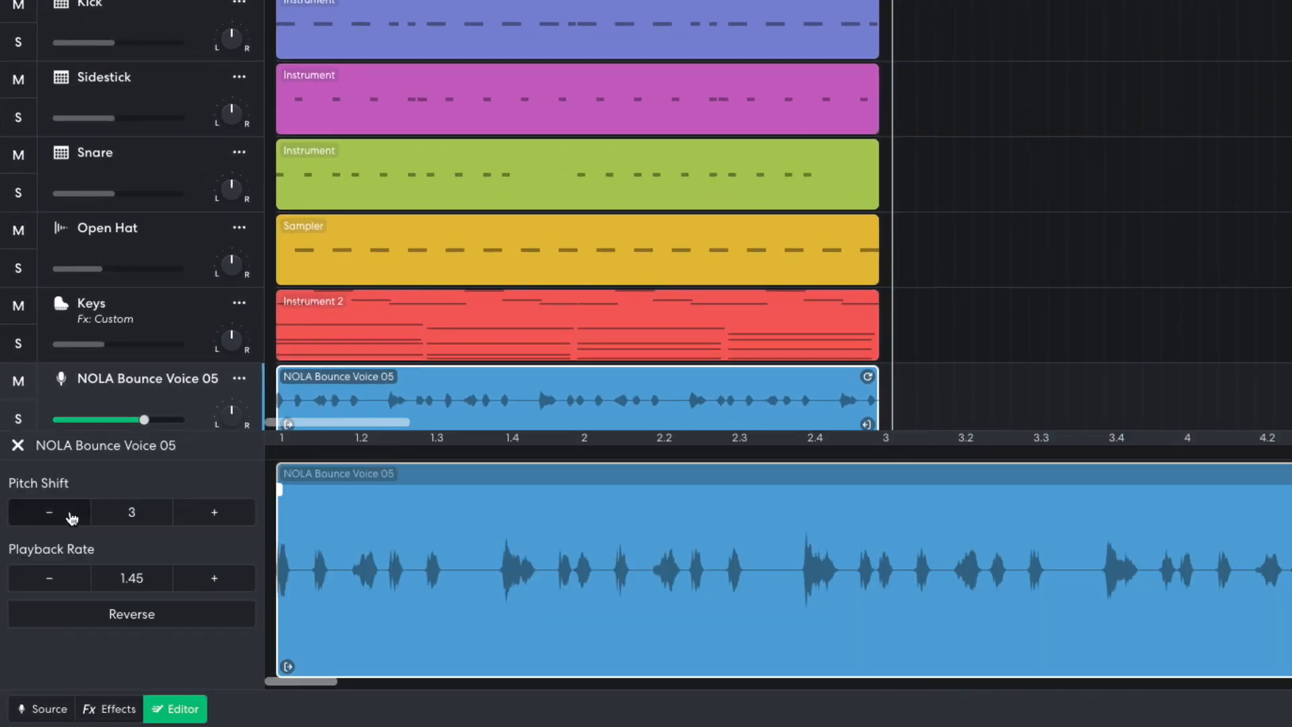
click(48, 511)
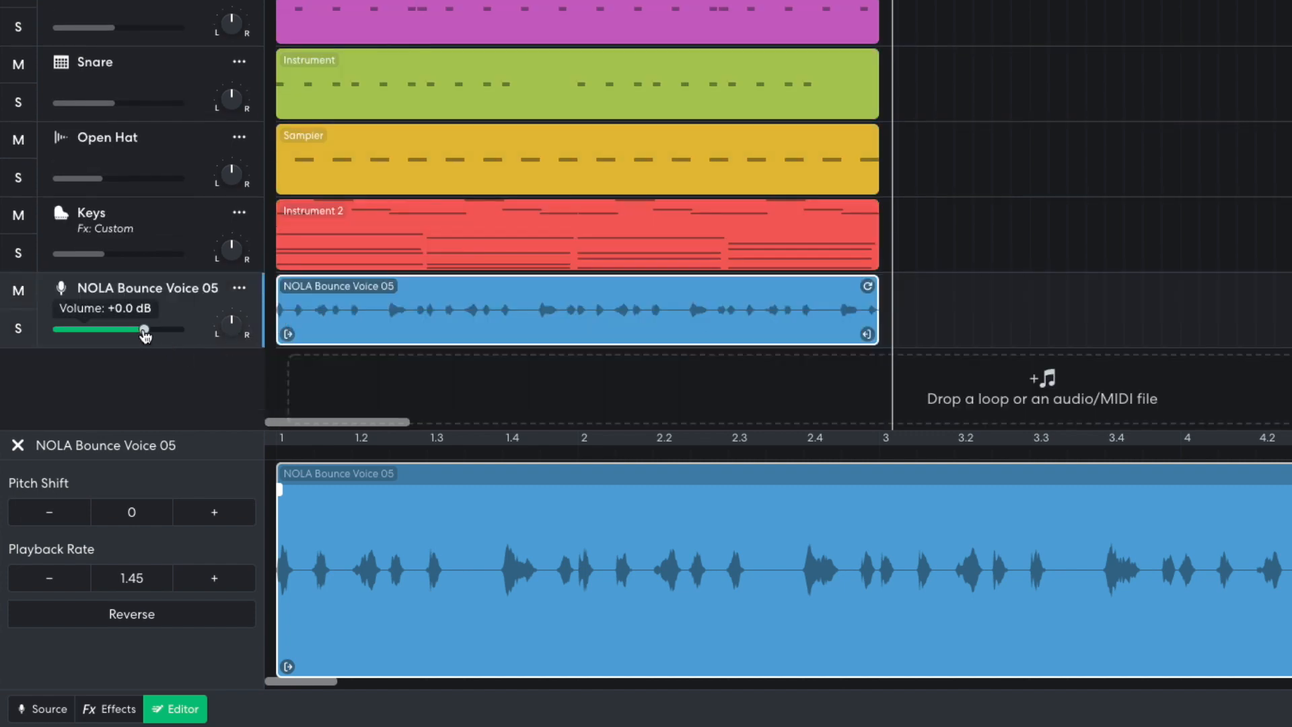
drag(144, 330, 127, 330)
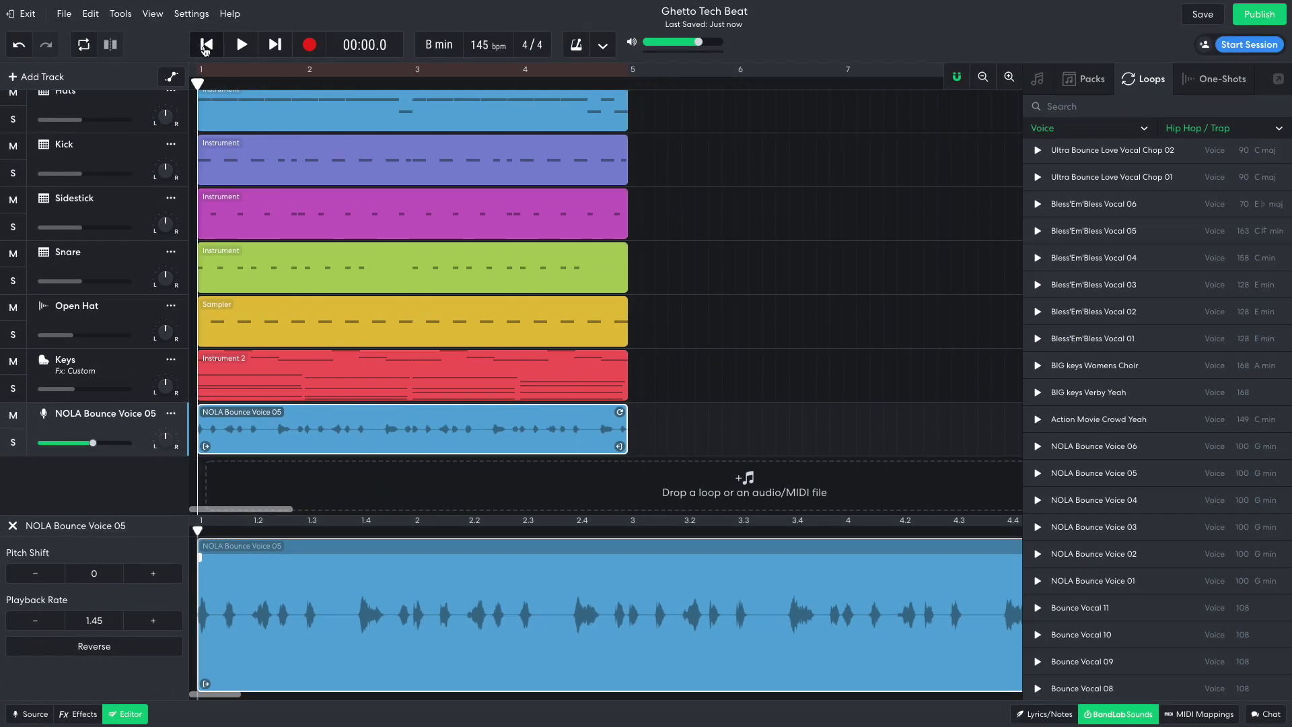
click(240, 44)
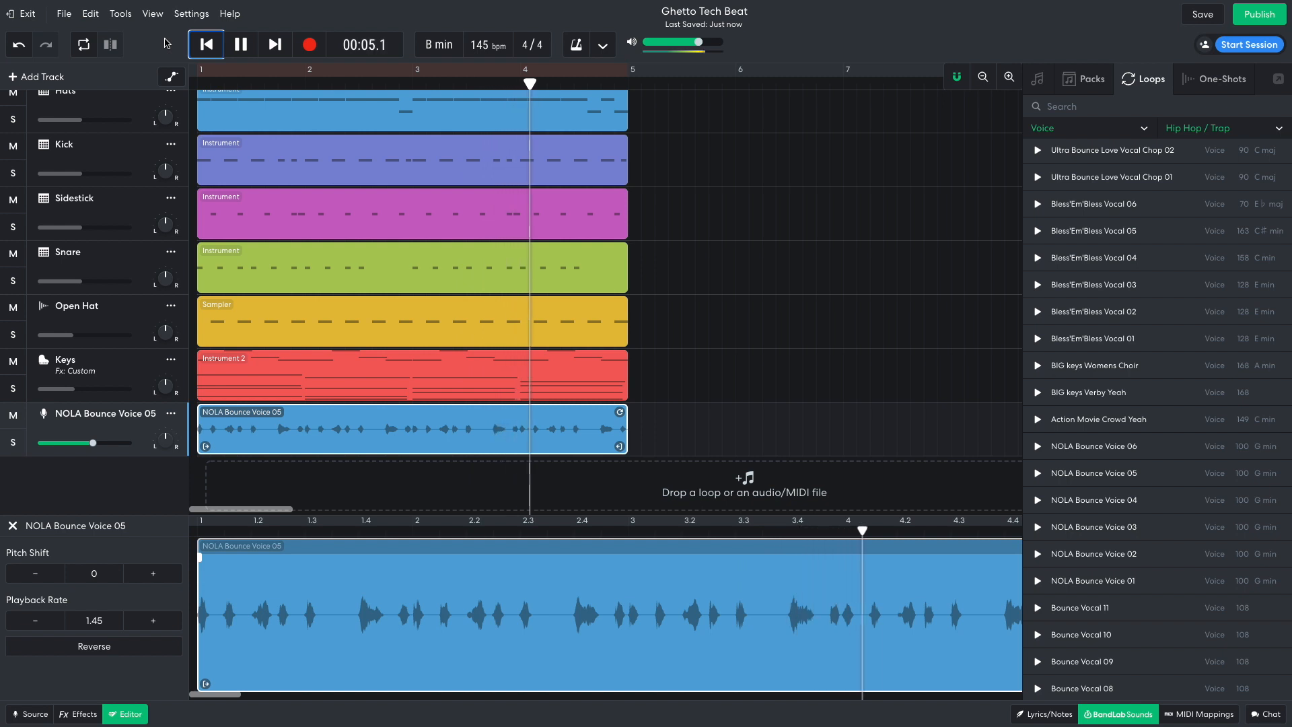
click(239, 45)
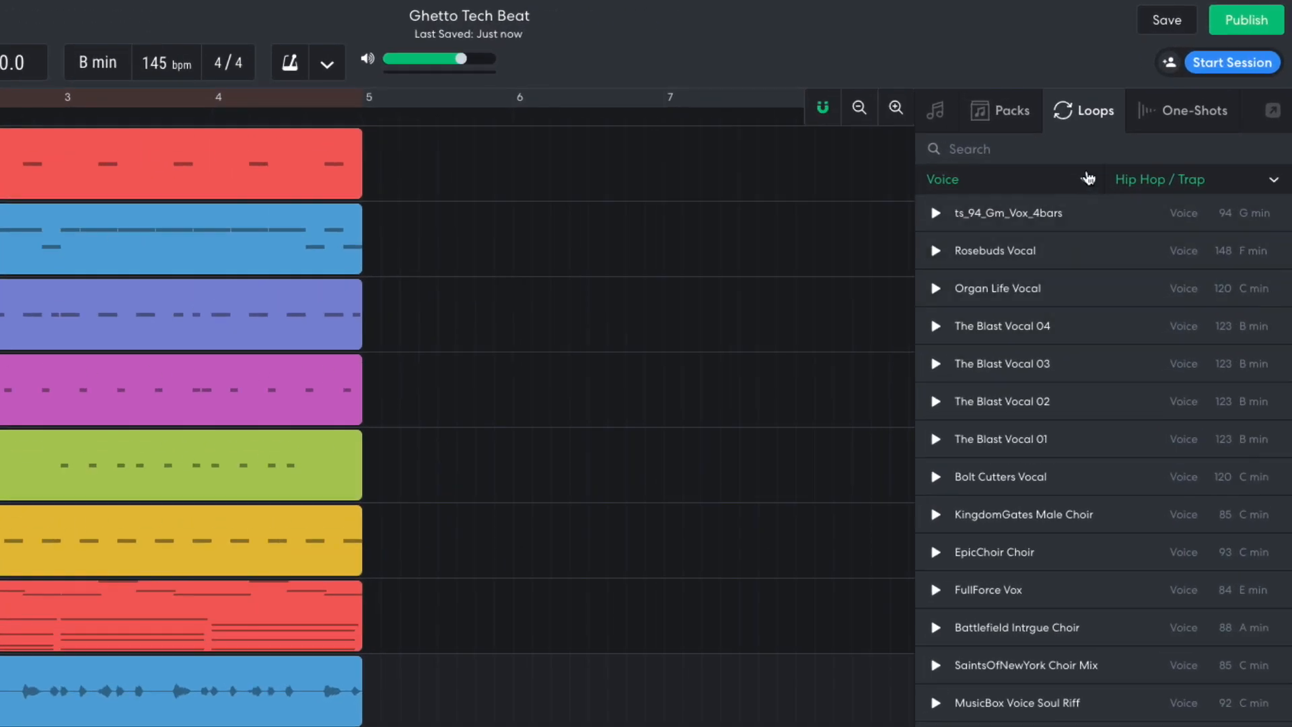
Search 'house drums', add drum_125_Drums03_4bar at bar 1 and select it for pitch editing
click(1009, 179)
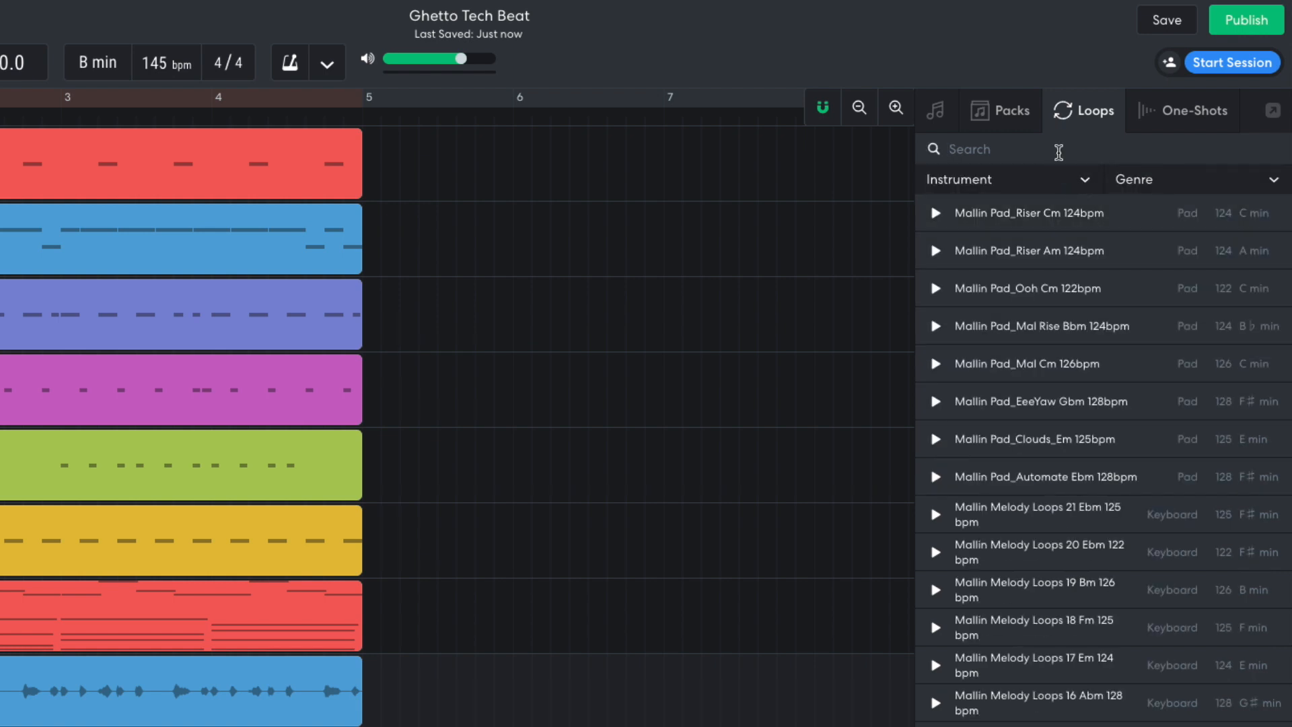
text(house drums)
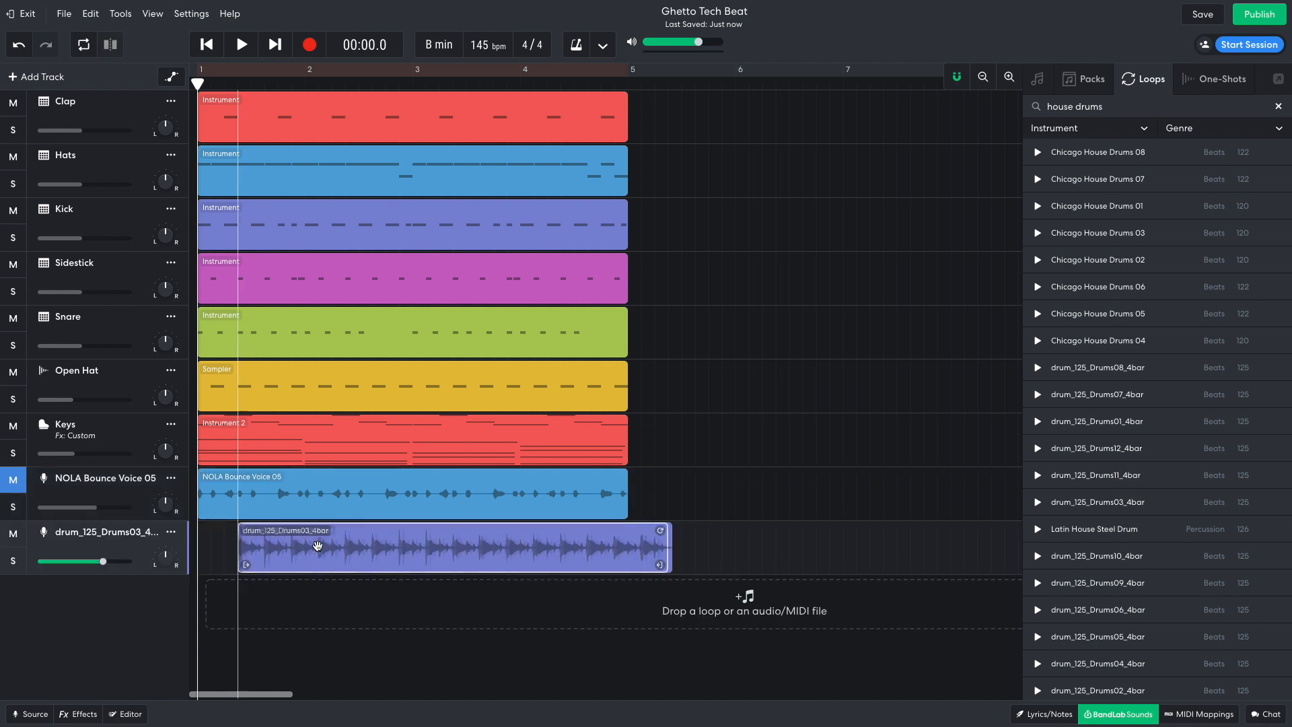
click(239, 44)
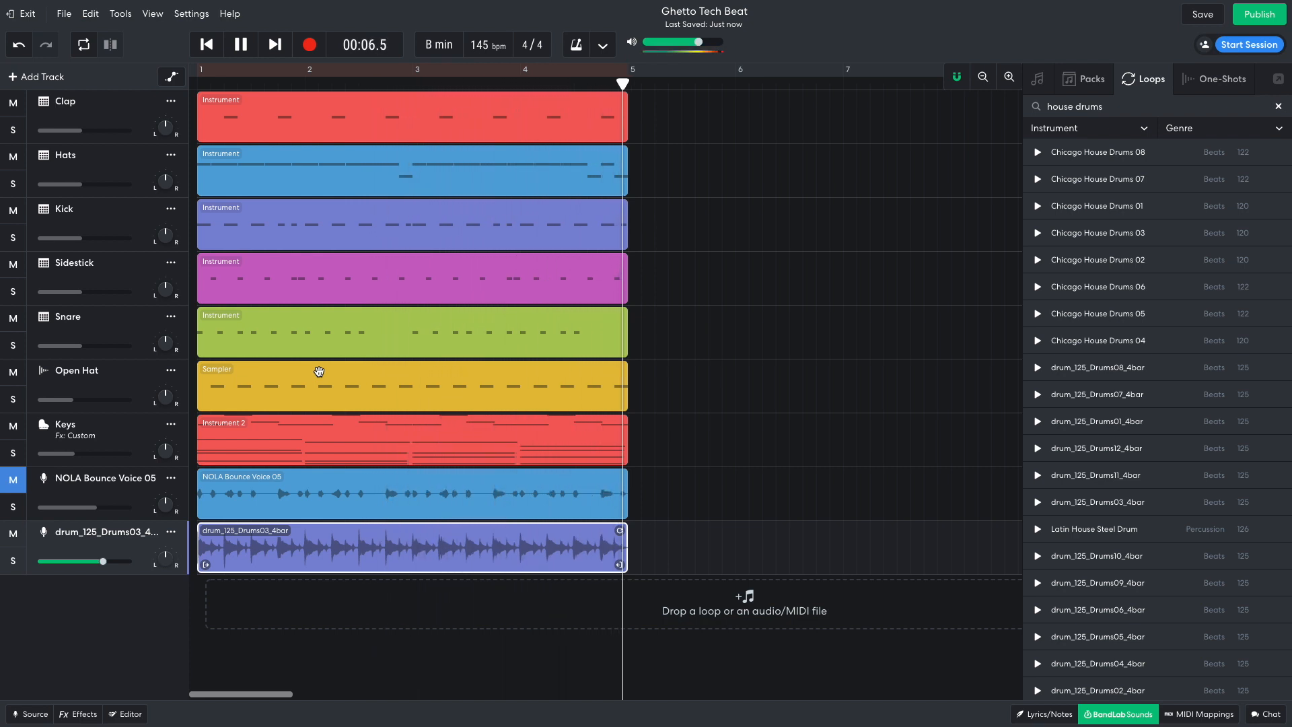
click(240, 45)
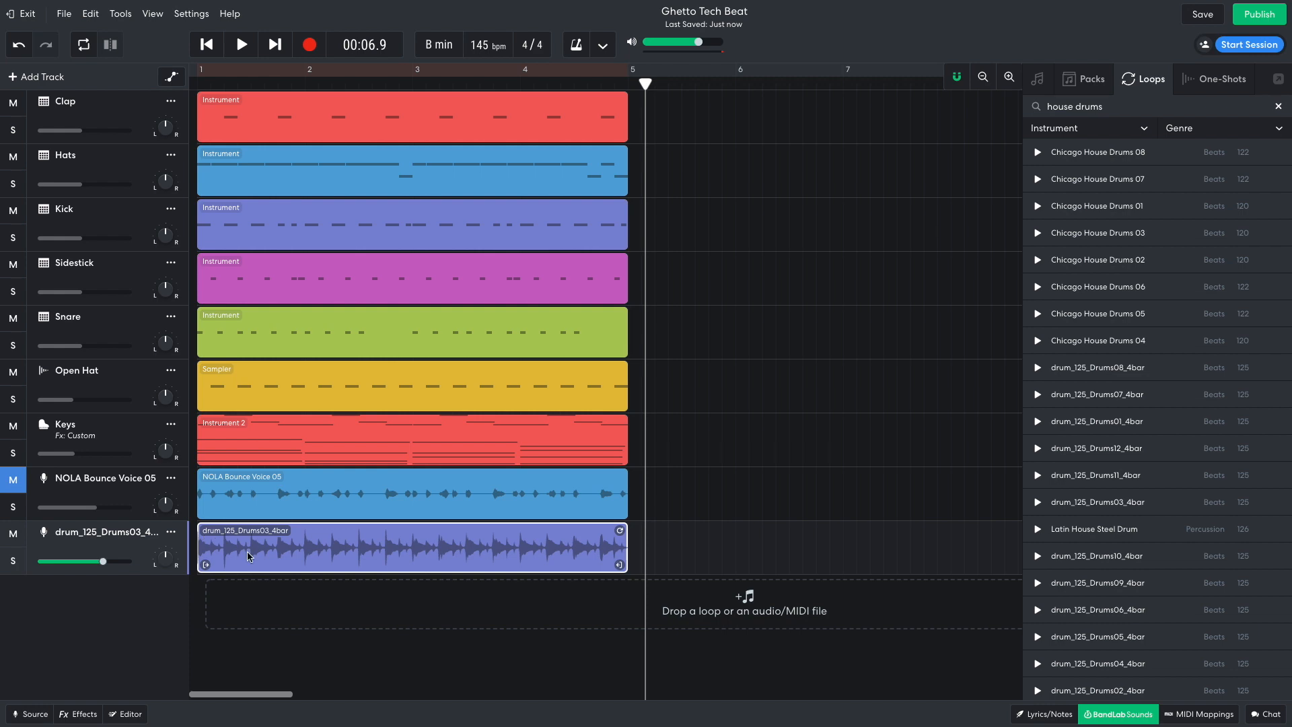
click(125, 713)
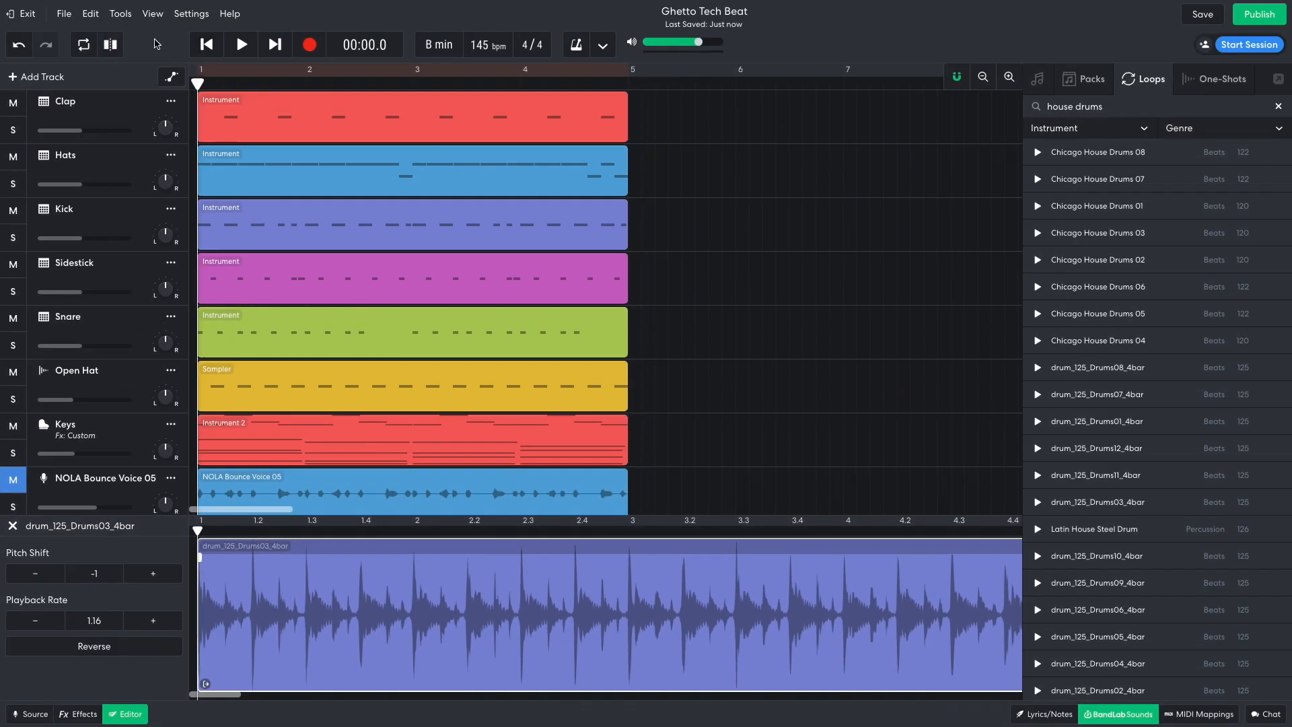
Add a highpass Multi Filter to the house drums and lower the track volume to about -3.7 dB
click(240, 45)
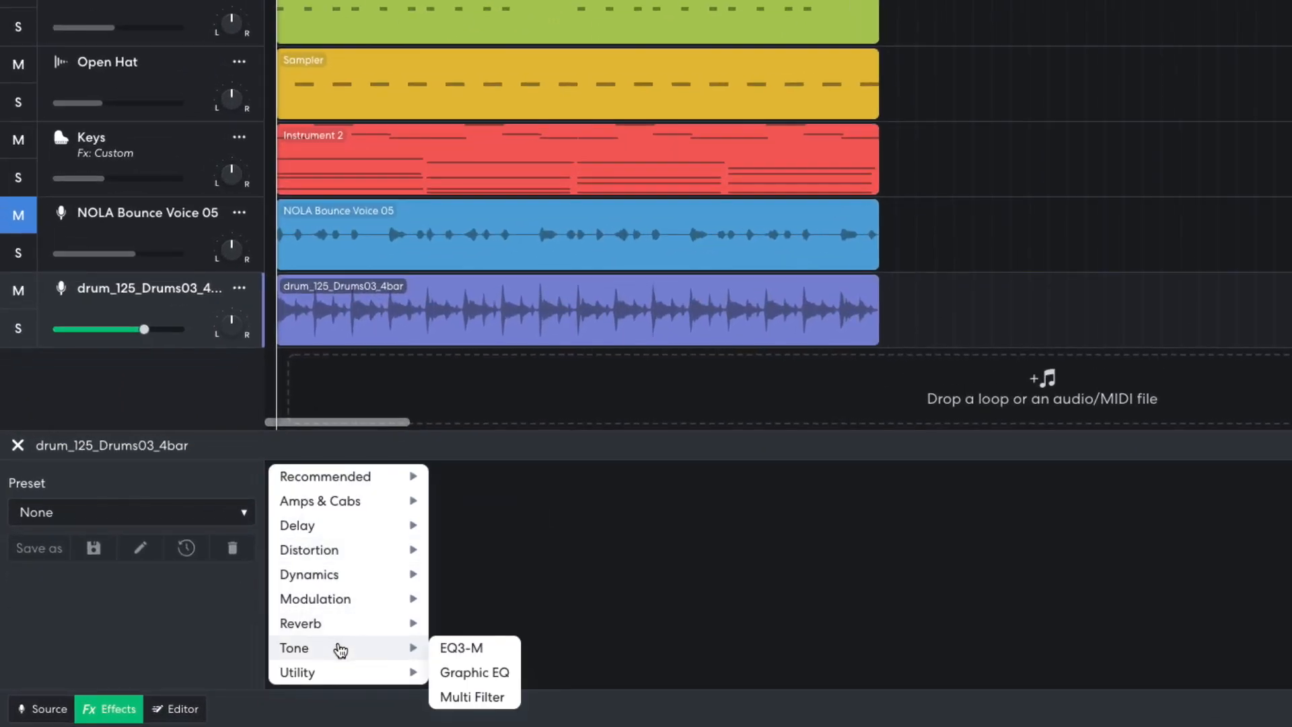
click(474, 697)
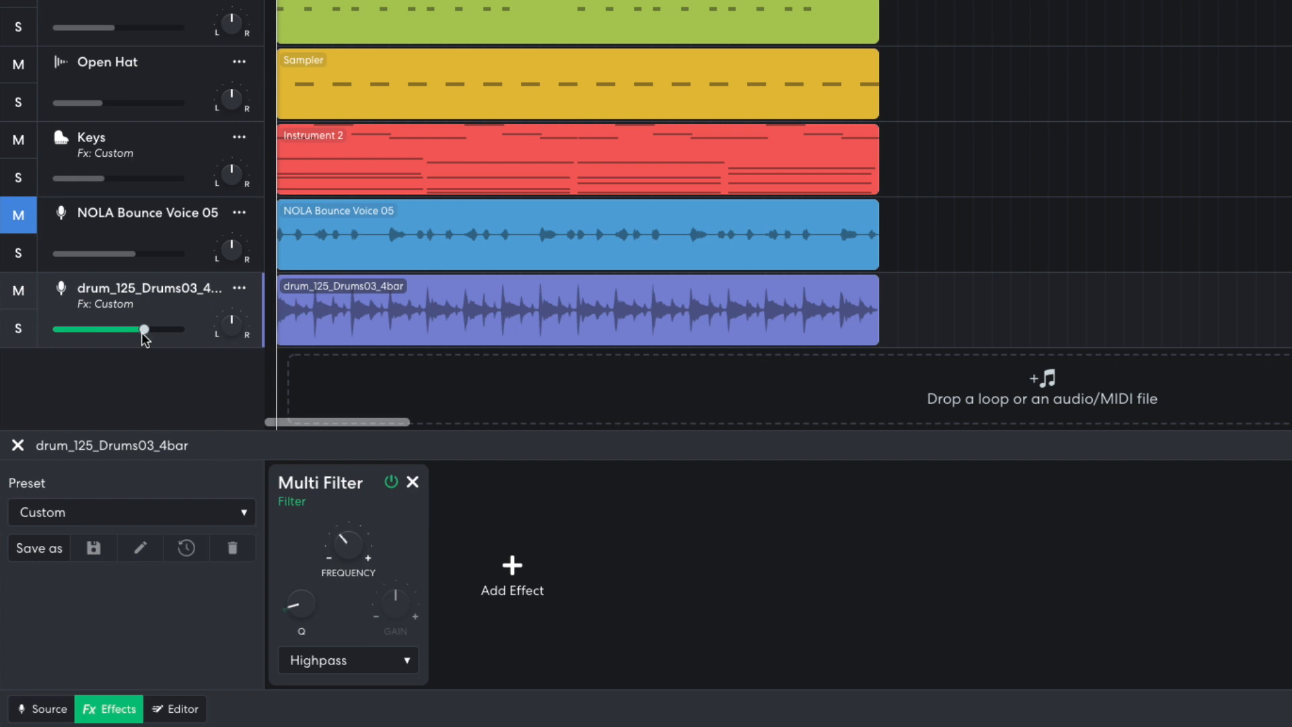
drag(147, 329, 127, 328)
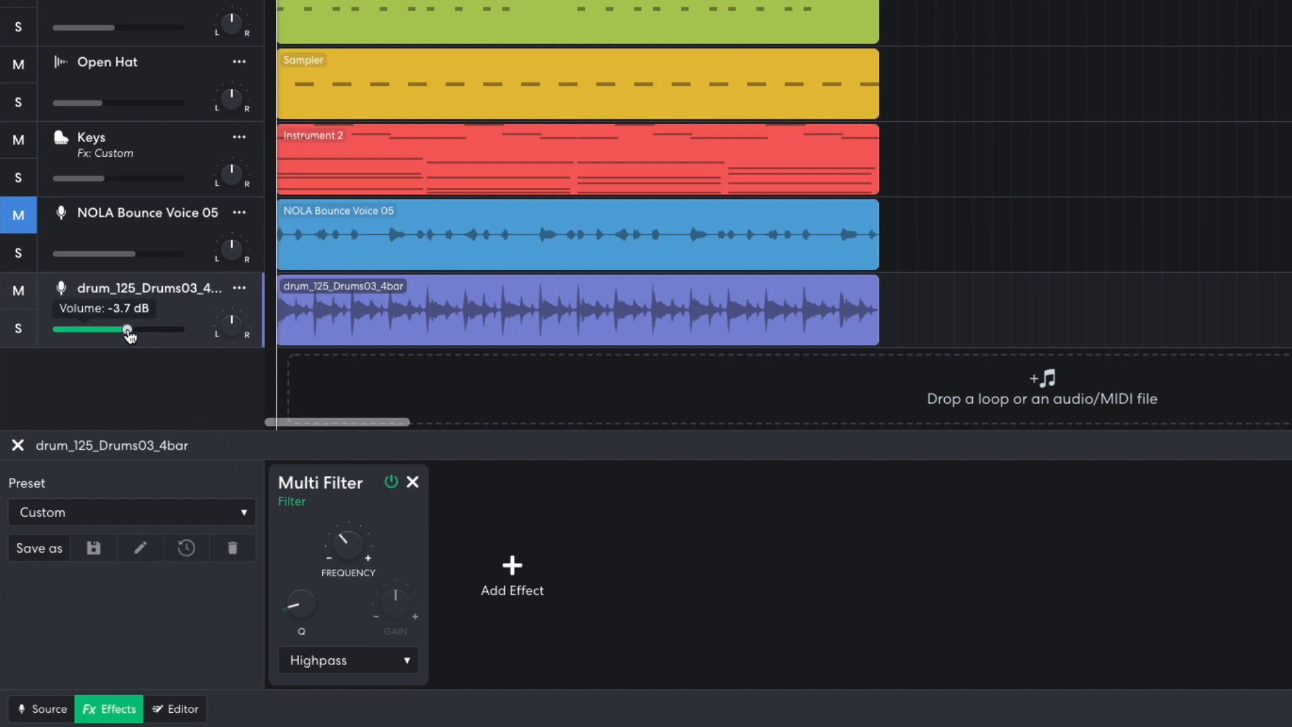
drag(126, 329, 126, 330)
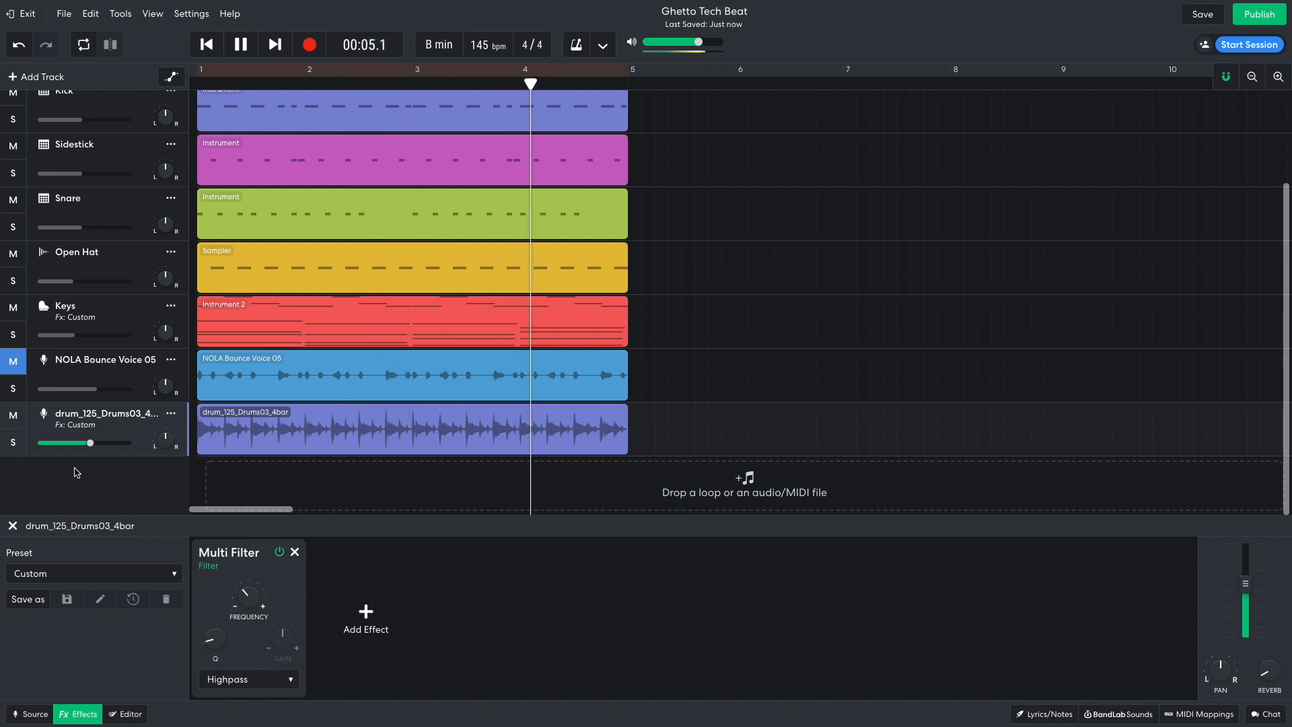
click(240, 44)
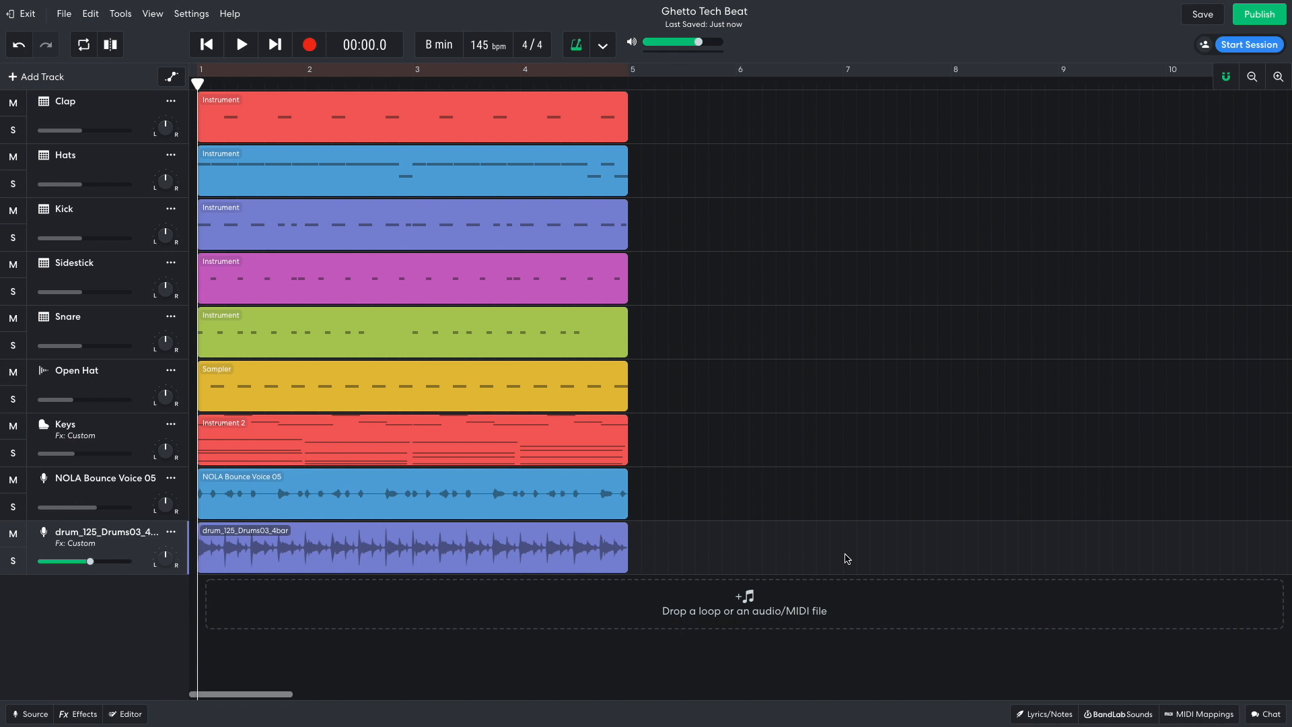
Search loops for 'impact', preview Uncertain Impact 02, and create a new Sampler track
click(1117, 713)
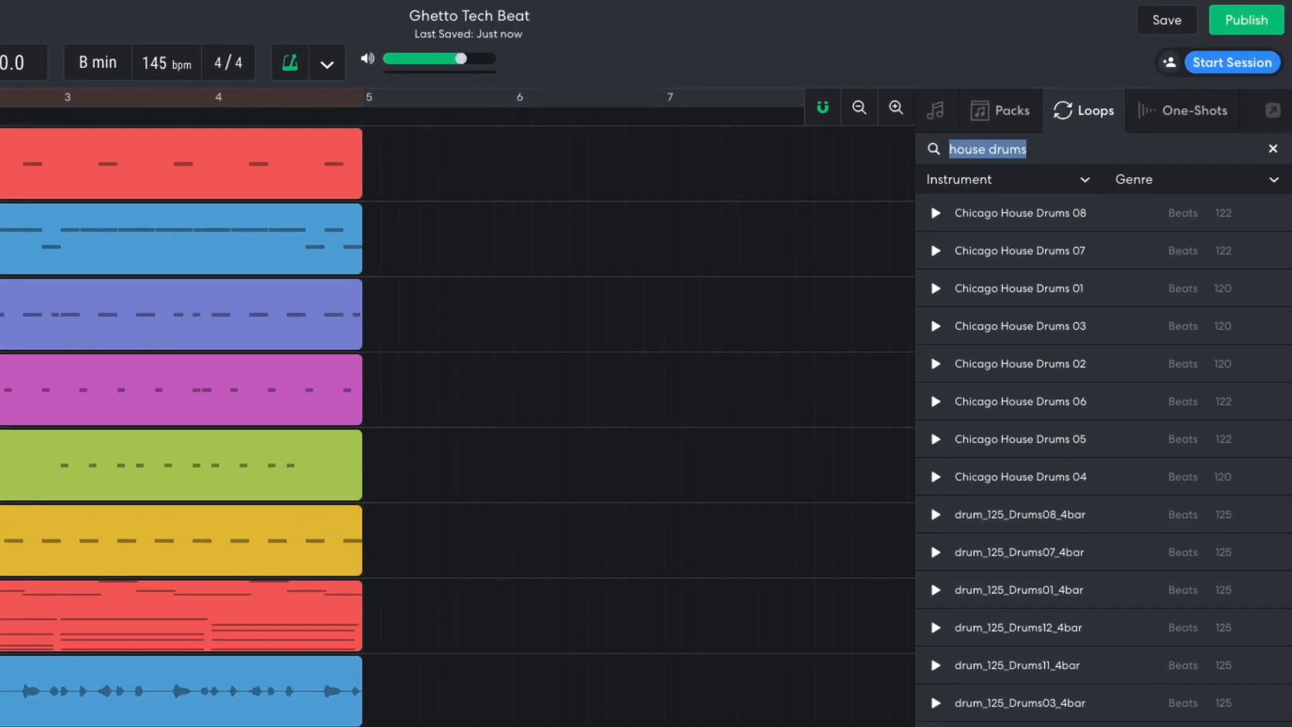
text(impact)
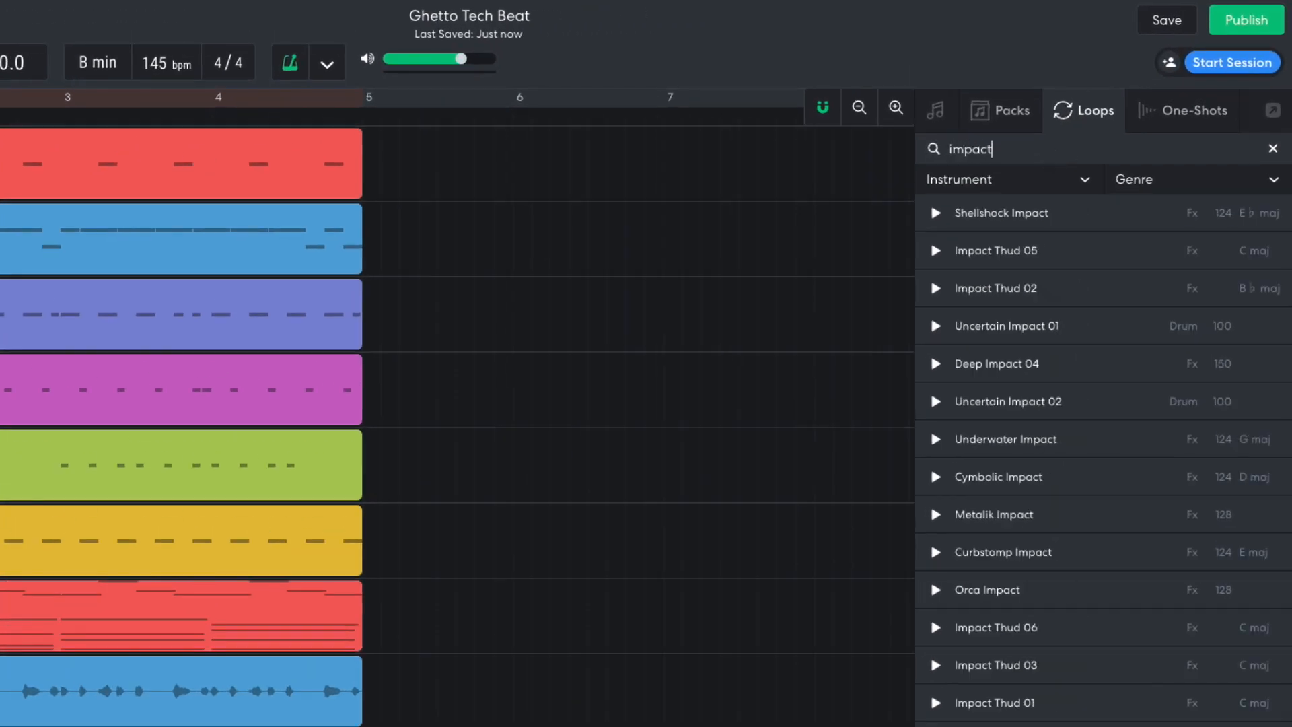
click(936, 401)
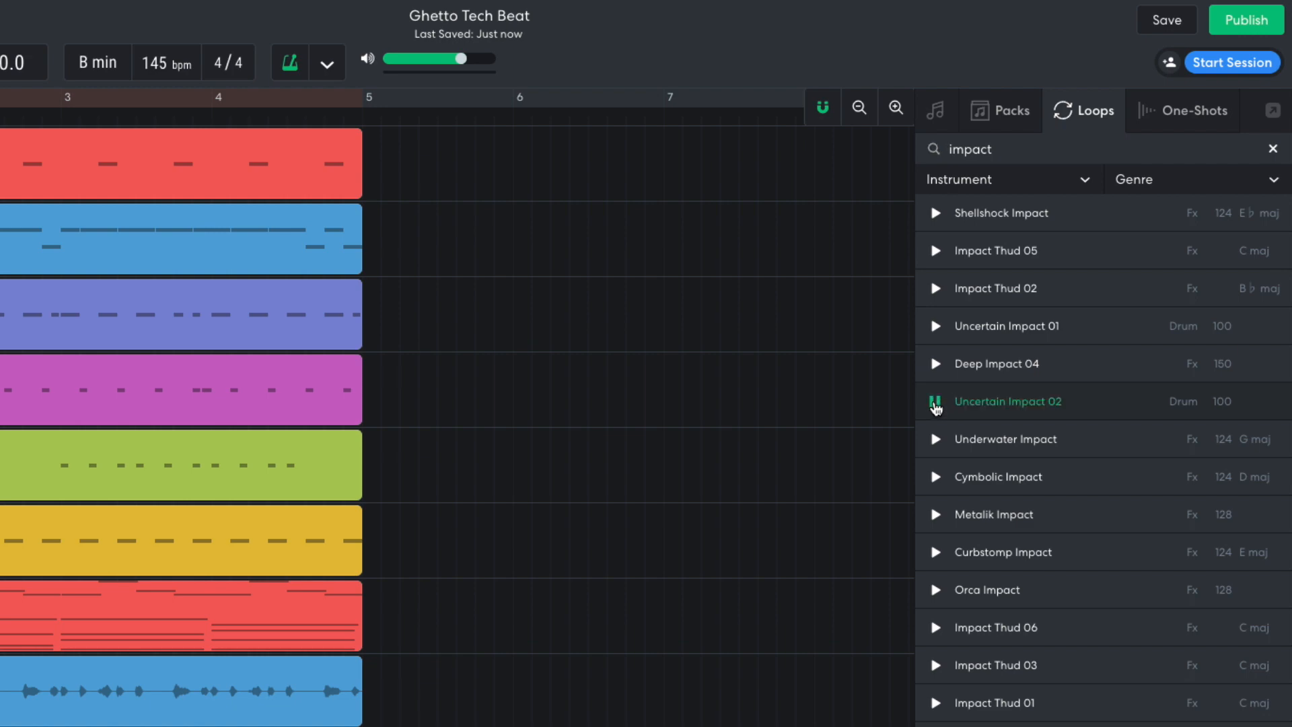
click(38, 76)
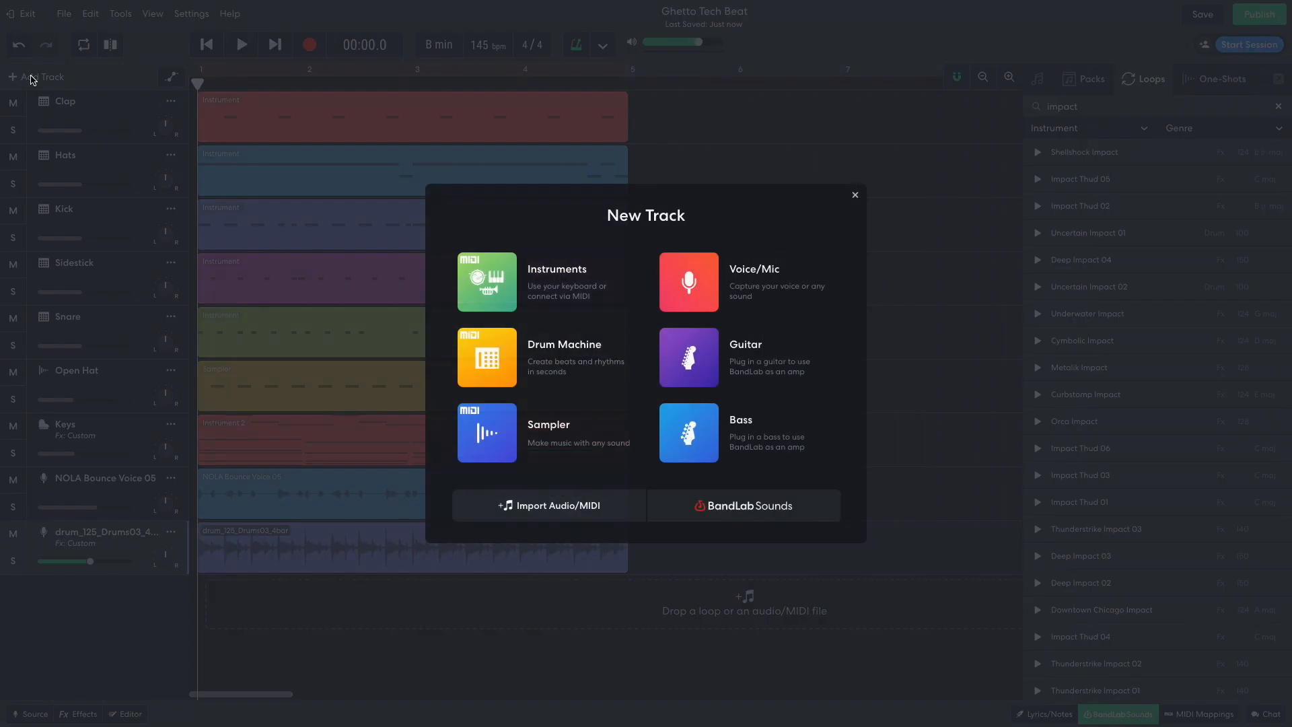
click(486, 432)
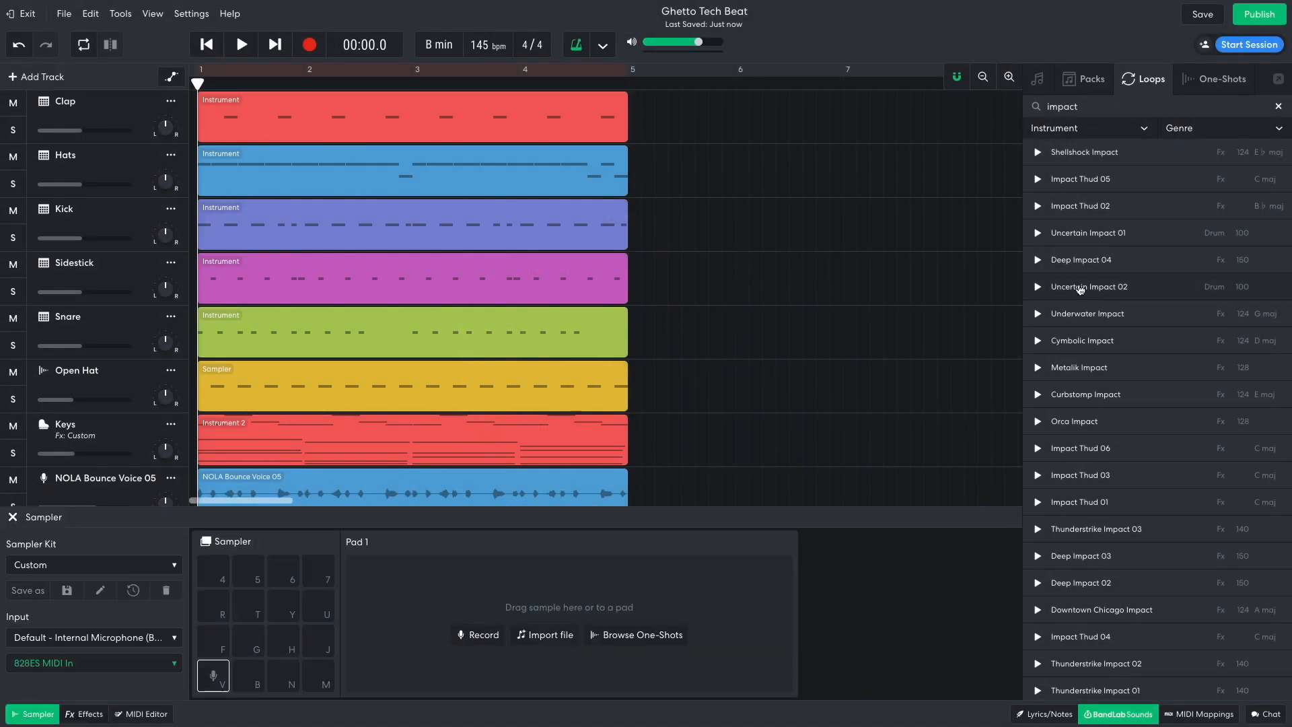
Load Uncertain Impact 02 onto the sampler's first pad and audition it
click(213, 676)
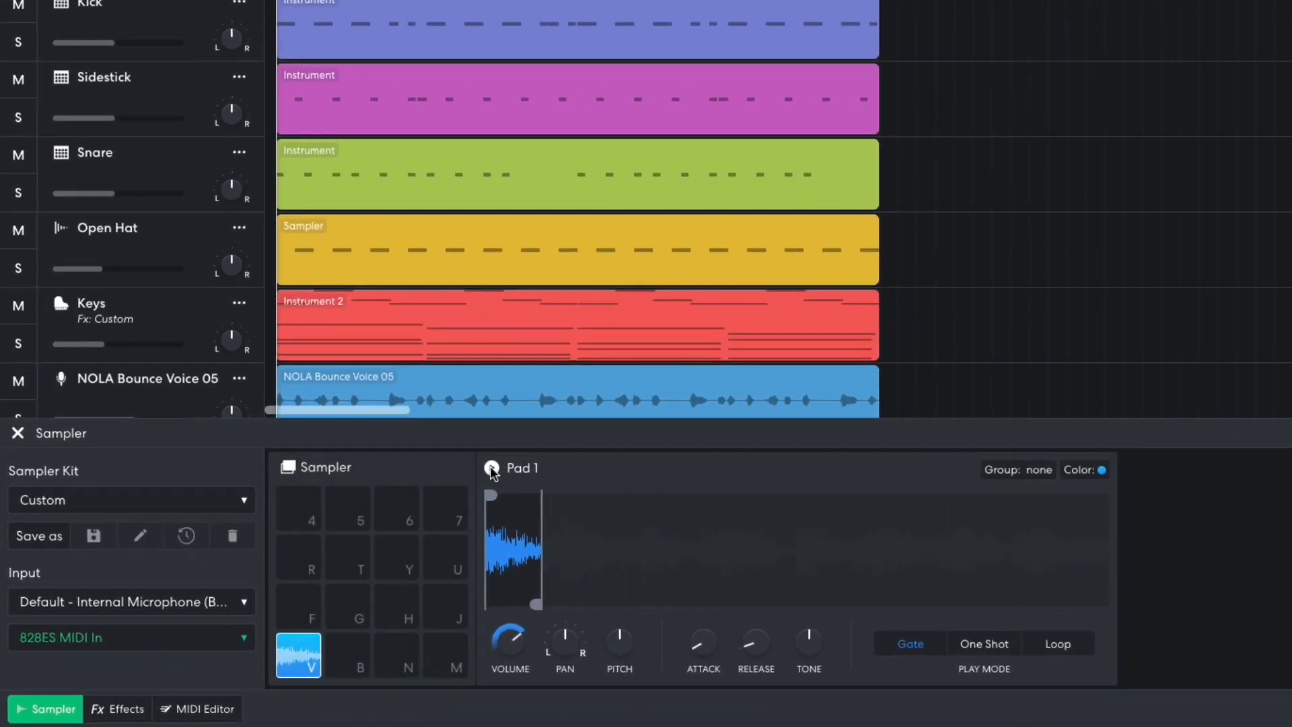
click(490, 469)
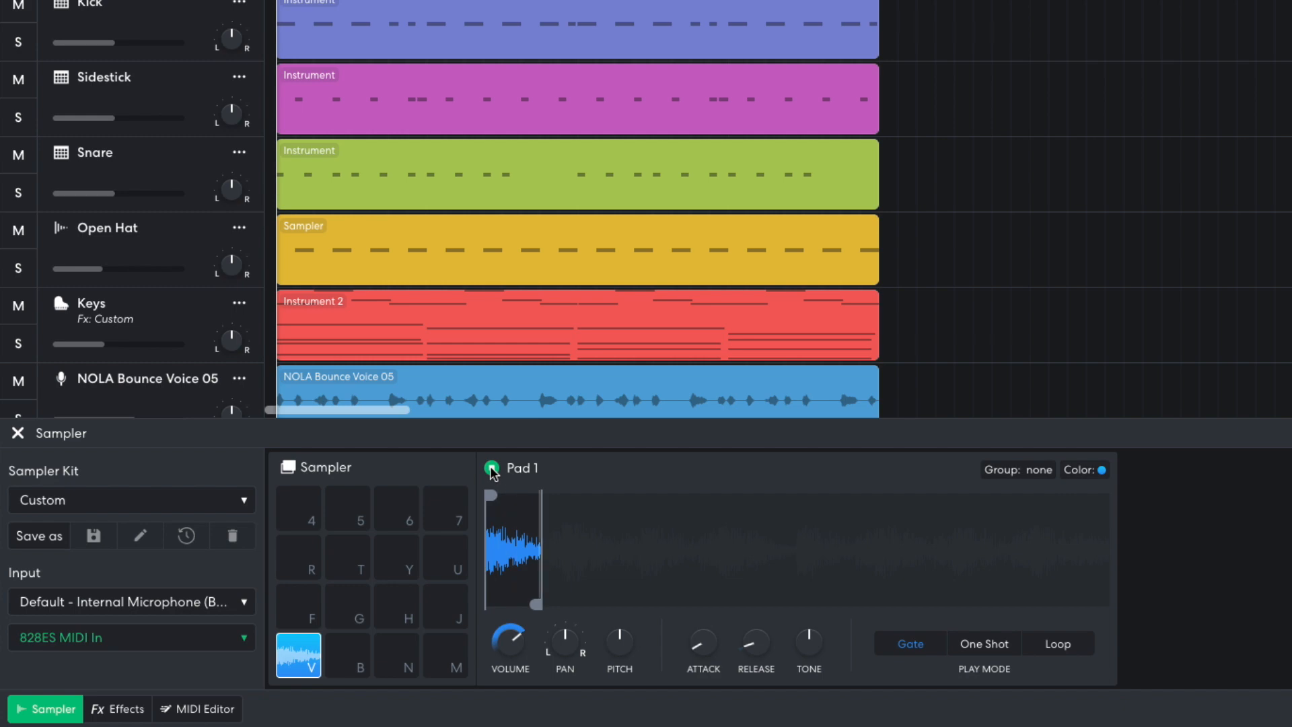
click(190, 708)
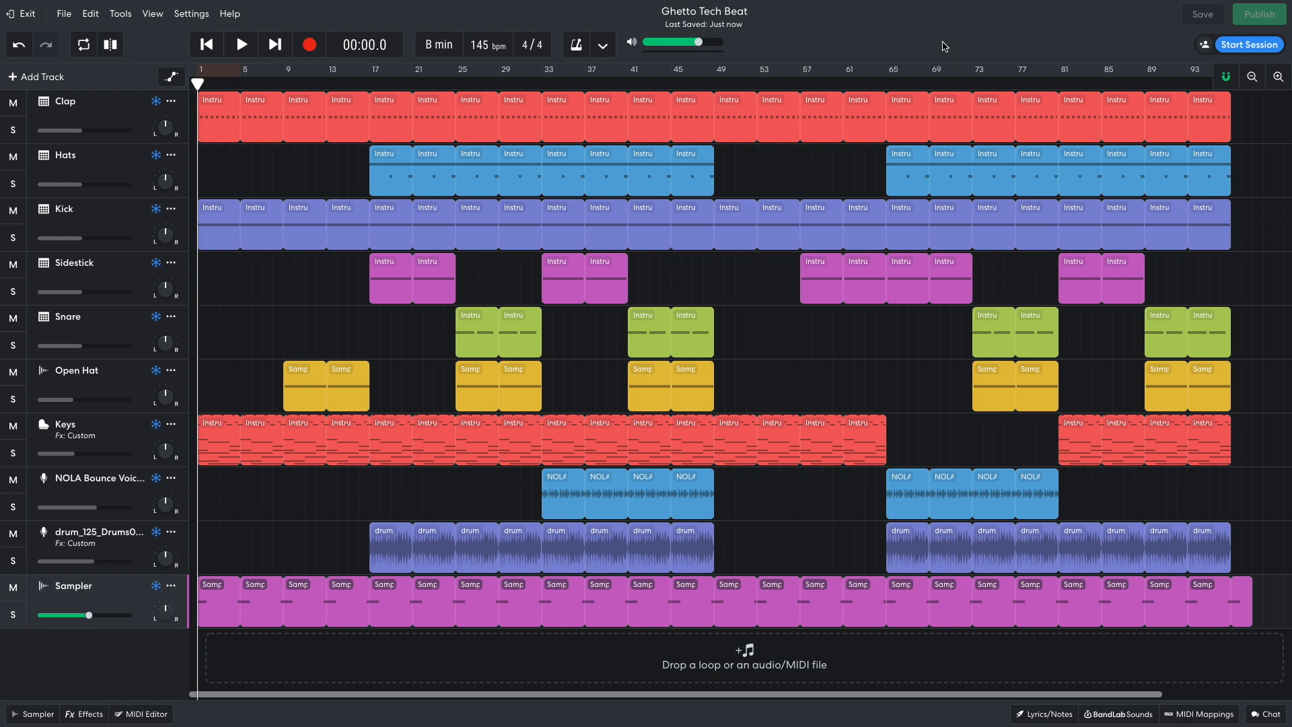
Play the full ~96-bar arrangement of all ten tracks from the start
click(239, 44)
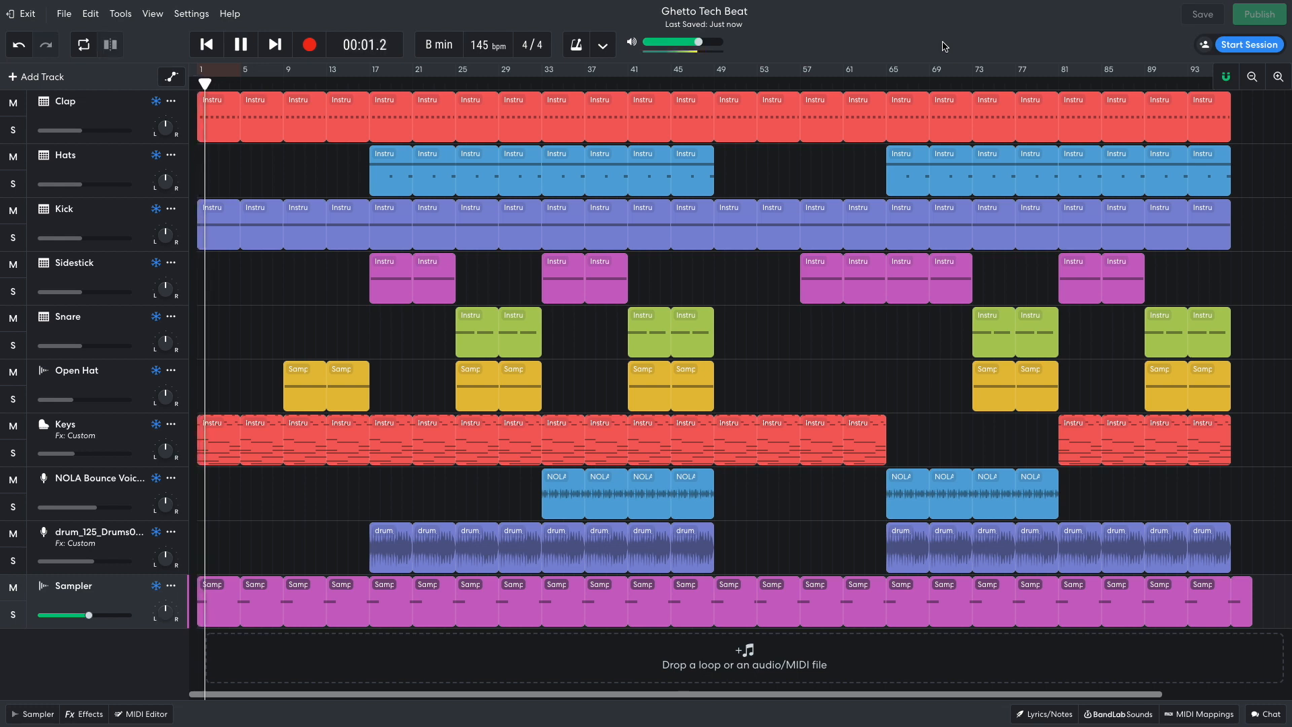